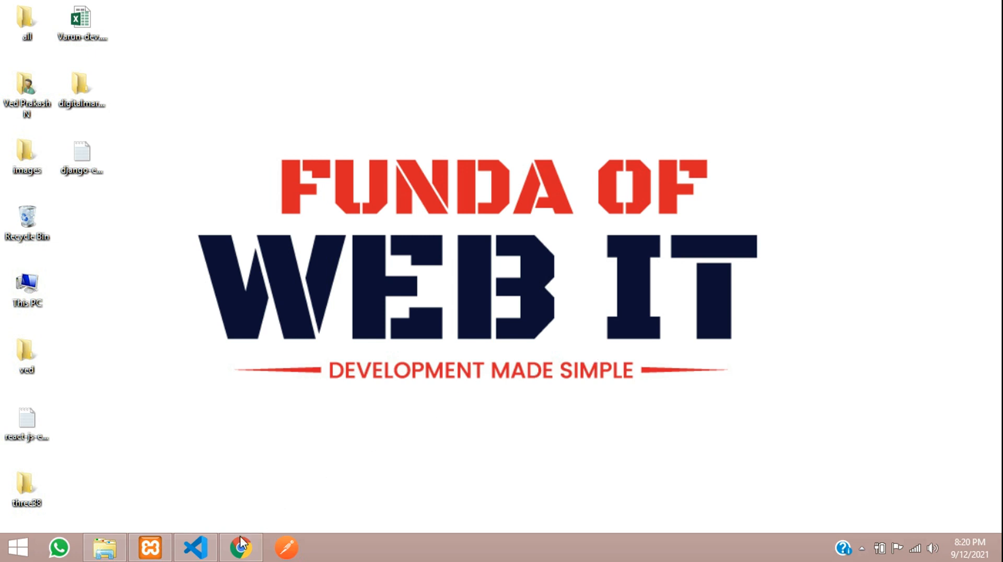
Check user roles in phpMyAdmin's users table, then return to the blog's not-authorised alert.
left_click(240, 548)
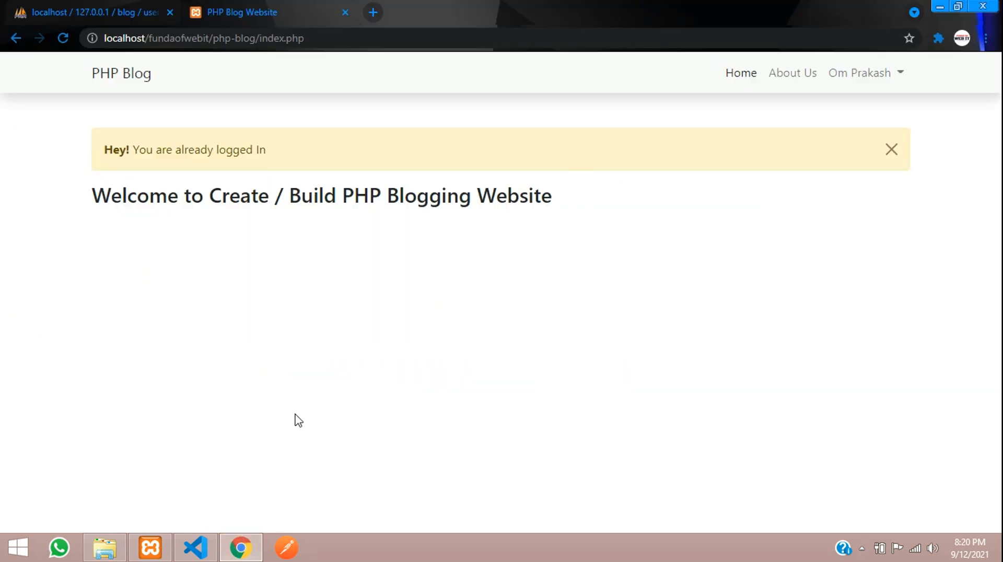
mouse_move(384, 197)
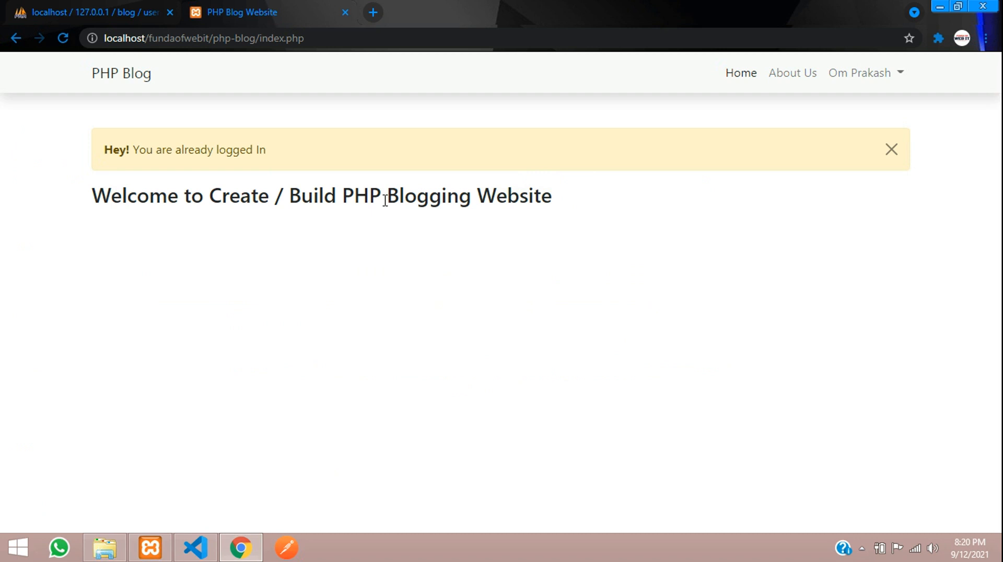
mouse_move(313, 63)
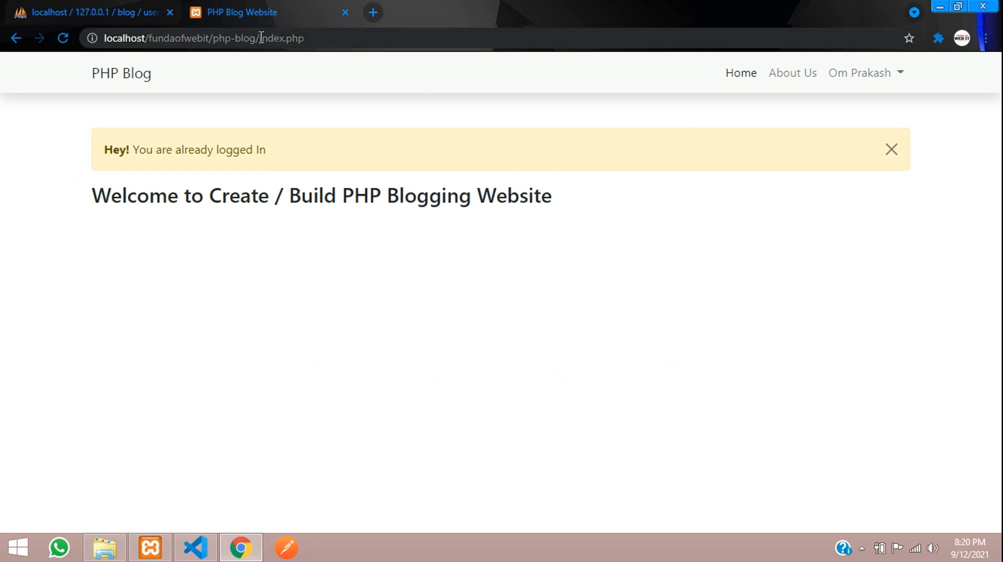
left_click(89, 12)
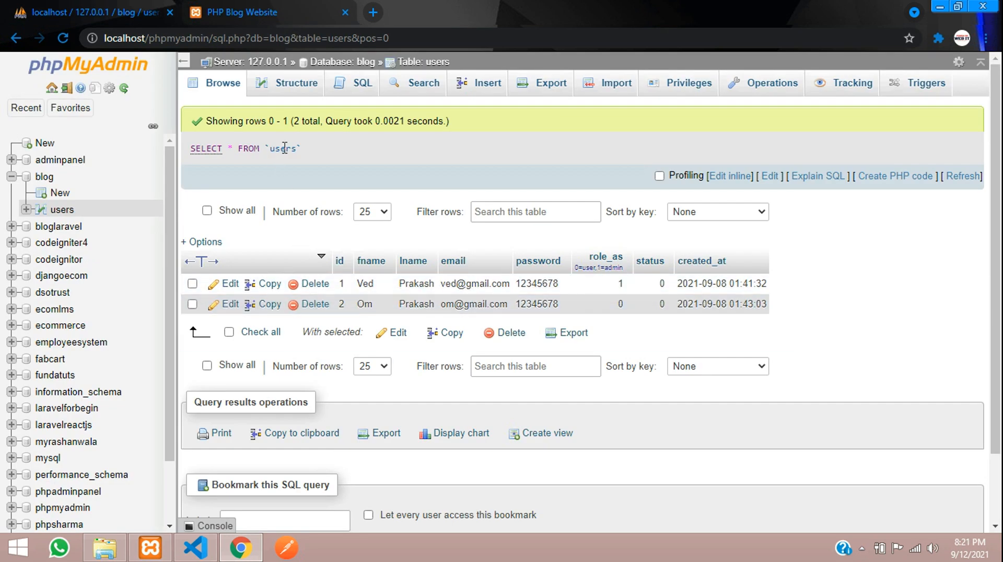
double_click(282, 148)
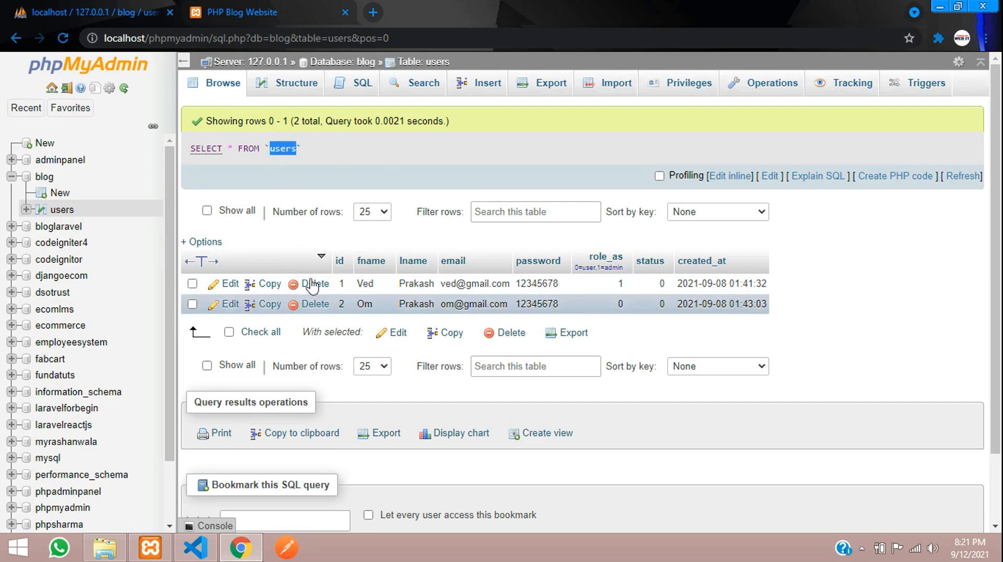
left_click(242, 12)
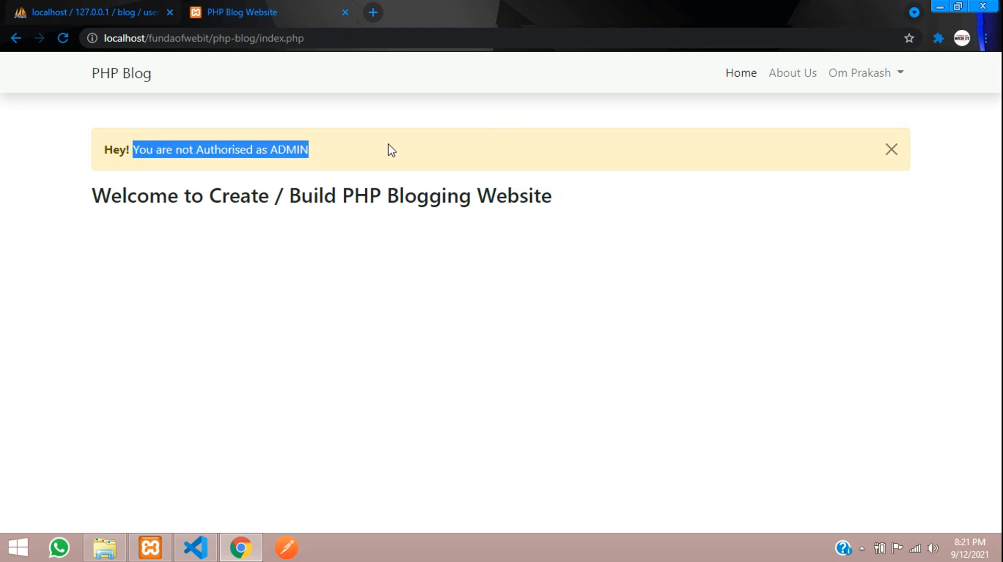
Log out, sign in with the admin email and password, and decline saving the password.
left_click(860, 72)
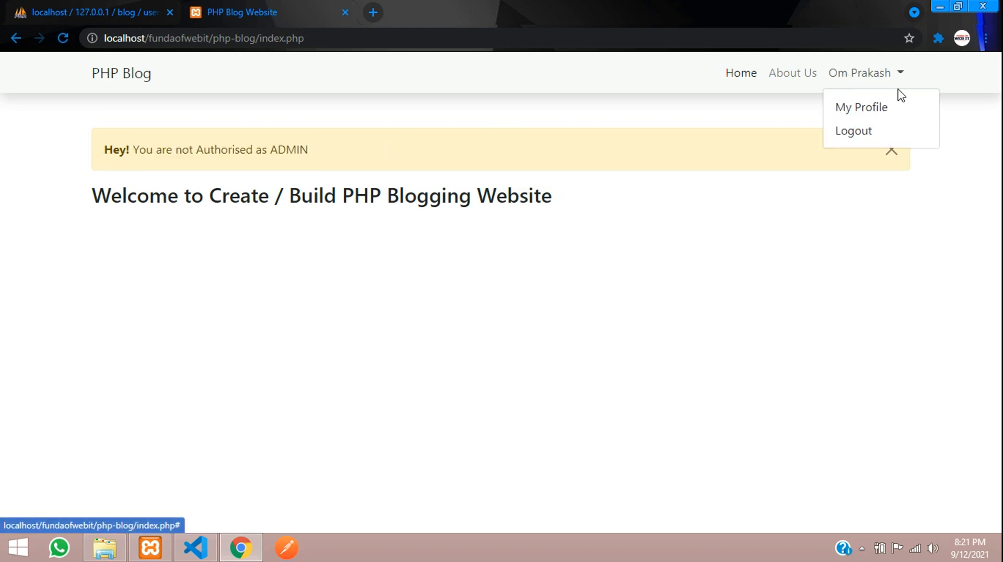
left_click(853, 130)
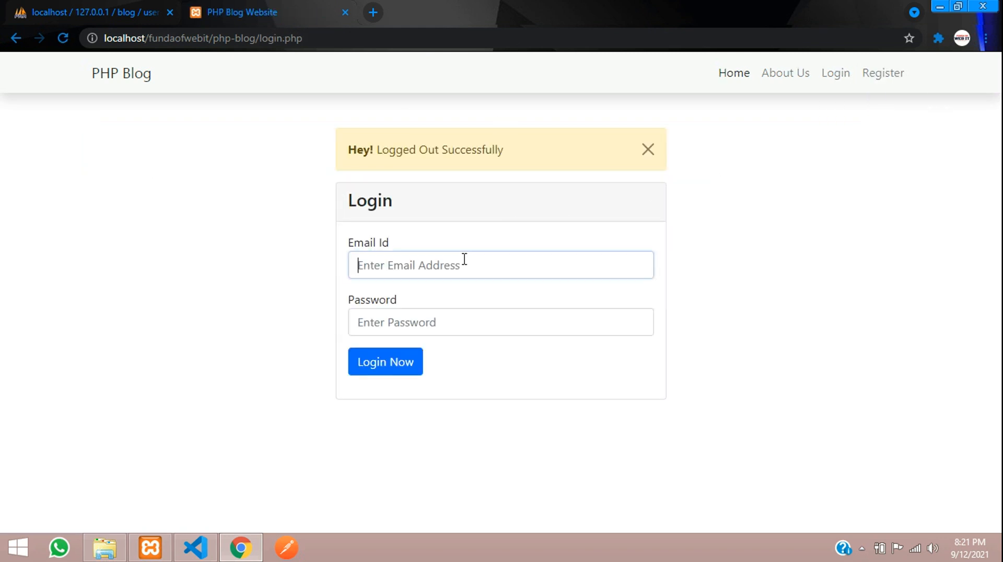
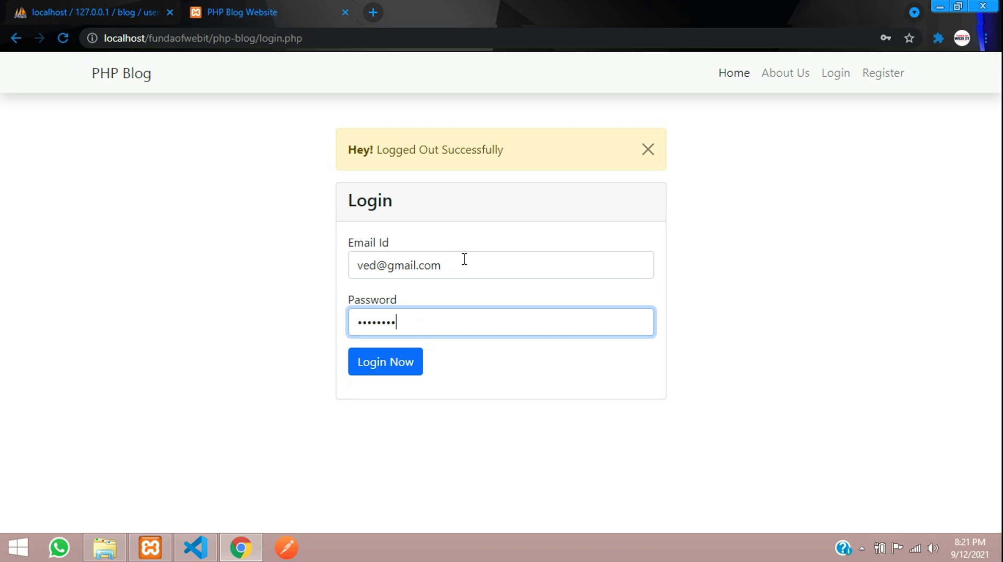
left_click(385, 362)
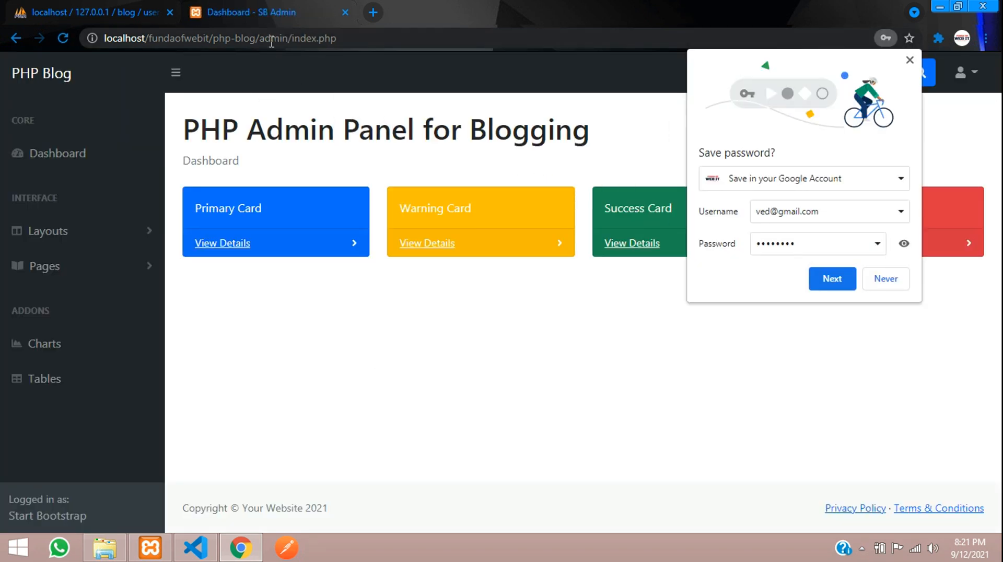
left_click(885, 278)
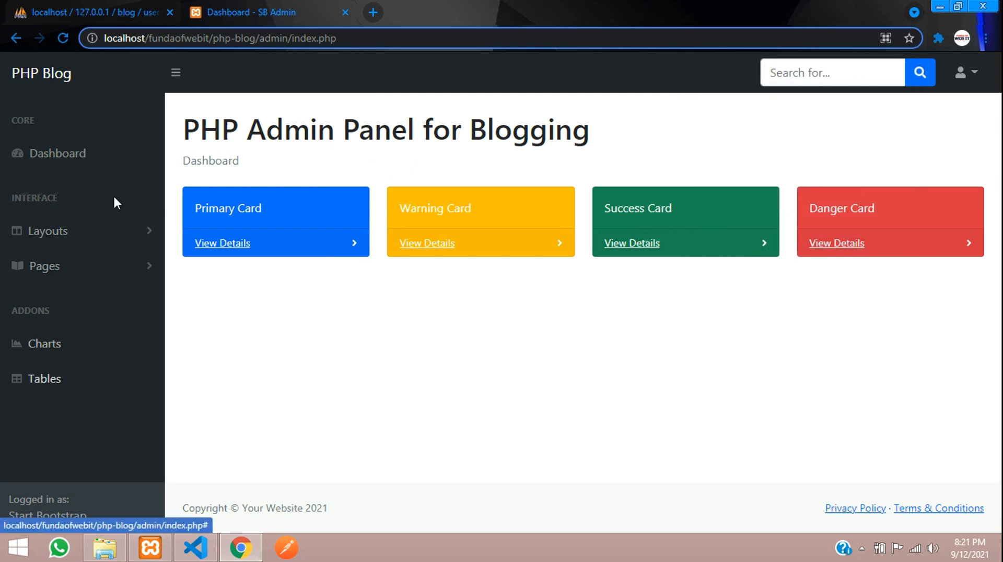
mouse_move(45, 379)
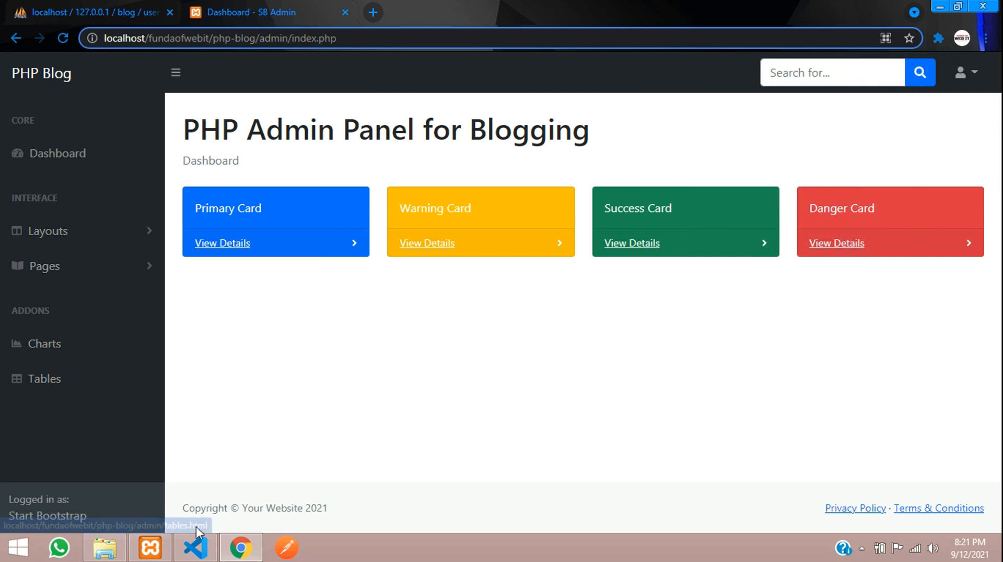
left_click(195, 548)
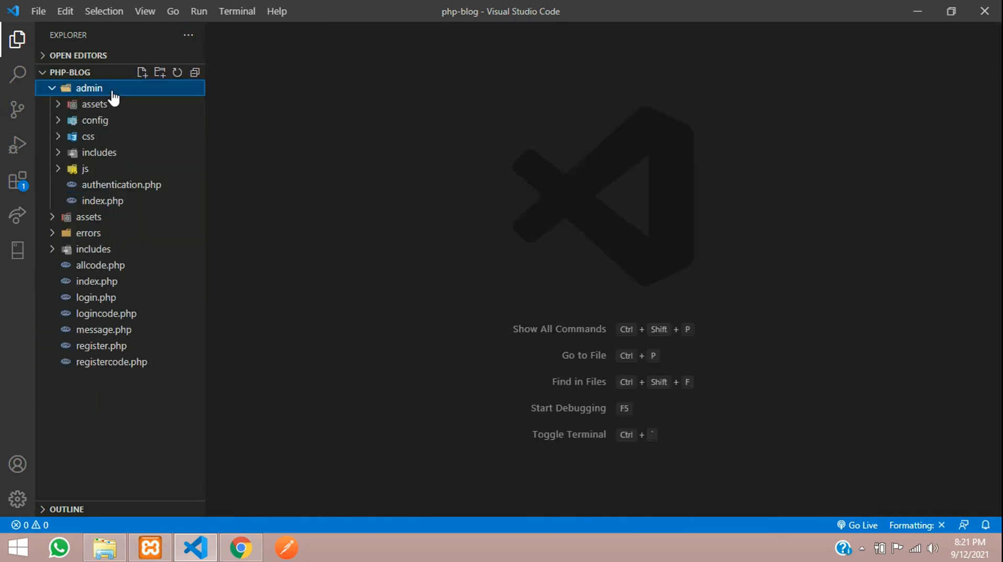
Add a new view-register.php file to the admin folder, then open admin index.php.
left_click(142, 72)
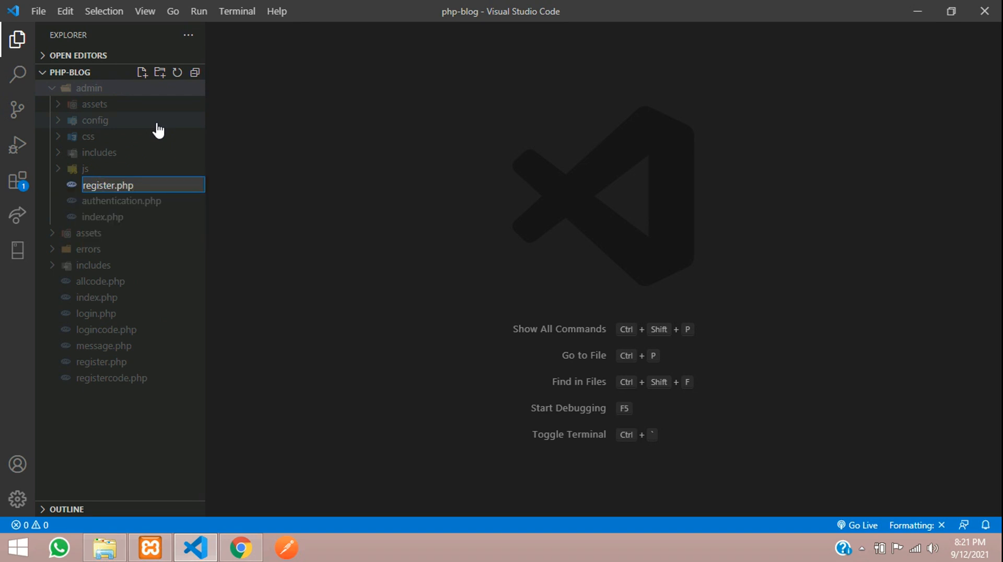
type("viw")
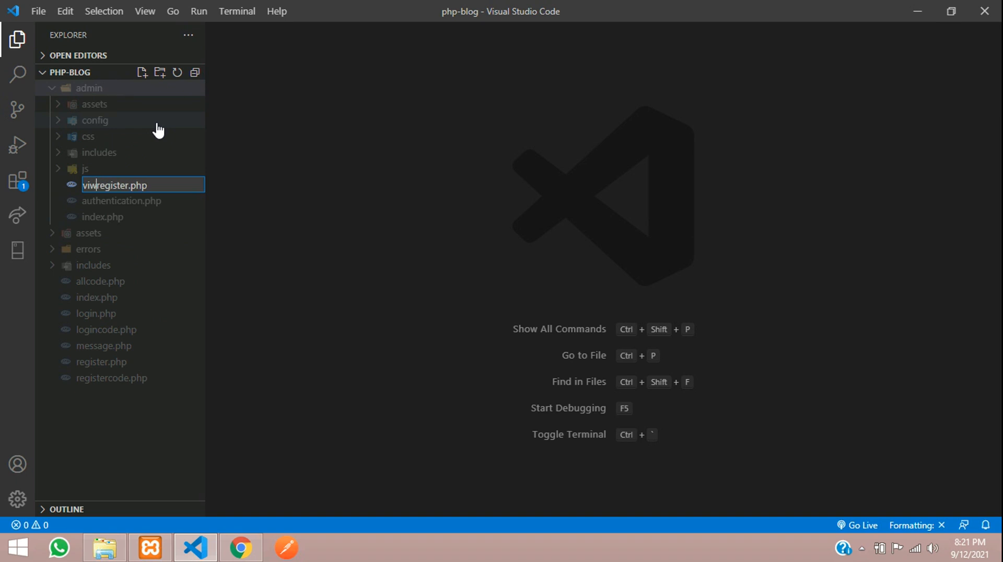
type("view-register.php")
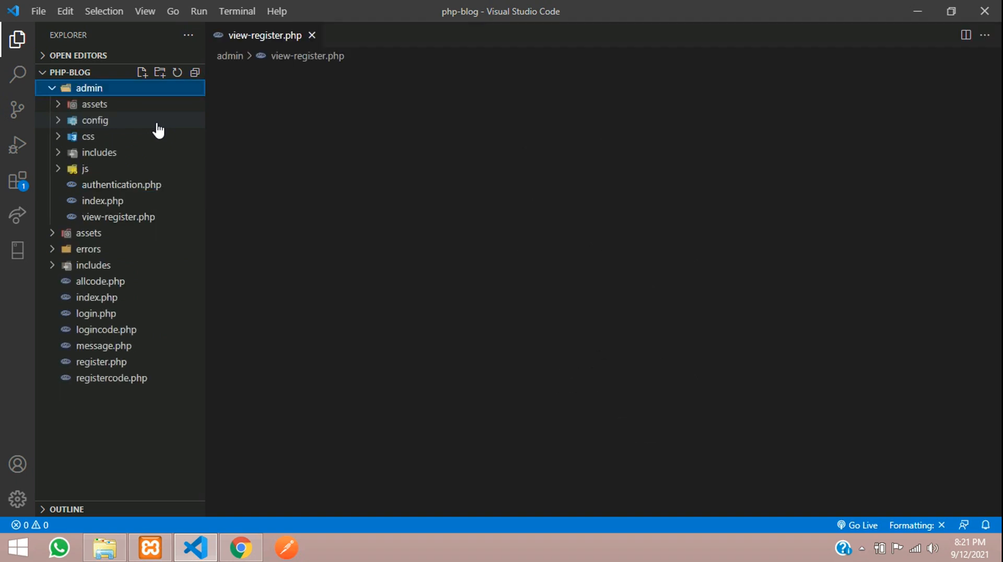
left_click(119, 216)
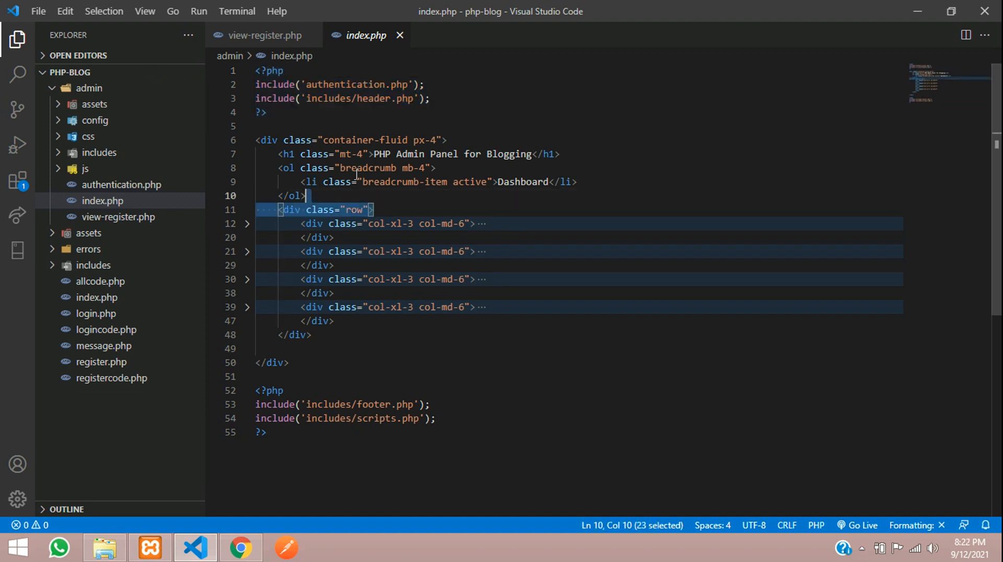
Copy index.php's page structure into view-register.php and add a col-md column div.
left_click(264, 35)
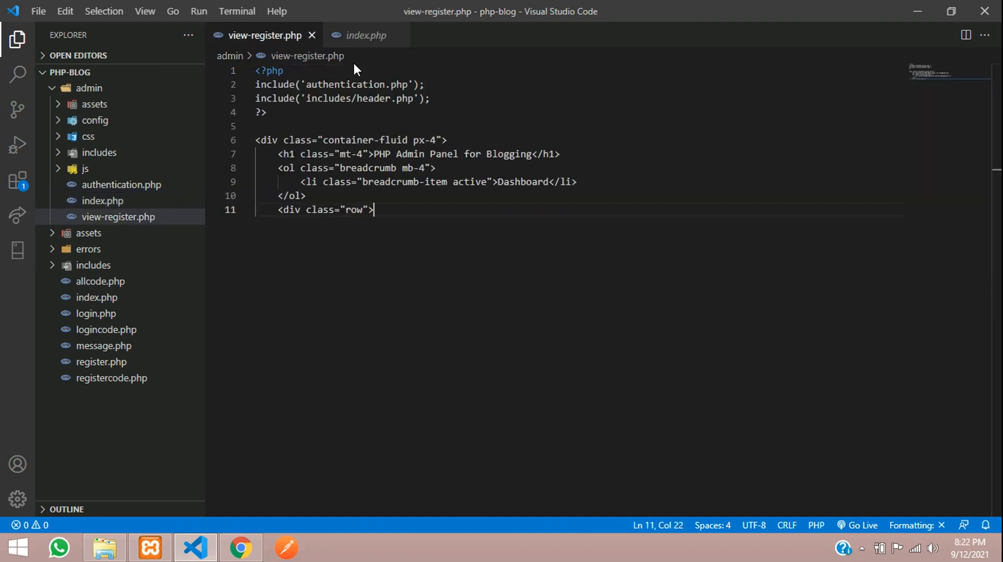
left_click(365, 35)
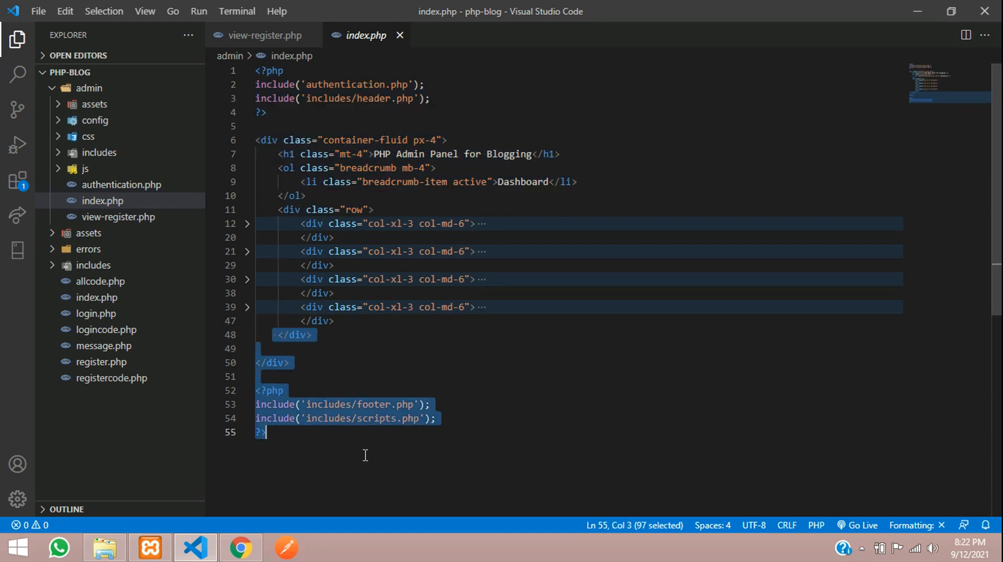
left_click(263, 35)
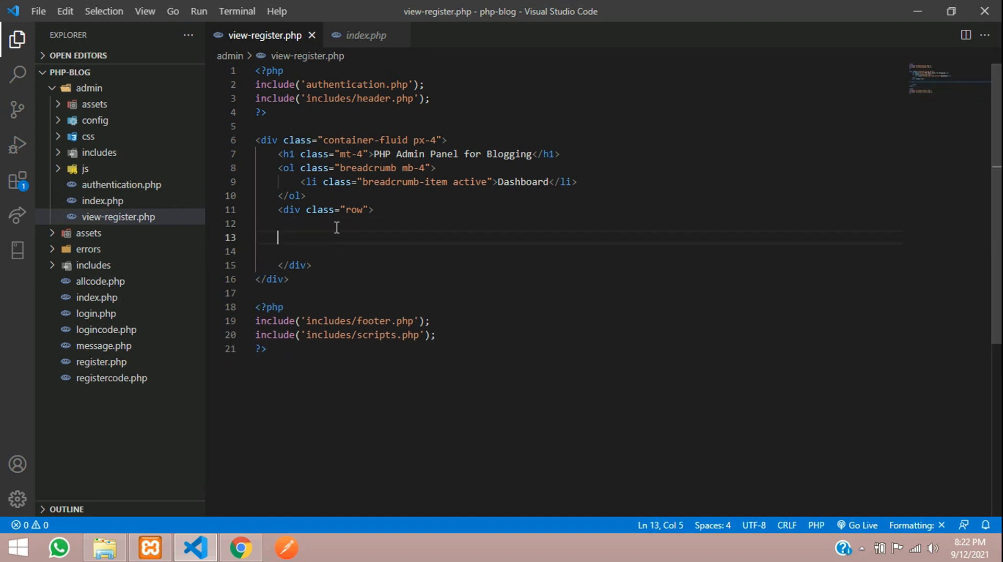
type(".col-md-12\">")
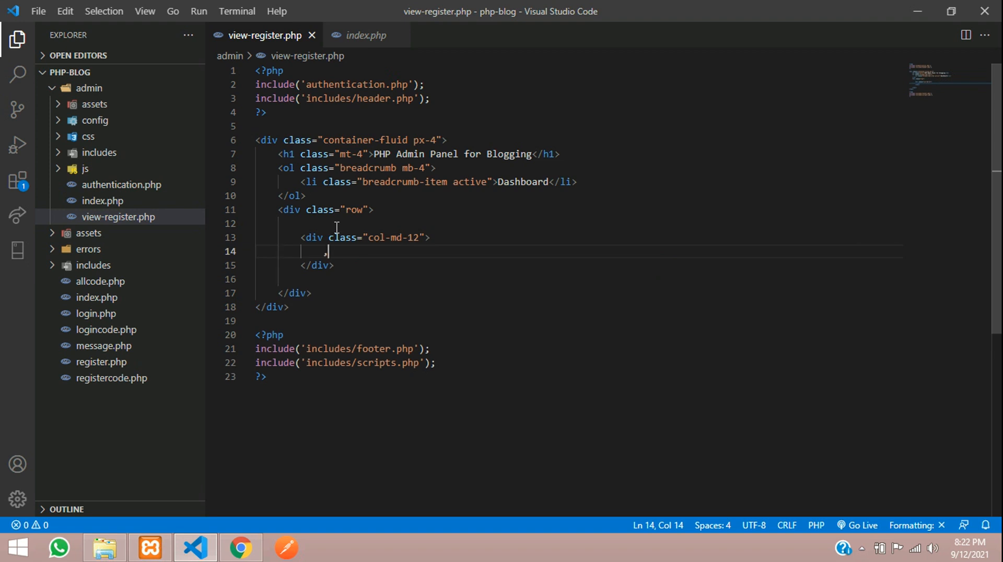
key("Backspace")
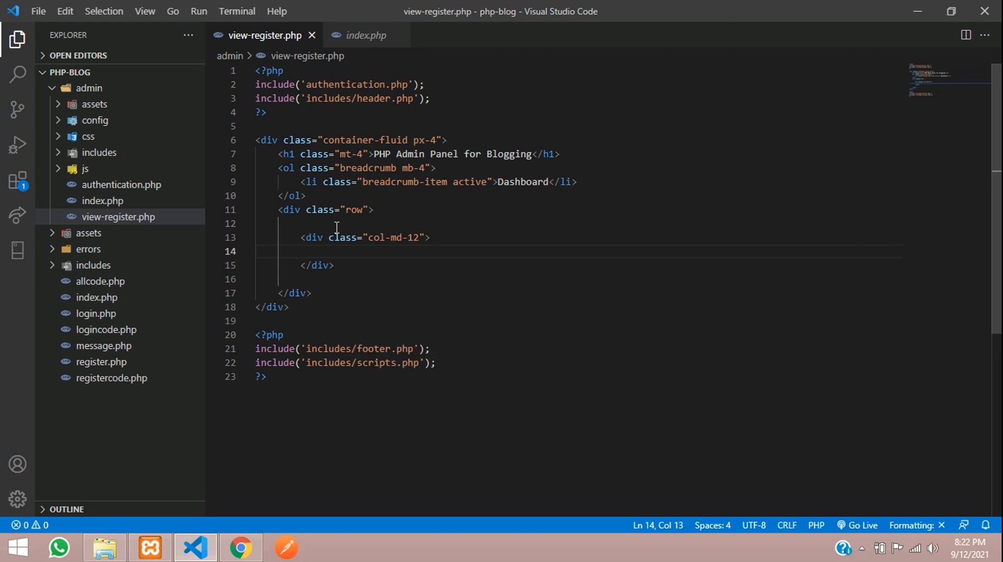
Add a card headed 'Registered User' with an empty body, and title the page Users.
type("<div class=\"card\">")
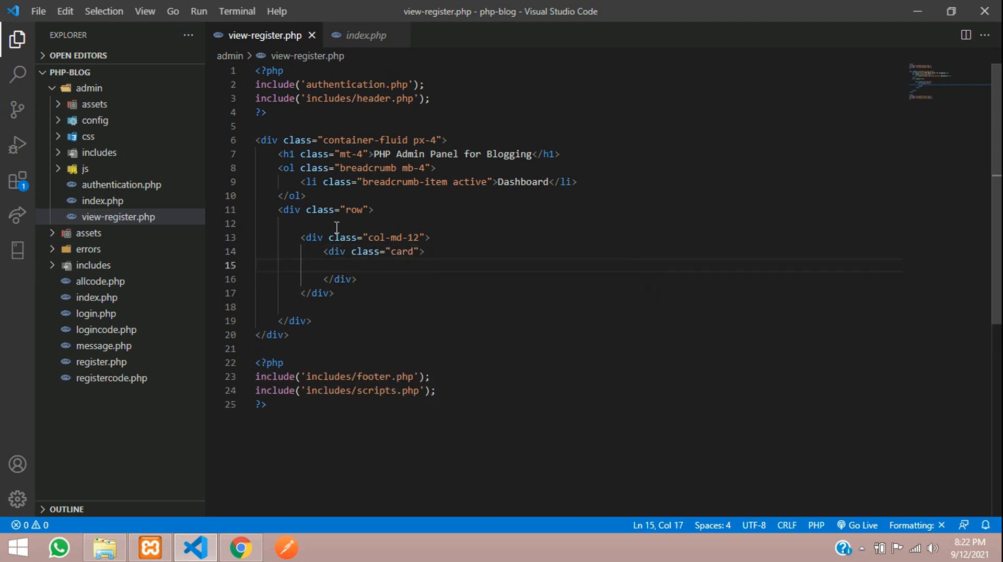
type(".card-header\">")
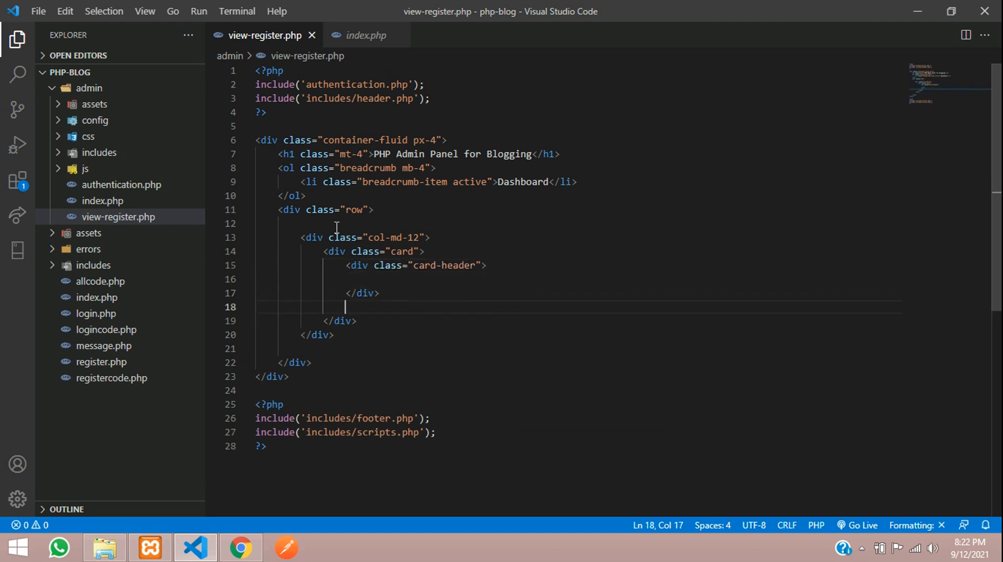
type(".card-body\">")
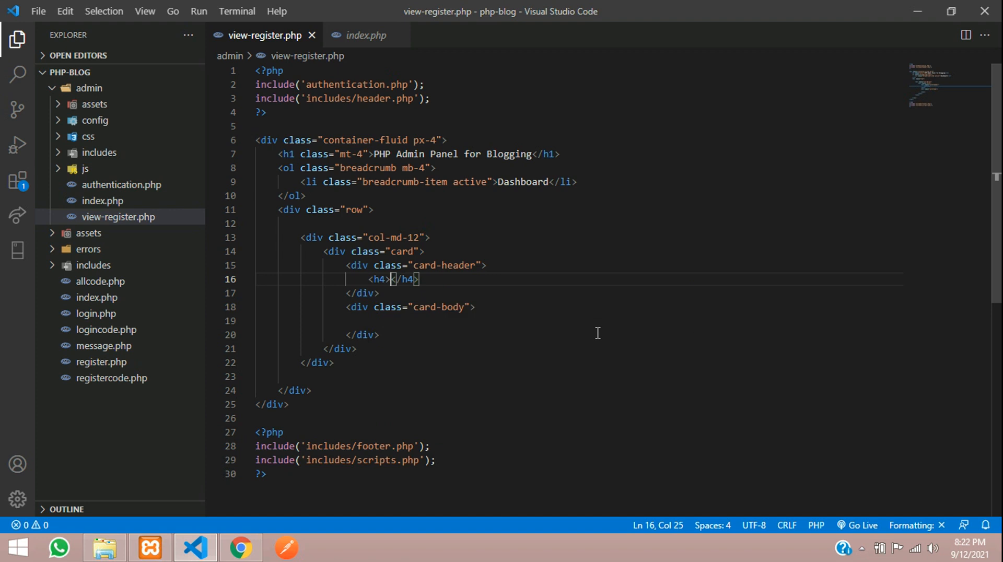
type("Registered User")
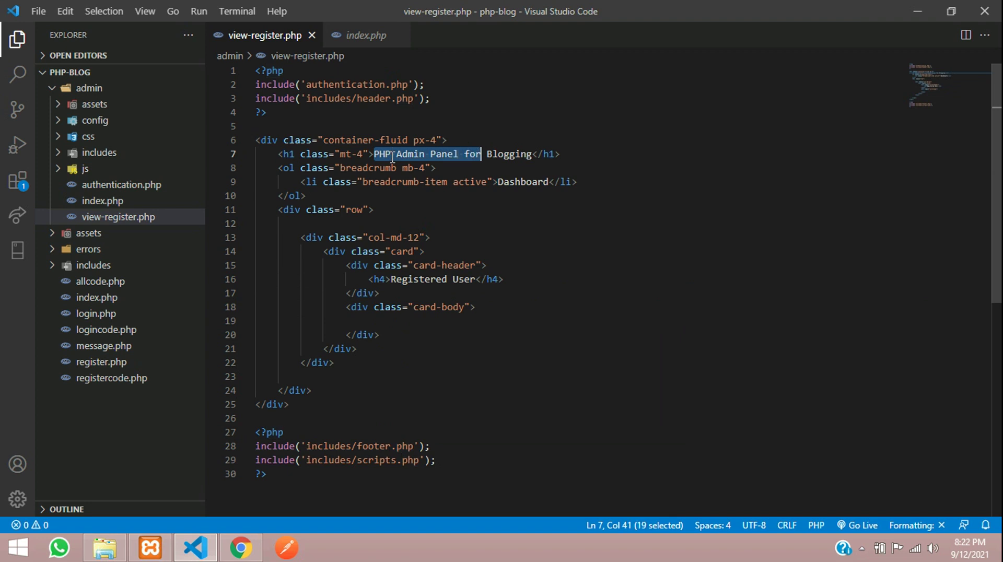
type("US")
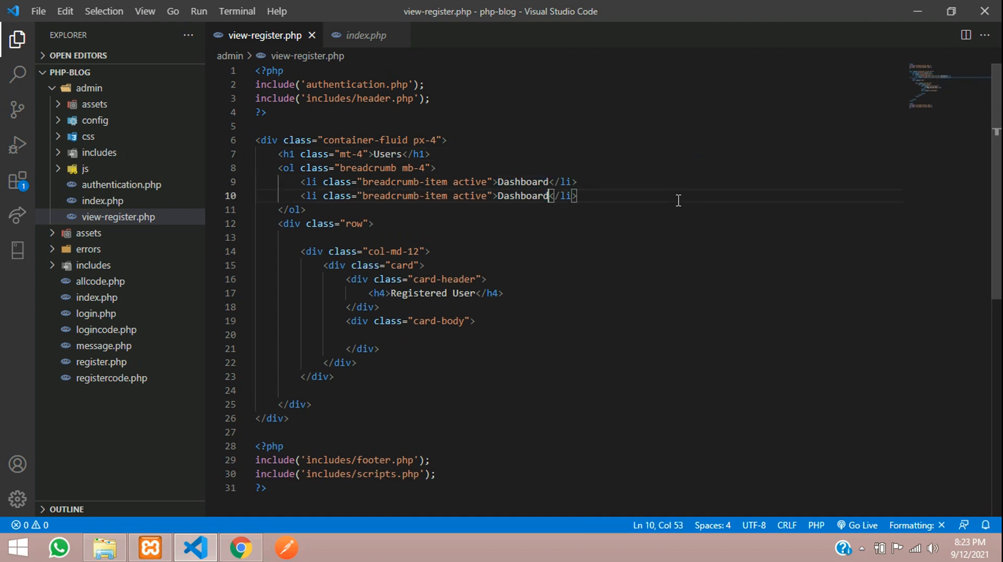
type("Users")
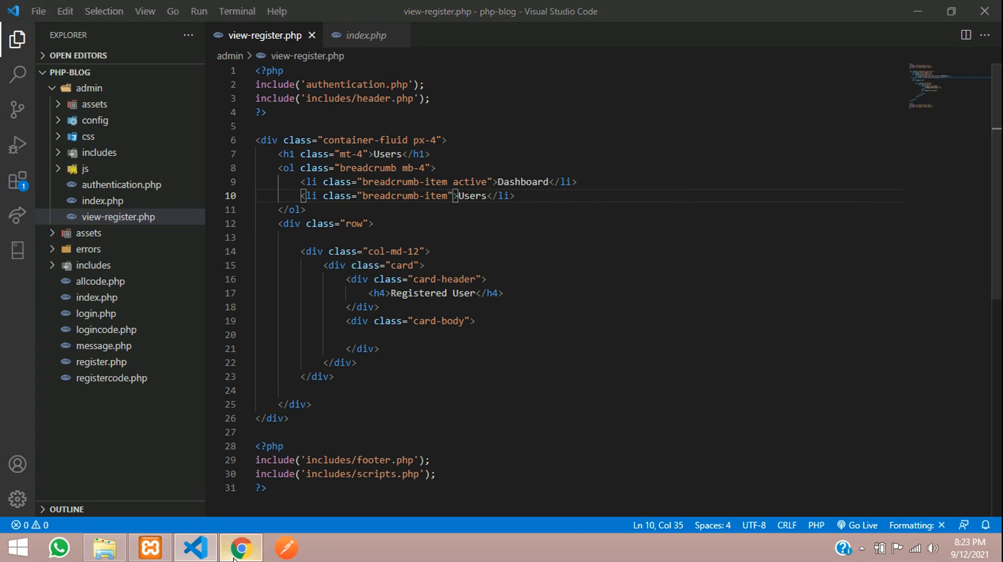
Load admin/view-register.php in Chrome to see the Users heading and empty card.
left_click(241, 548)
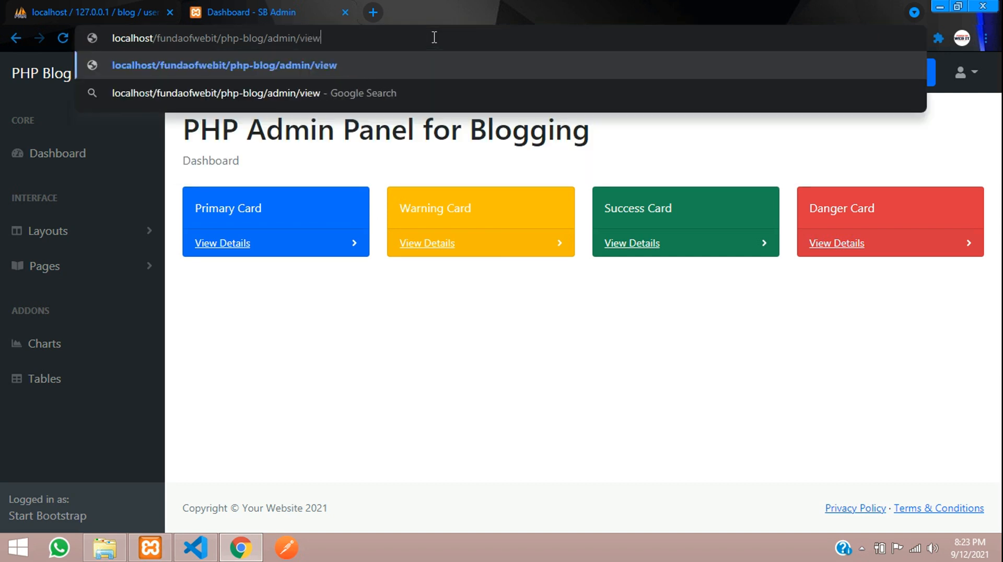
type("-register.php")
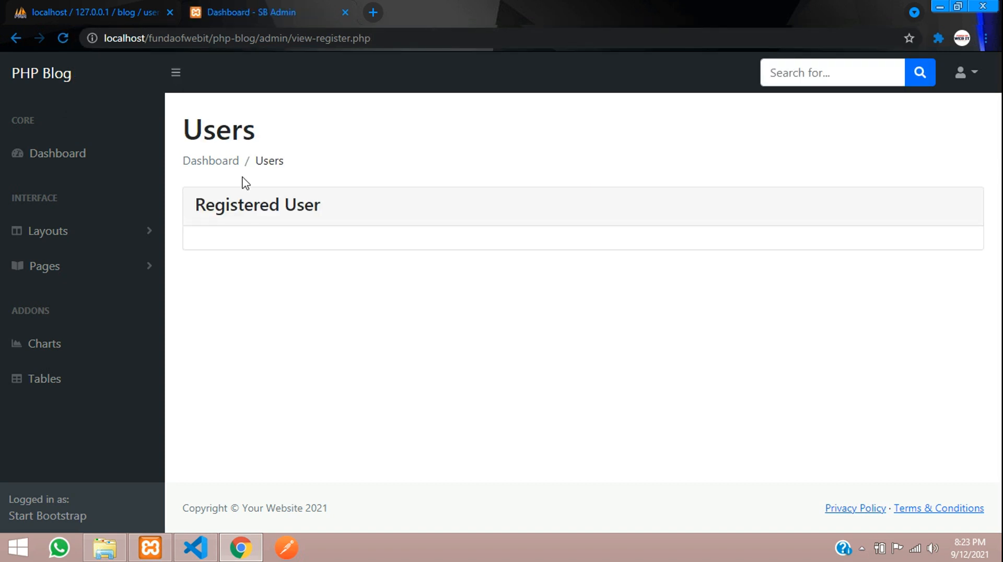
double_click(218, 161)
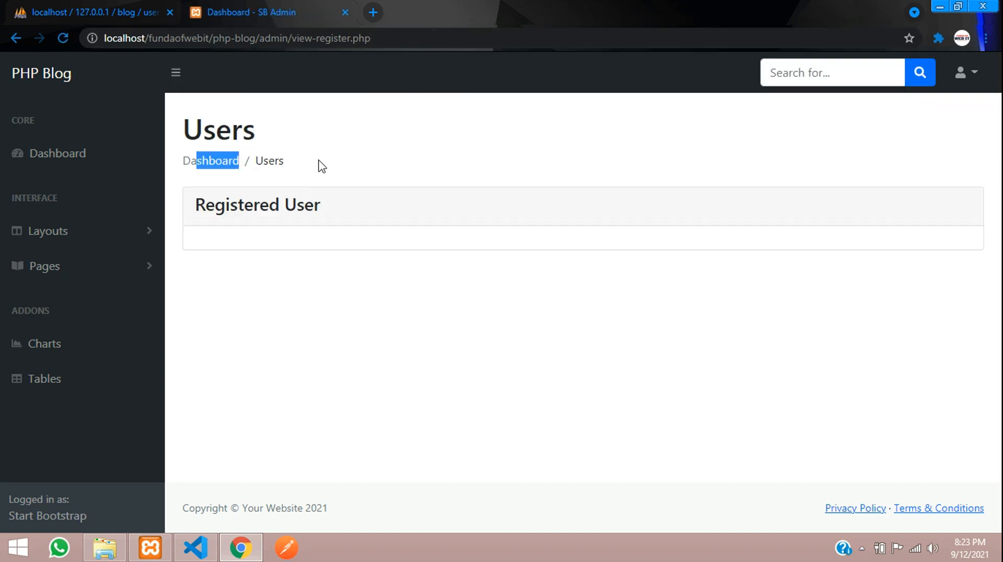
mouse_move(445, 115)
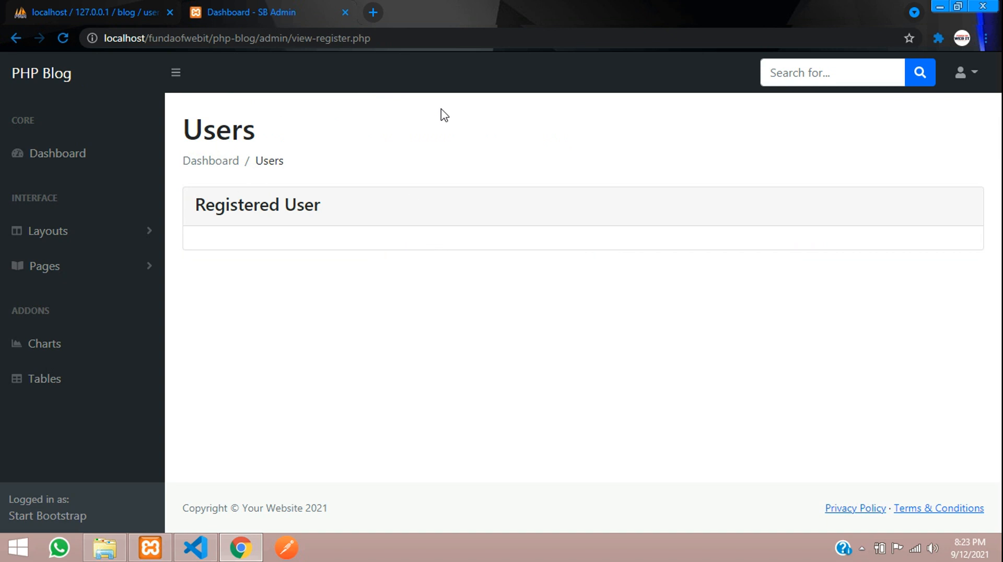
mouse_move(288, 38)
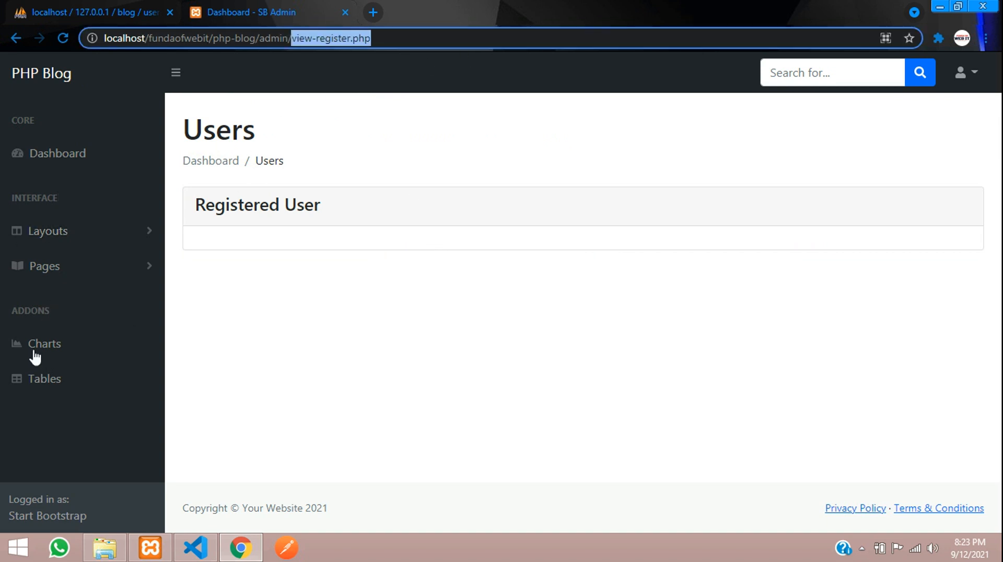
left_click(193, 548)
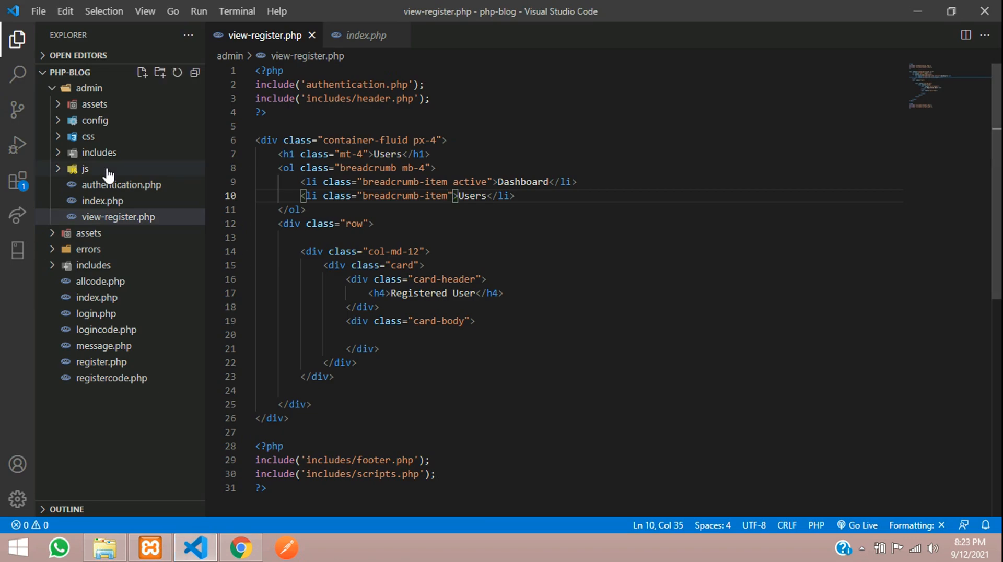
Open includes/sidebar.php and cut the Charts nav-link to move it below Dashboard.
left_click(99, 152)
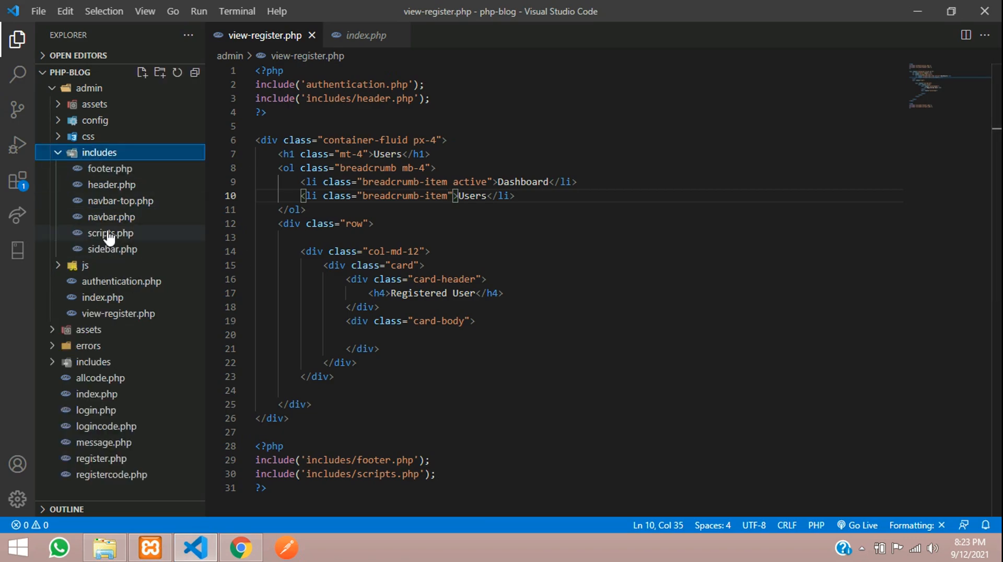
left_click(114, 248)
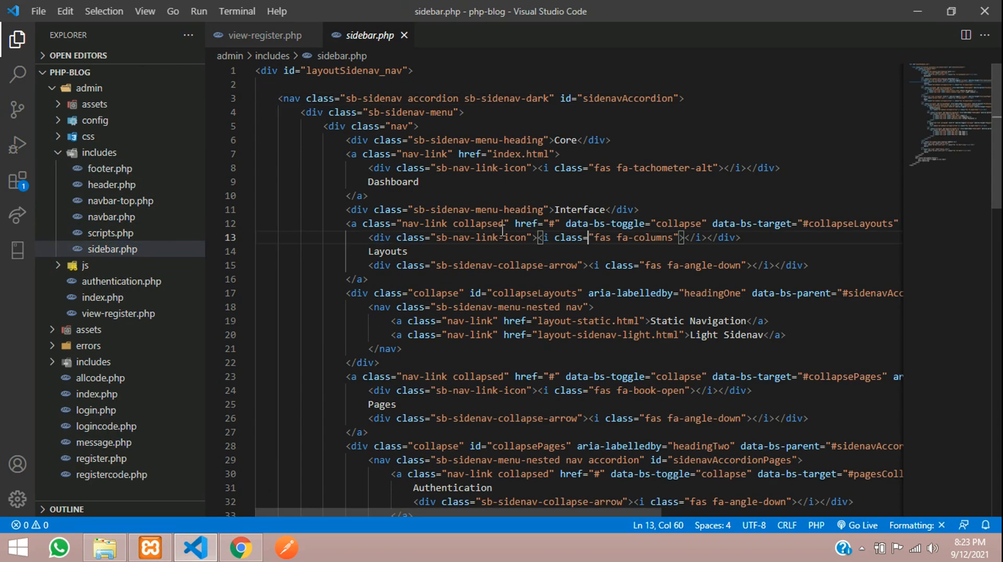
scroll("down", 3)
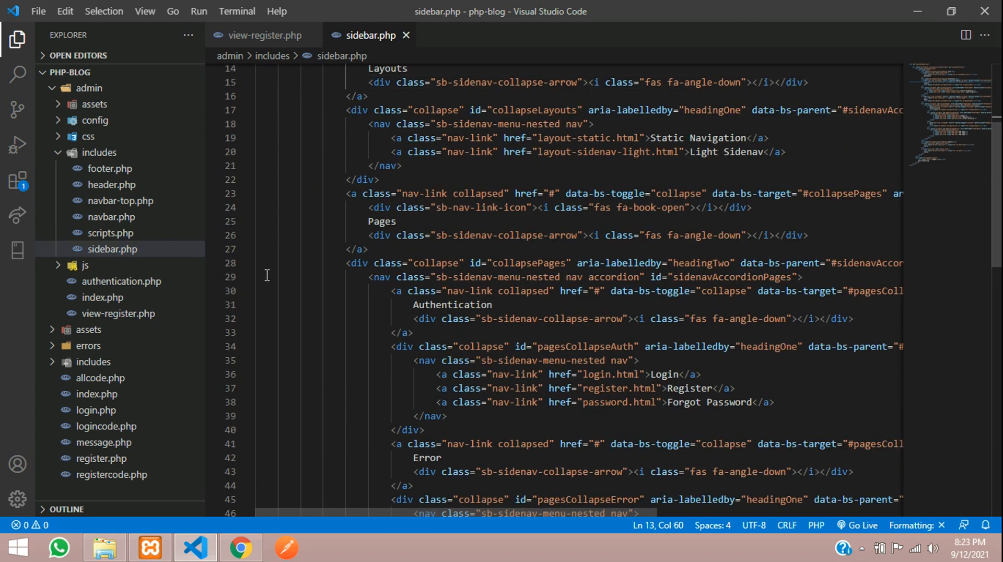
left_click(248, 262)
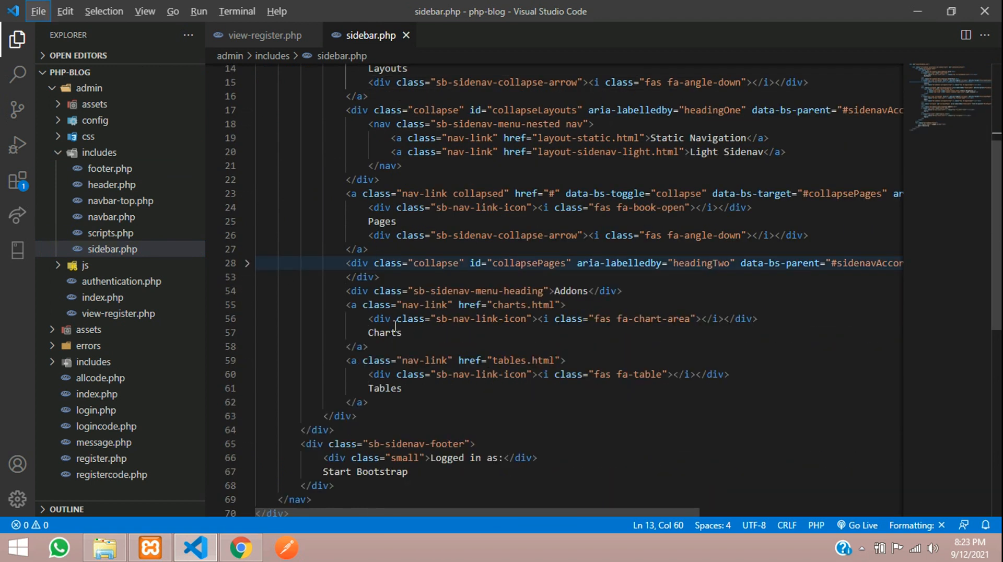
type("view-register.php")
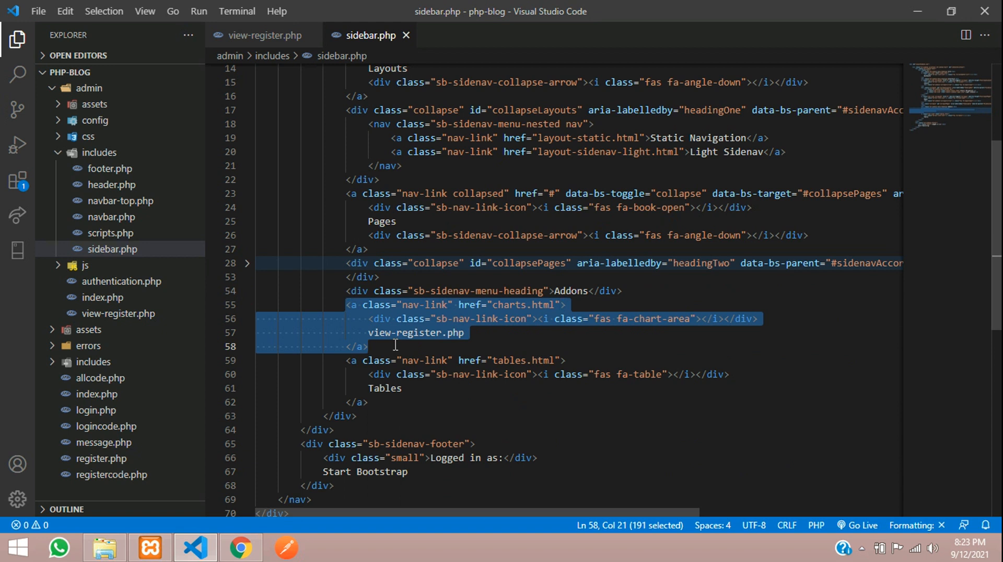
key("Delete")
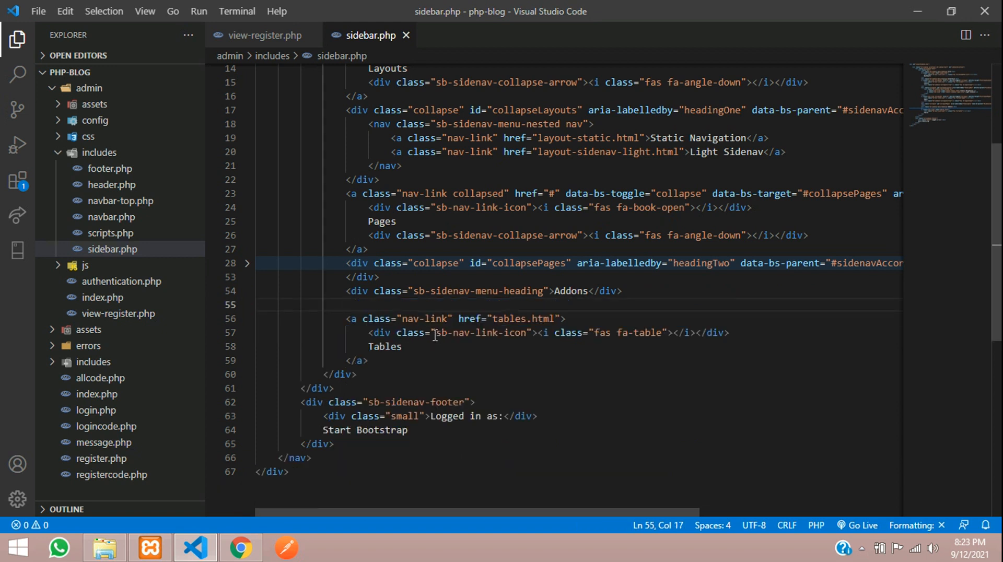
Point the link to view-register.php, rename it Registered Users, and use the fa-users icon.
scroll("up", 3)
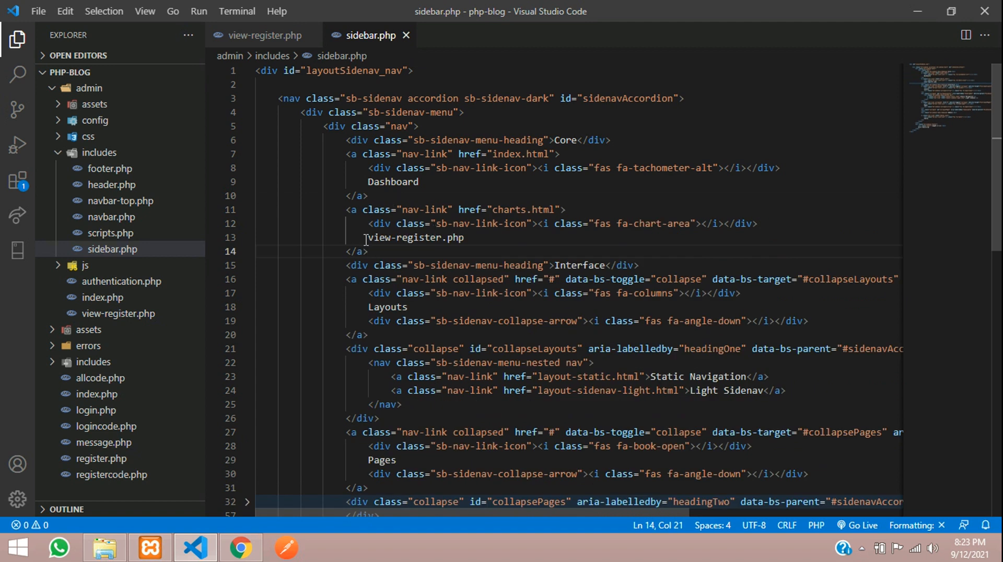
double_click(508, 210)
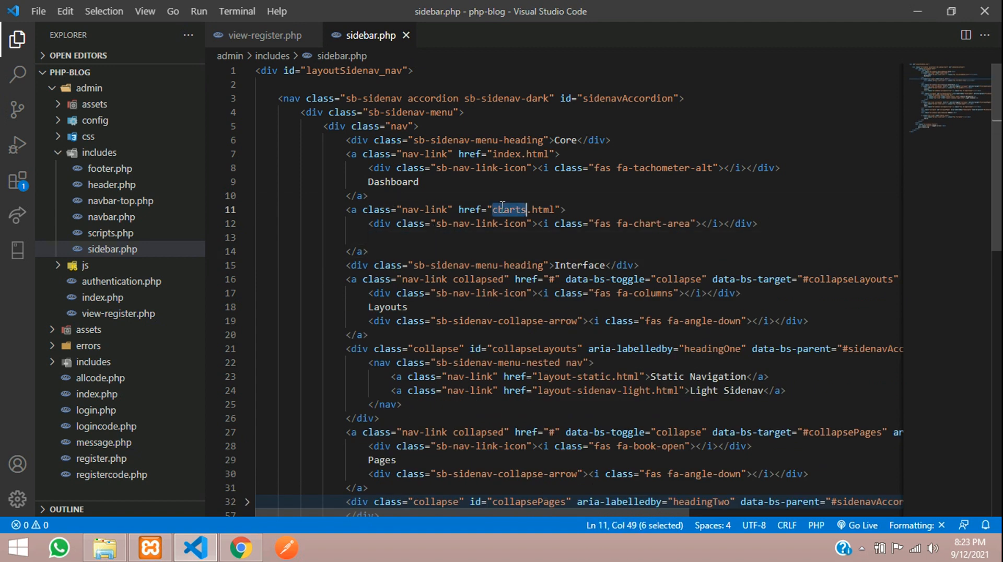
type("view-register.php")
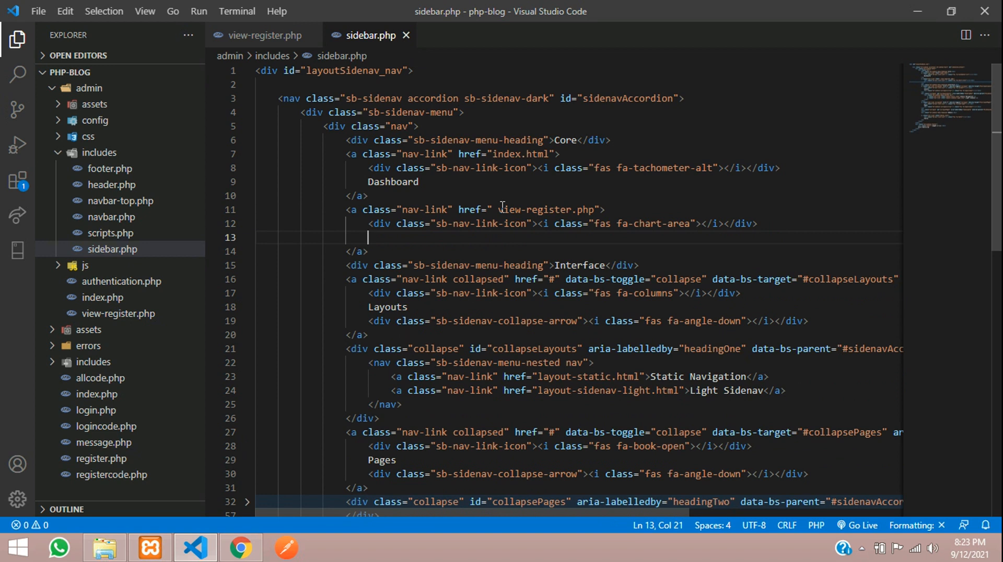
type("Registerd Users")
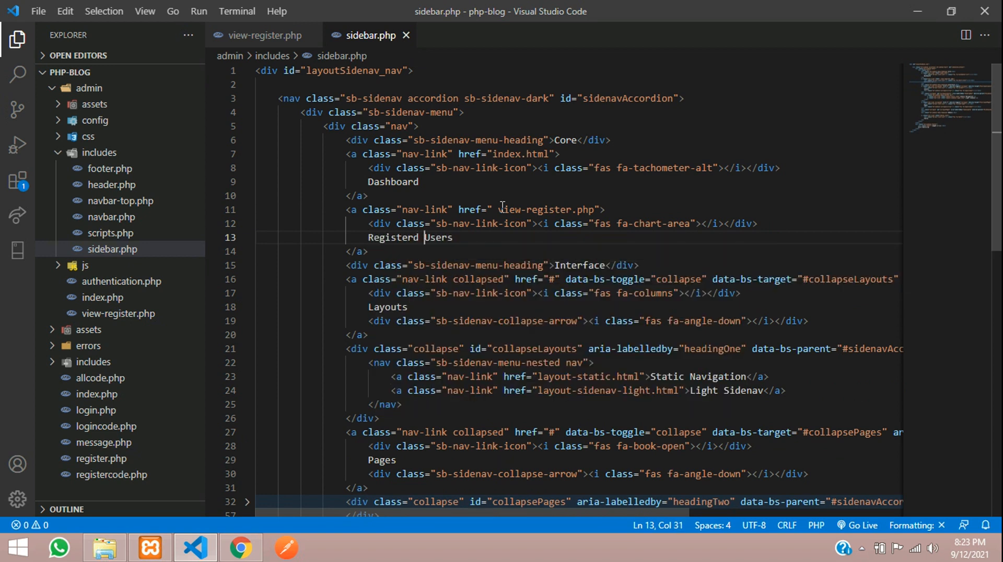
double_click(660, 223)
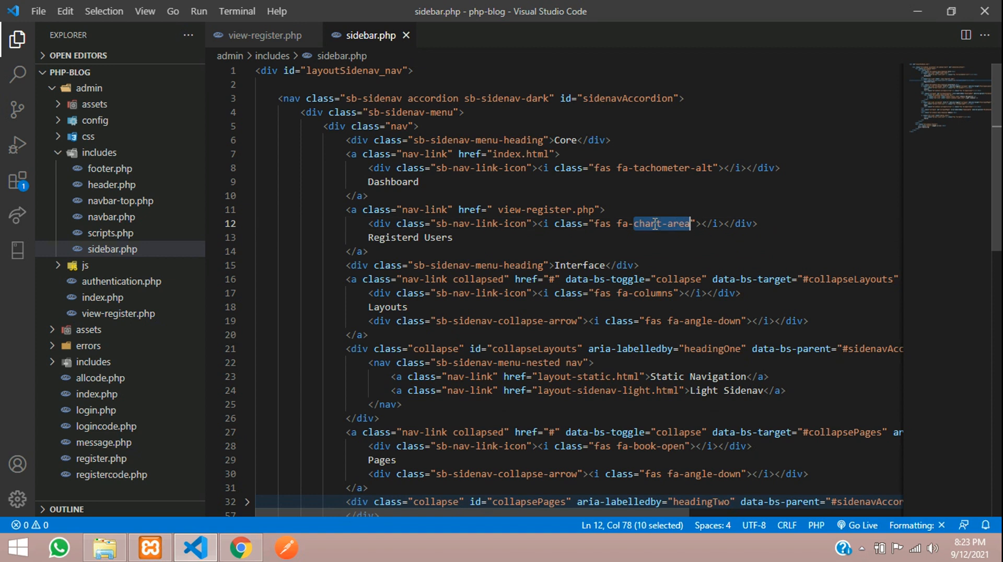
type("users")
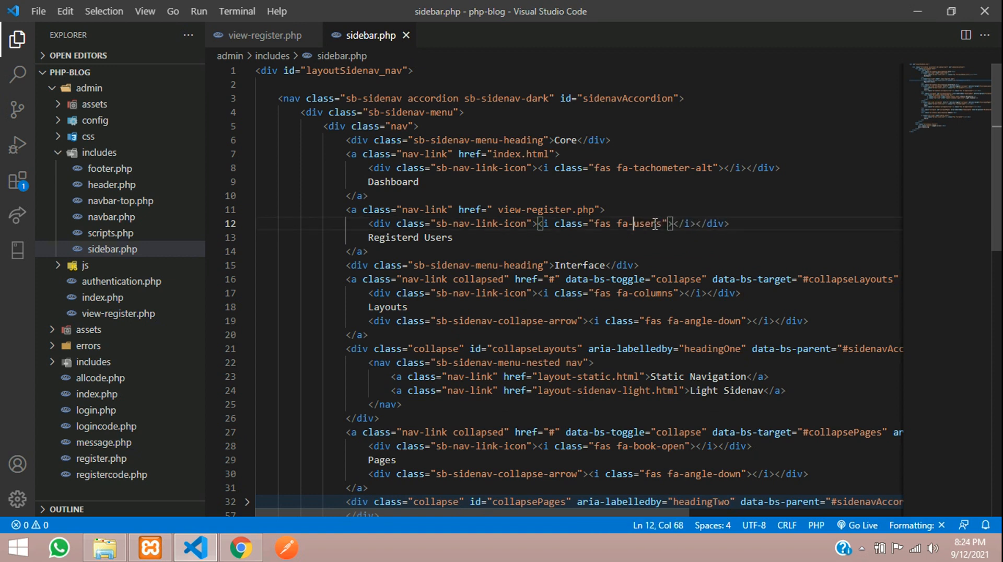
left_click(240, 548)
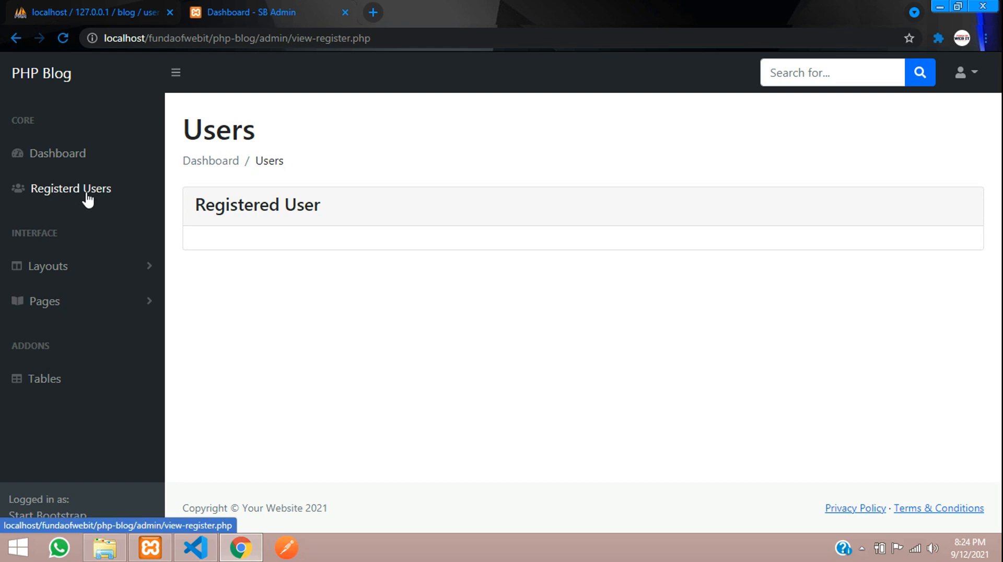
Test the Registered Users and Dashboard links, fix the Dashboard href, and retest both.
left_click(72, 188)
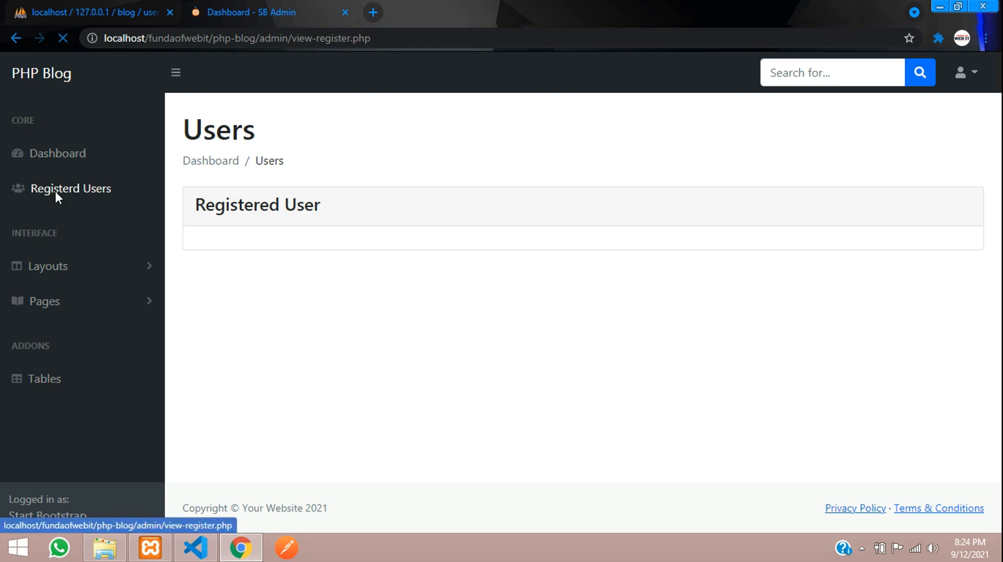
mouse_move(57, 153)
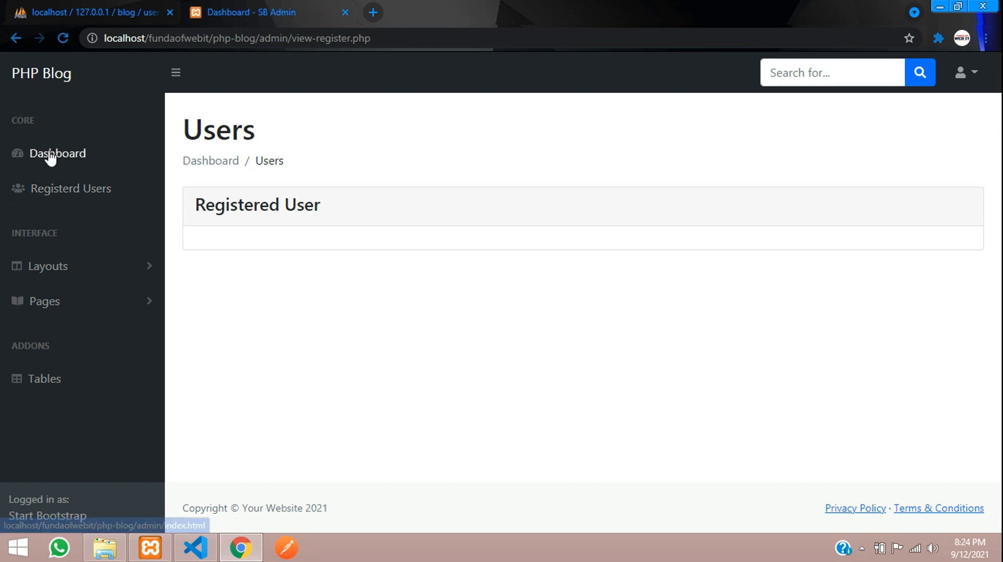
left_click(56, 154)
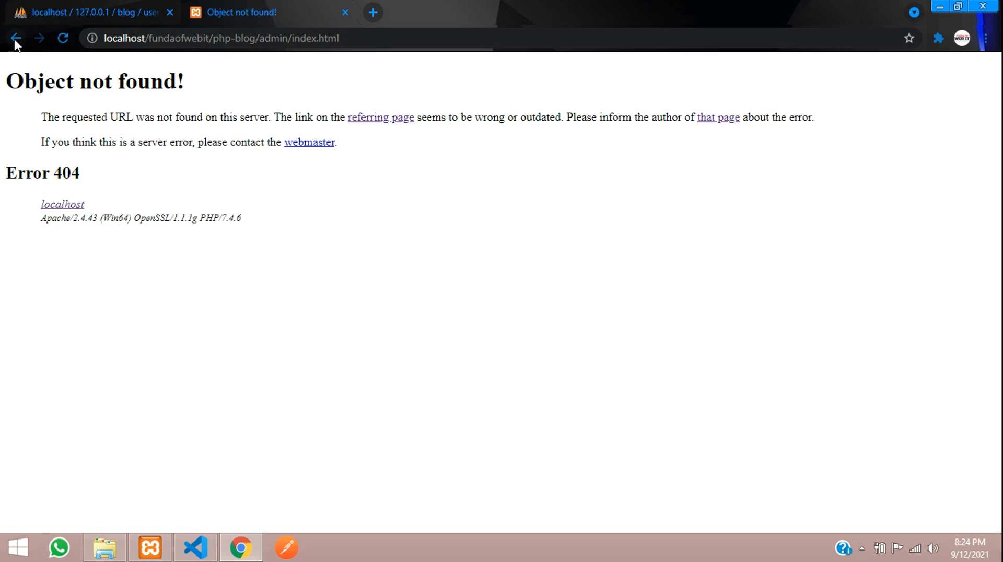
left_click(194, 548)
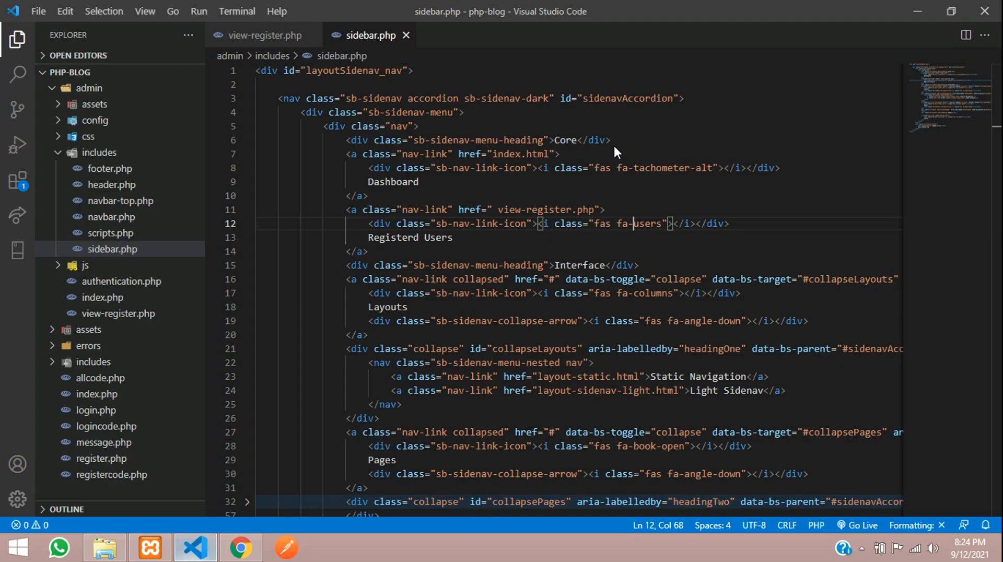
double_click(538, 153)
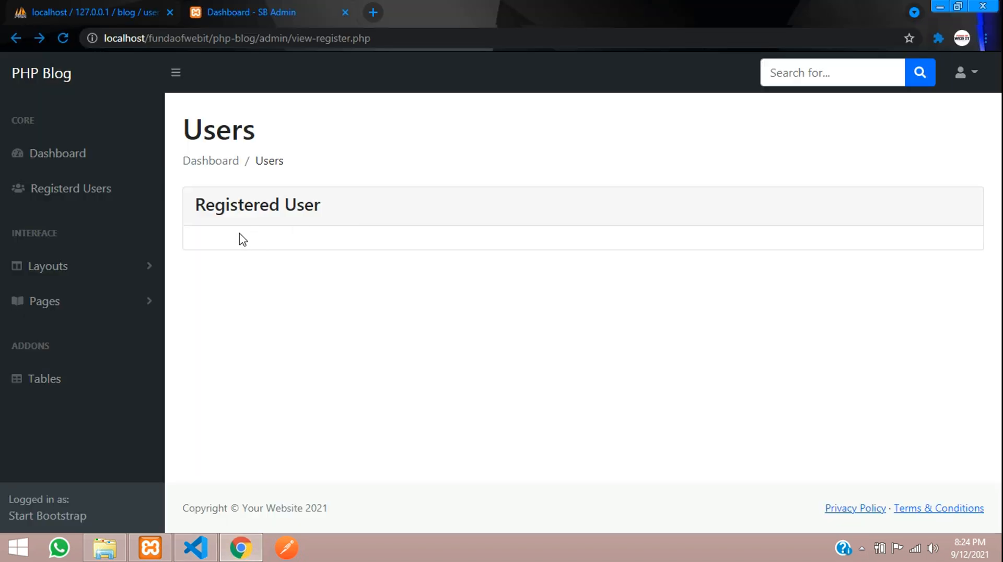
left_click(57, 153)
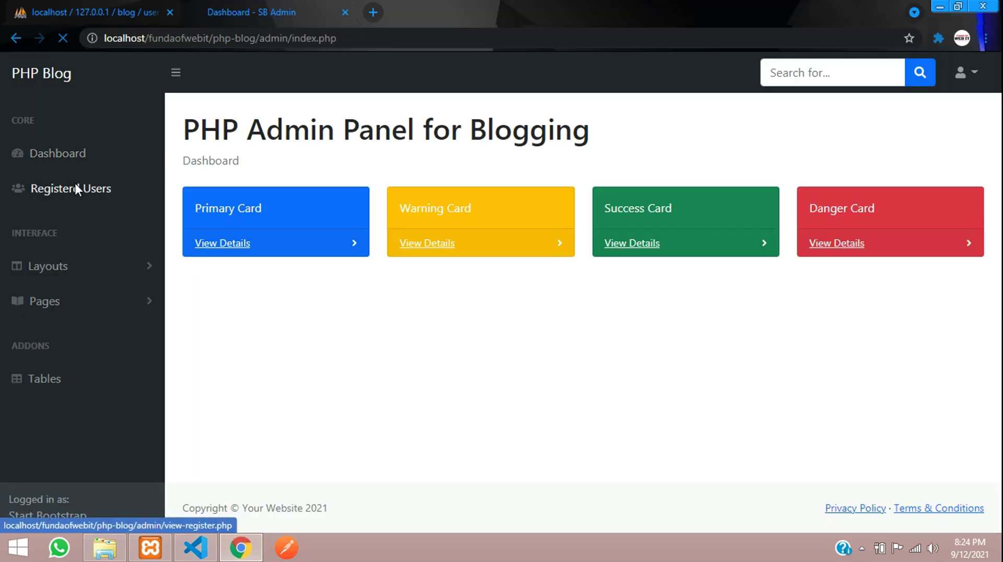
left_click(71, 188)
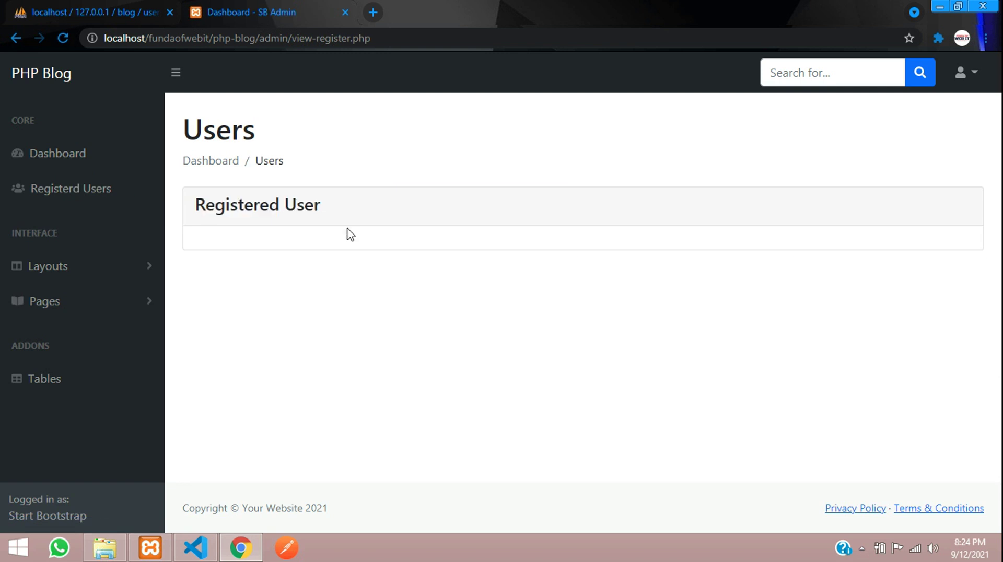
mouse_move(195, 548)
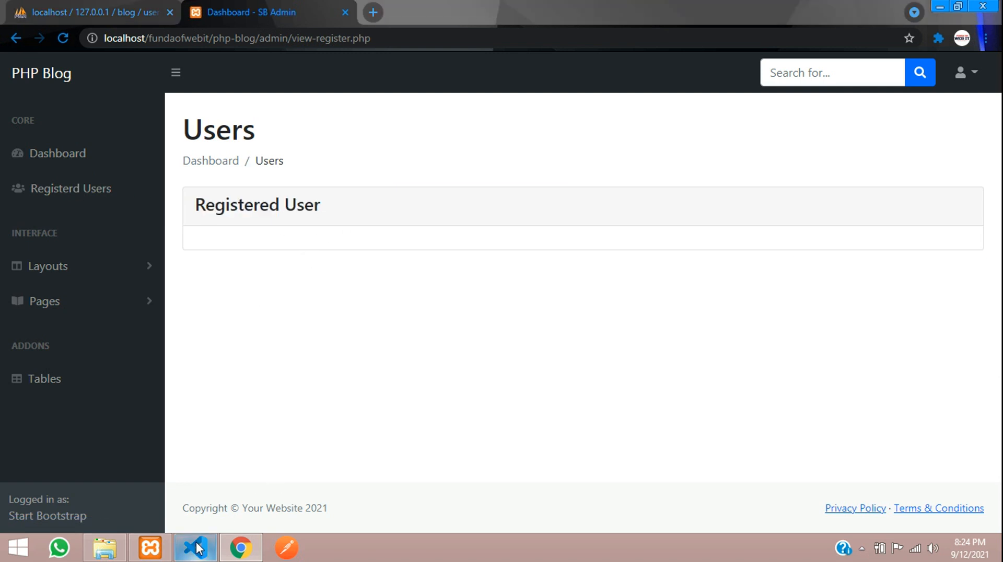
left_click(195, 548)
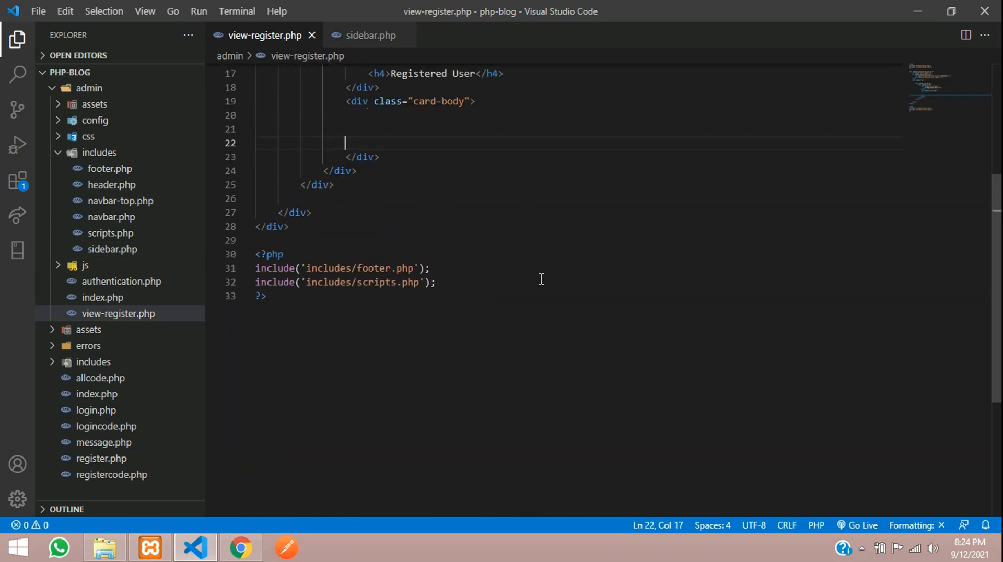
Add a table.table-bordered with ID, Name, Email, Phone, Edit and Delete headers.
type("tab")
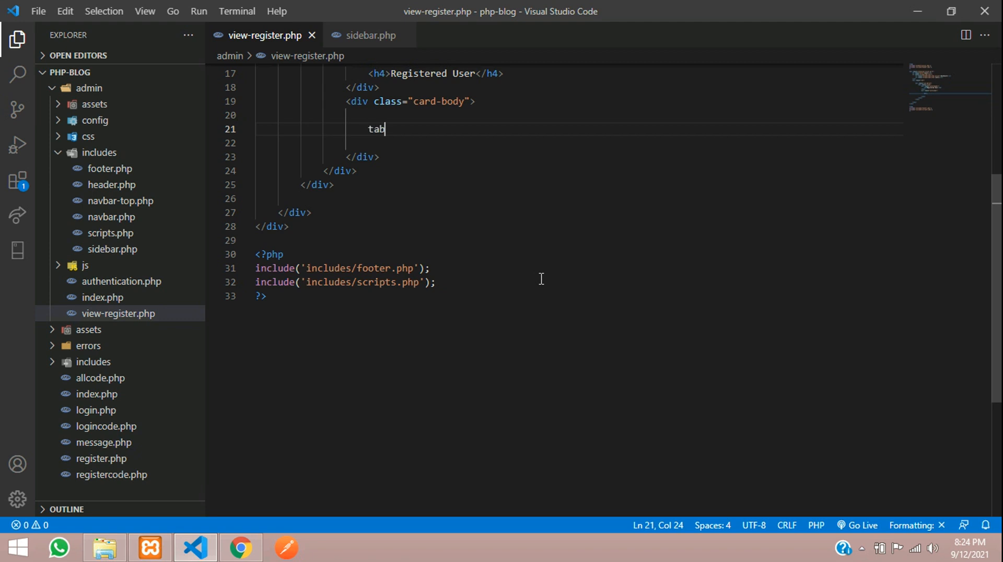
type("le.table-bordered\">")
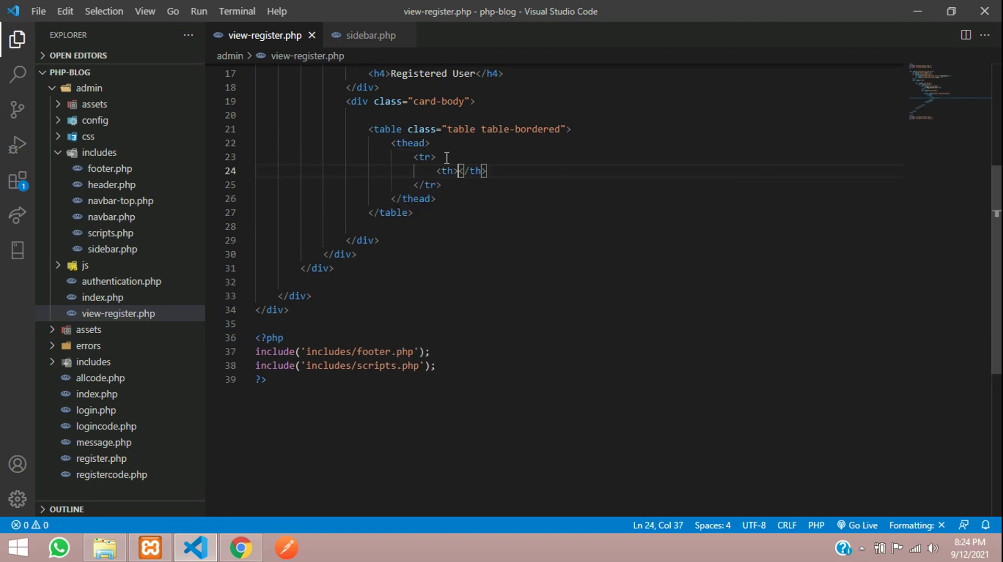
type("ID")
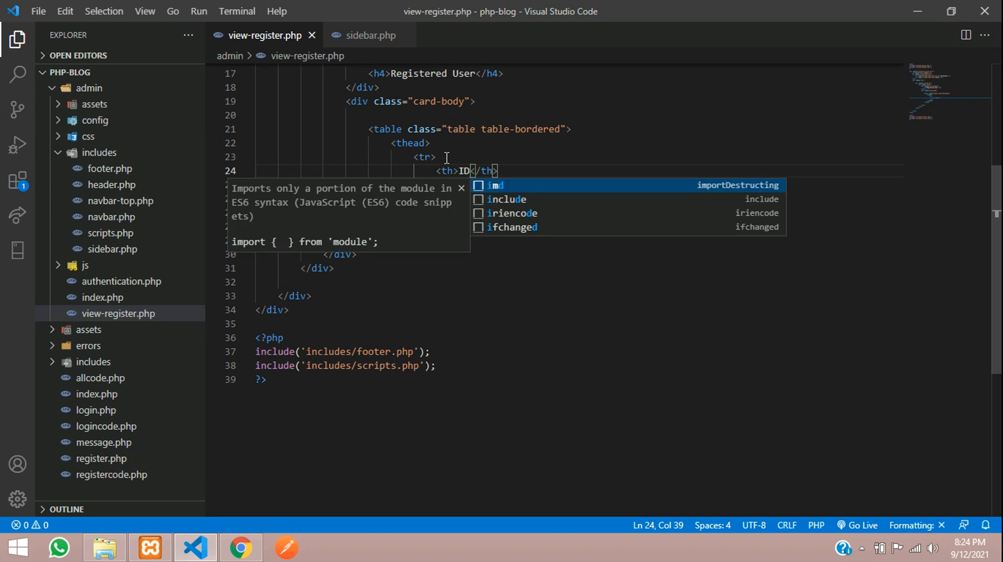
type("Name</th>")
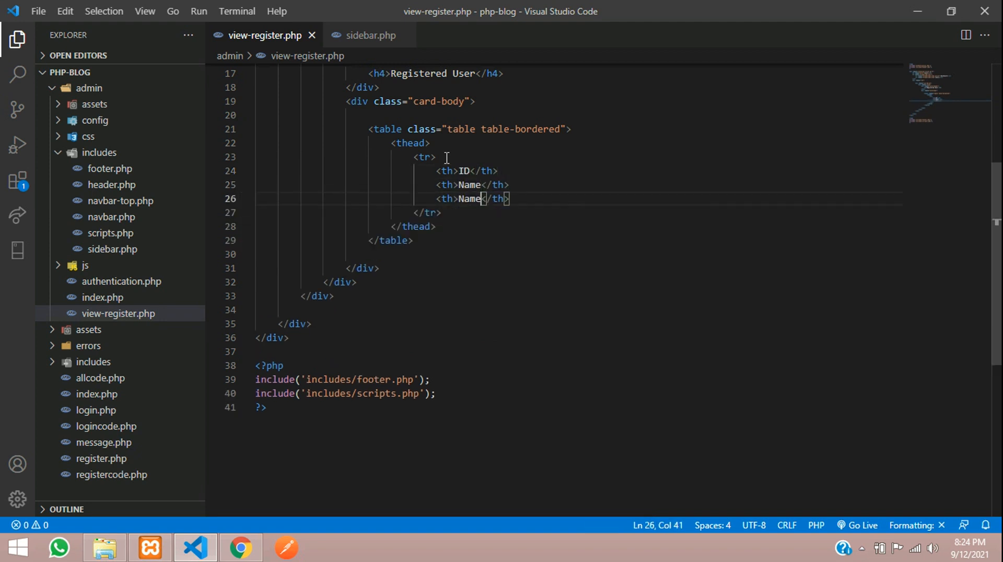
type("Email")
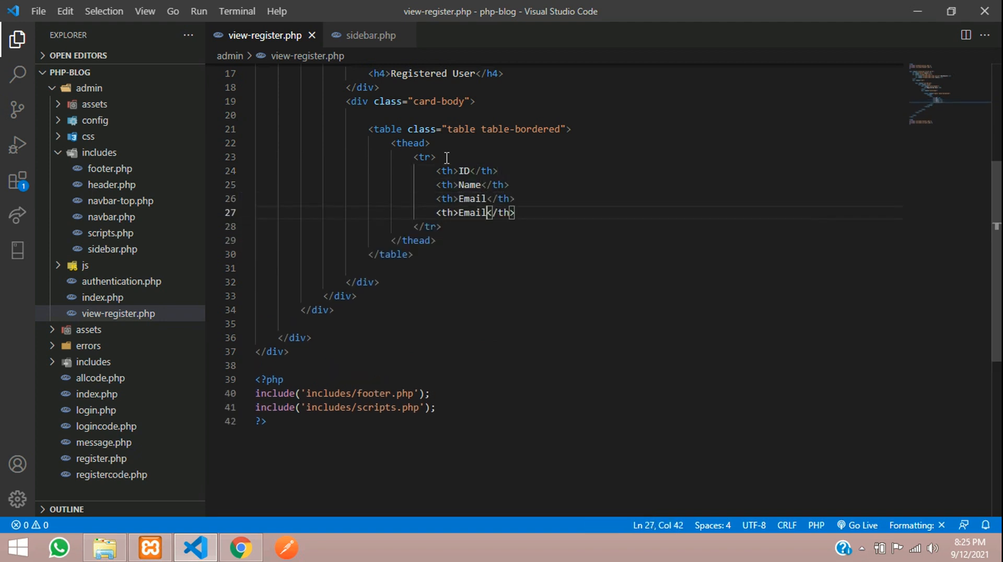
type("Phone")
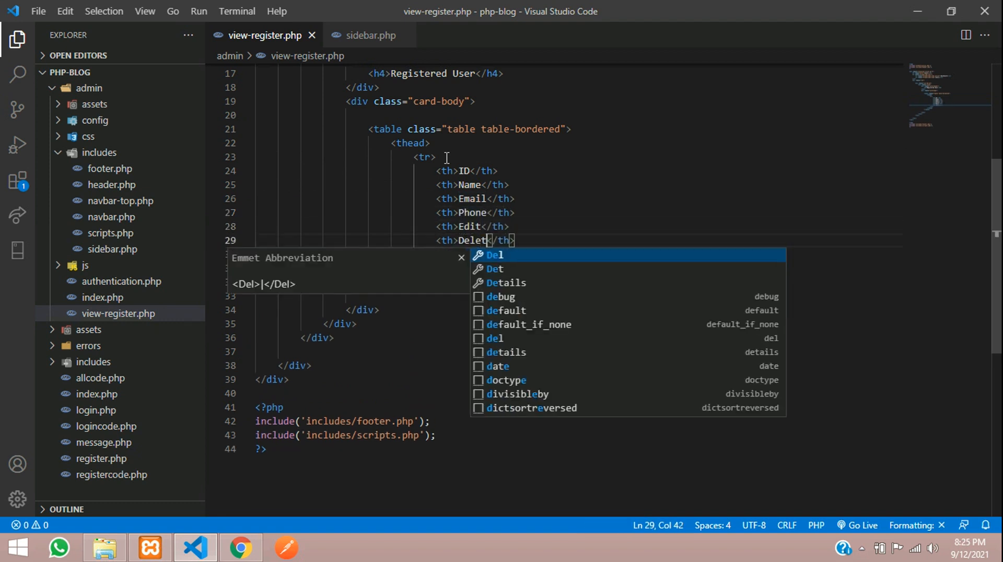
key("Escape")
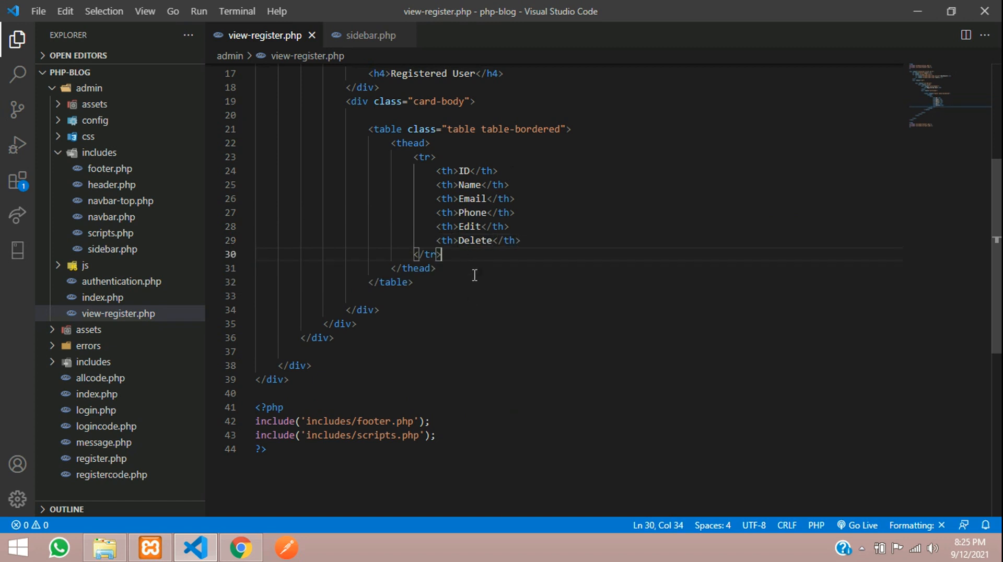
Add a tbody row of placeholder 1s and preview the table in Chrome.
type("tbody")
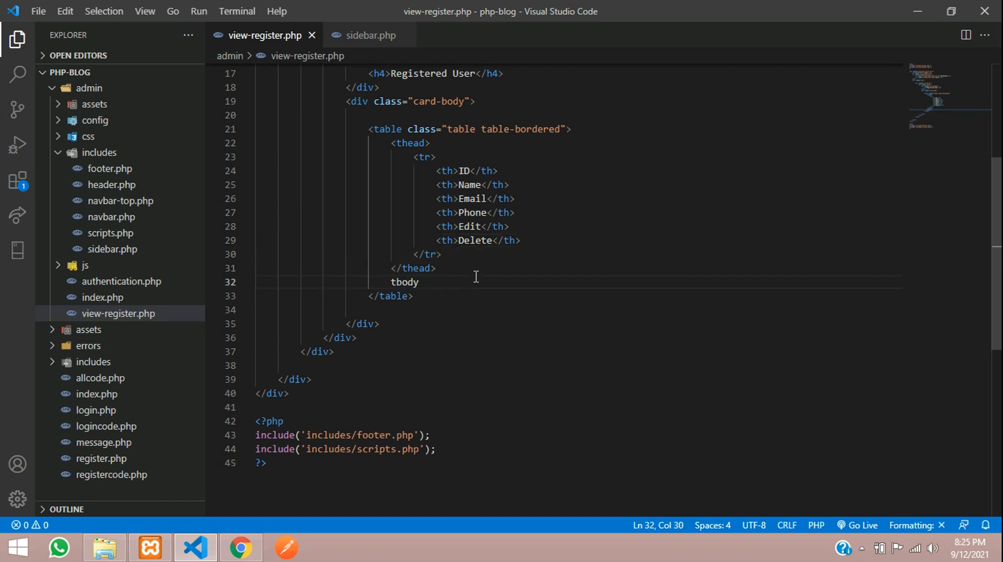
type("tr>")
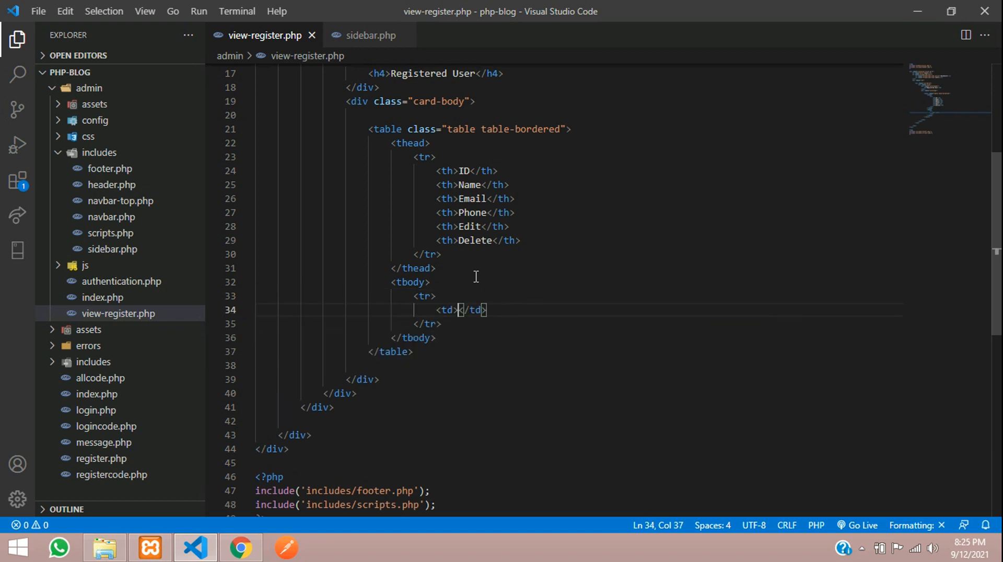
type("1")
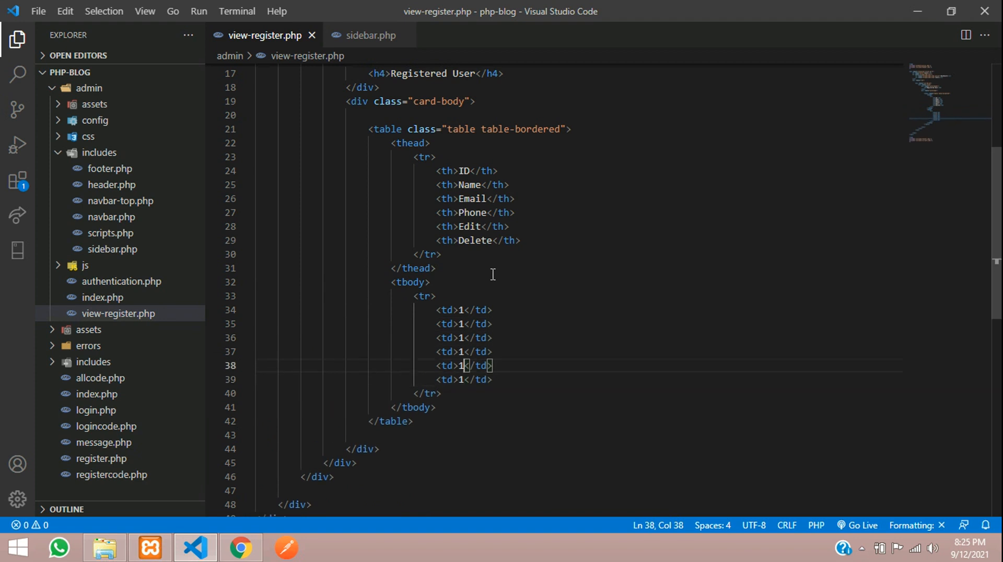
left_click(241, 547)
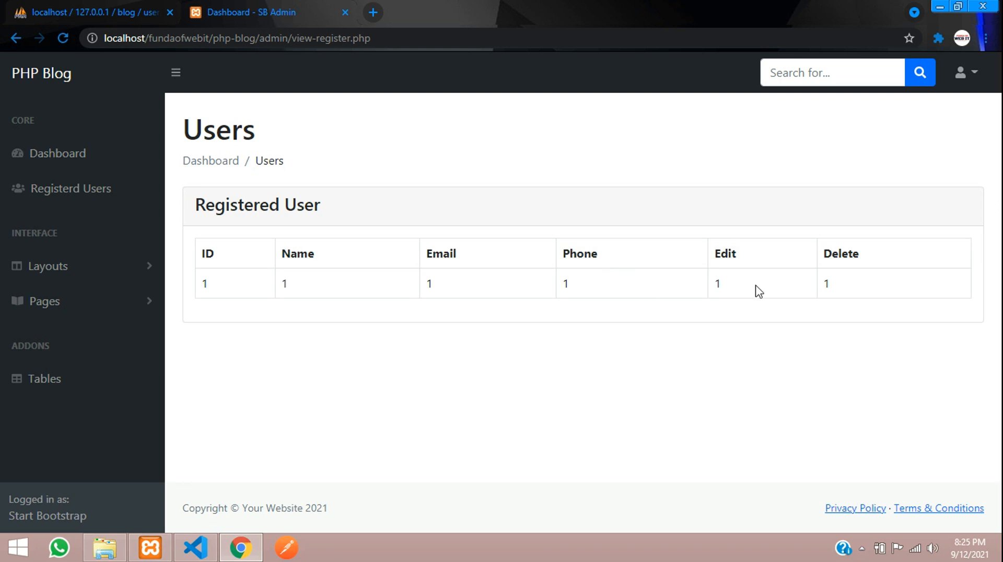
mouse_move(377, 393)
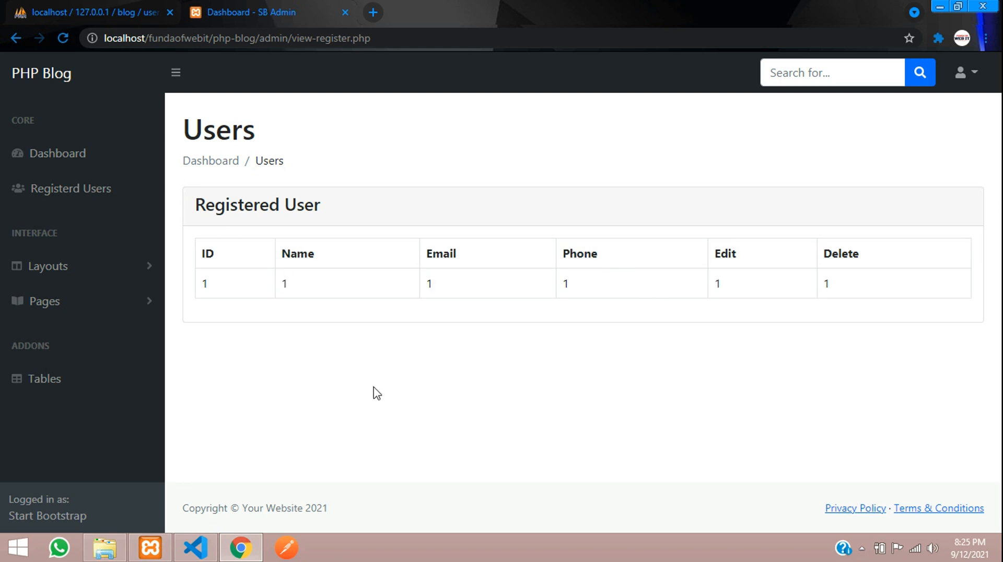
left_click(194, 548)
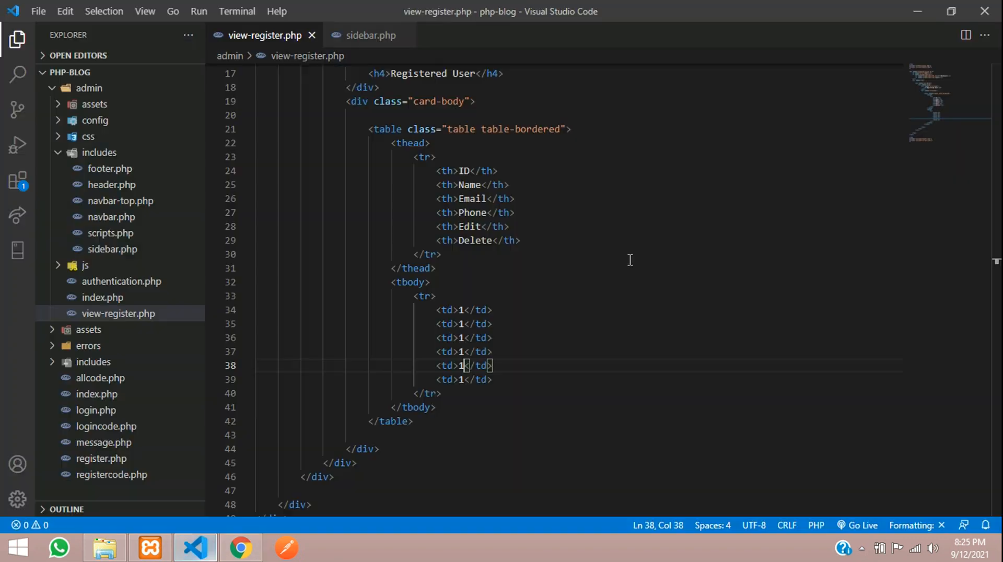
Change the Users heading from h1 to h4 and confirm the smaller title in Chrome.
scroll("up", 3)
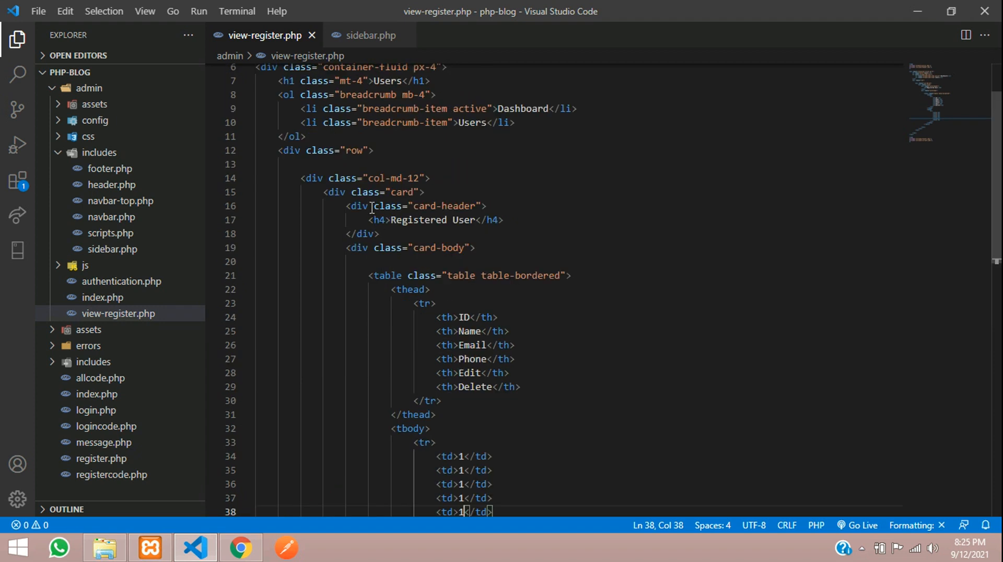
mouse_move(332, 89)
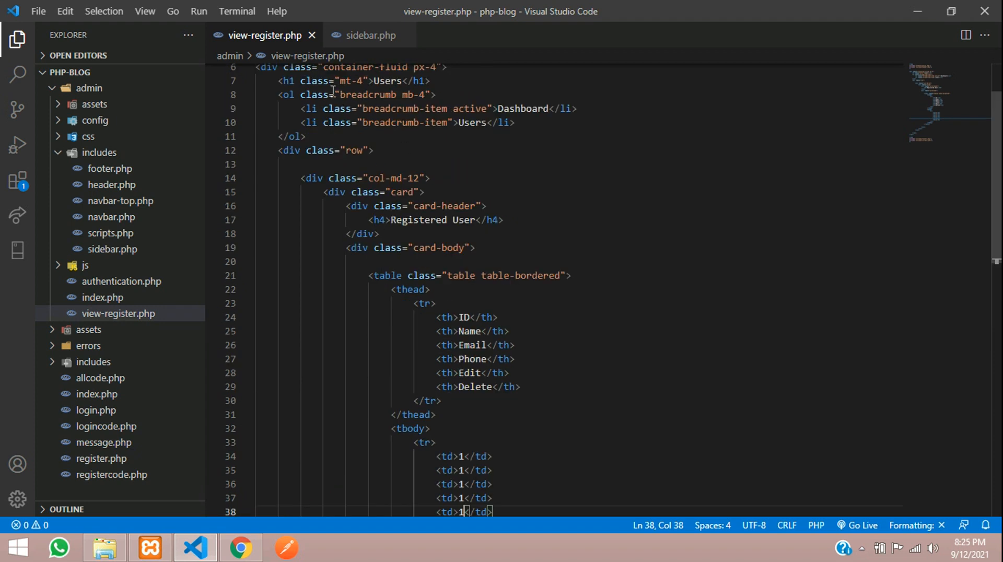
left_click(284, 81)
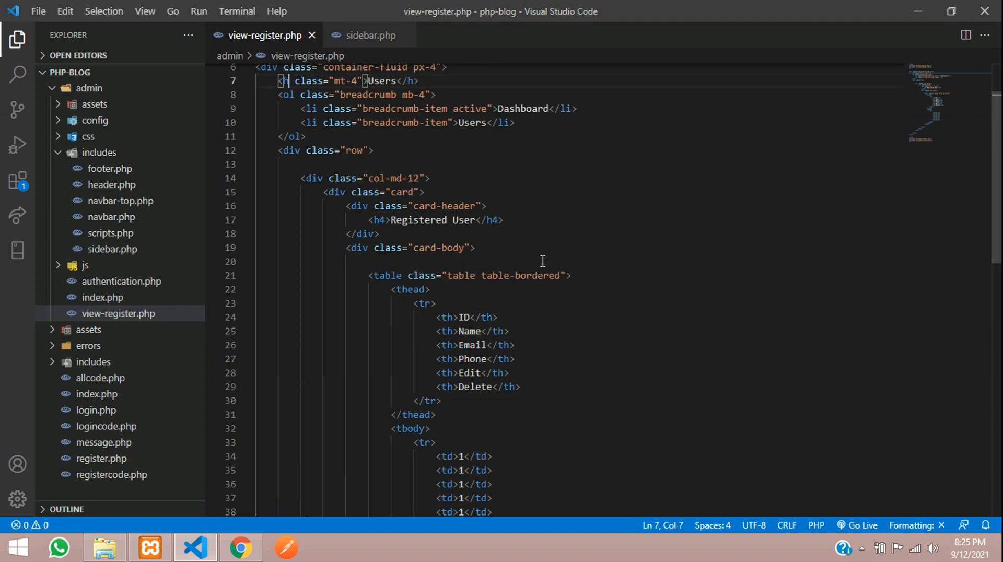
type("4")
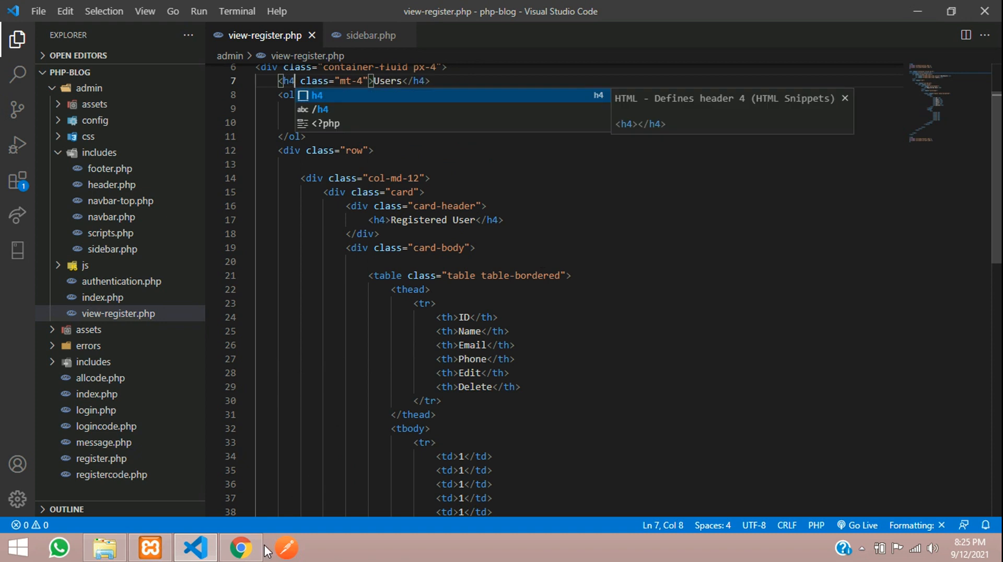
left_click(240, 548)
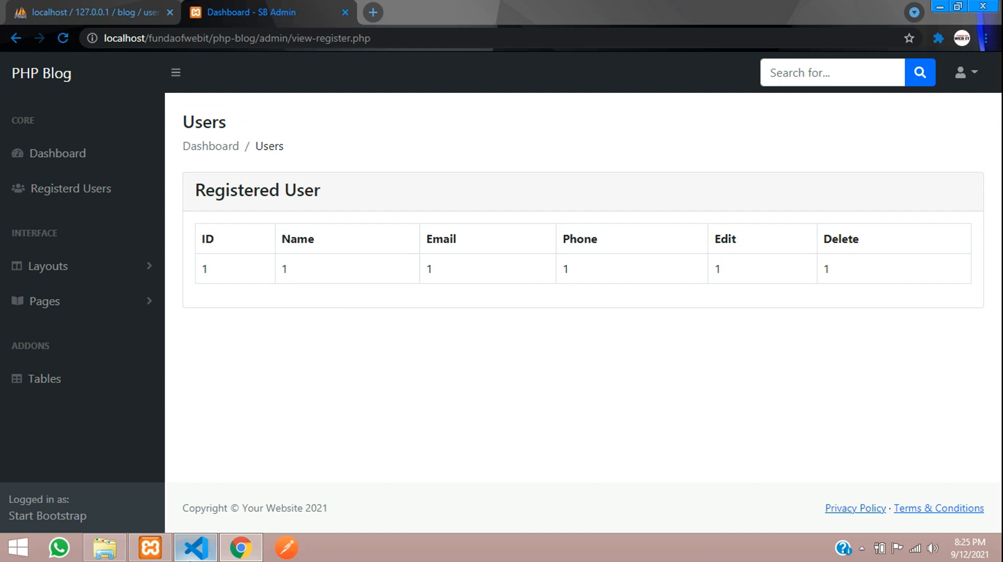
left_click(194, 548)
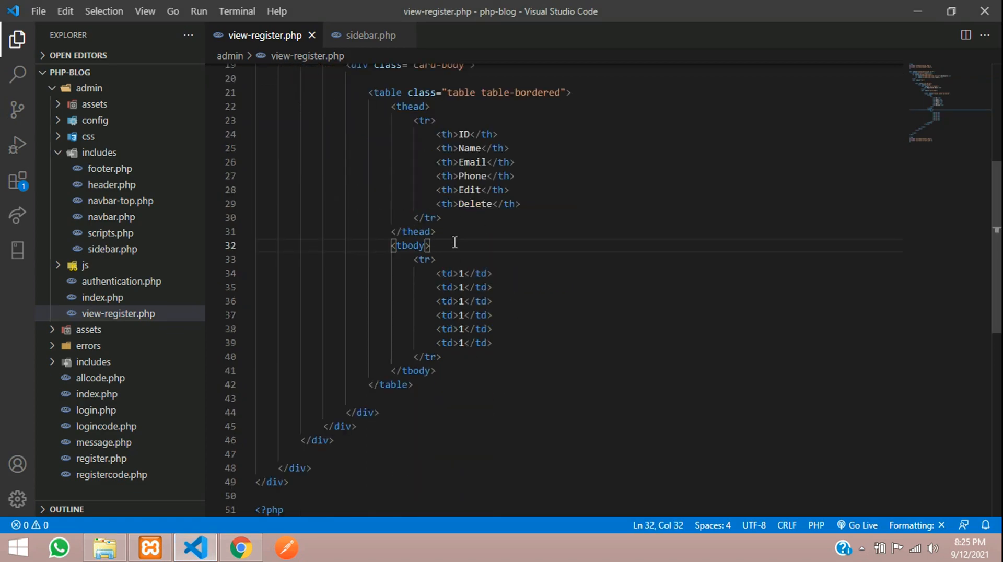
Open a PHP block in the table body with $query = "SELECT * FROM users".
type("<?php")
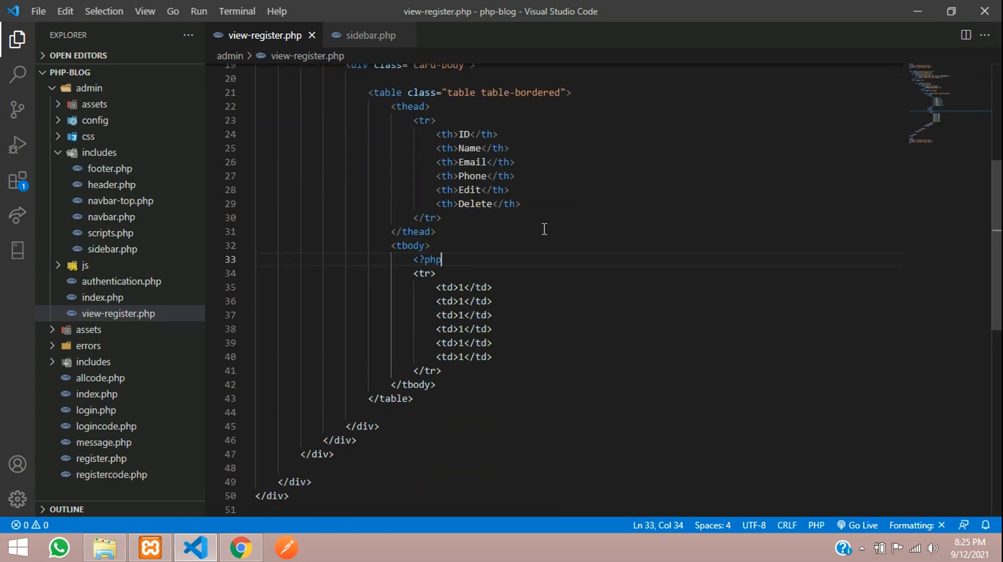
key("Enter")
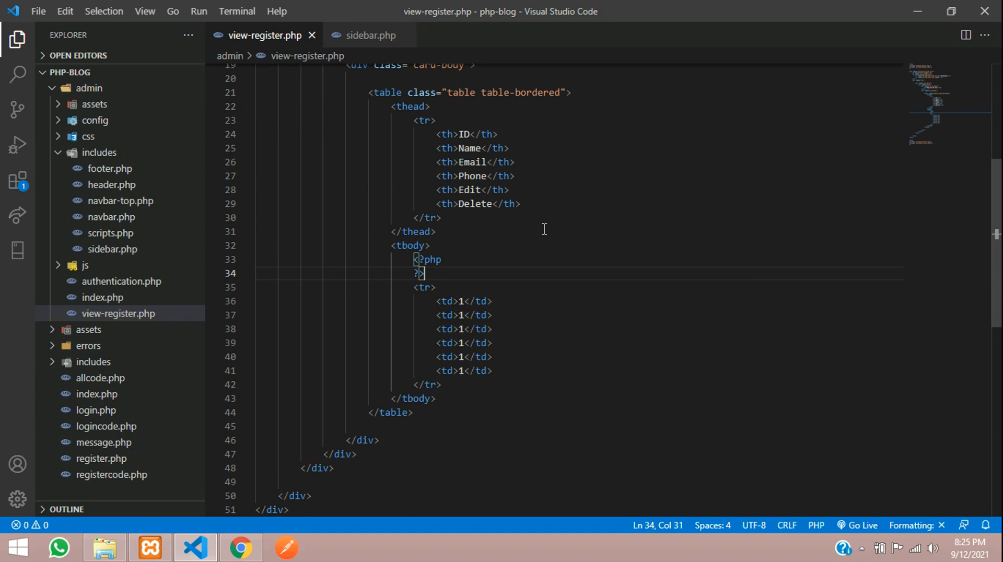
type("$")
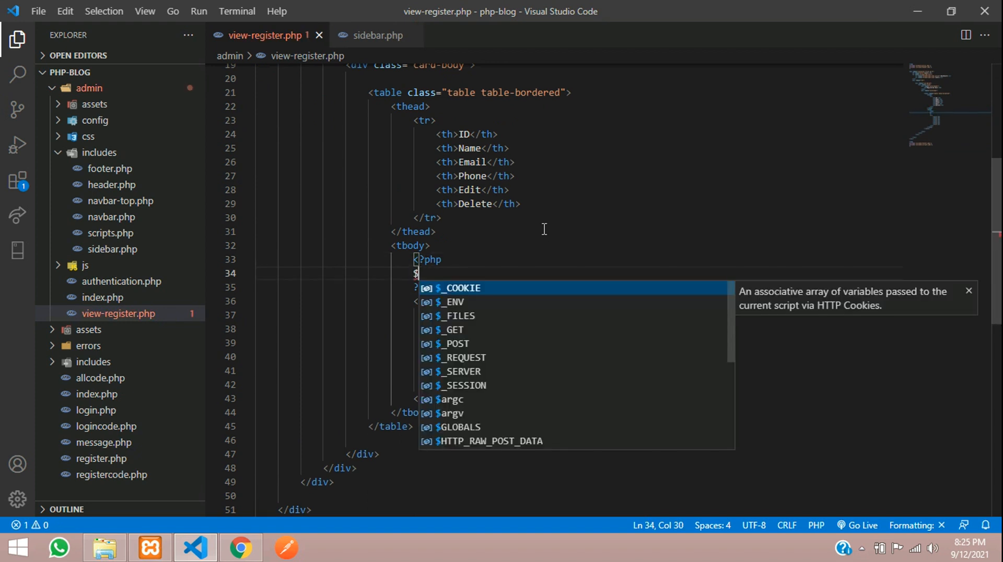
type("query =")
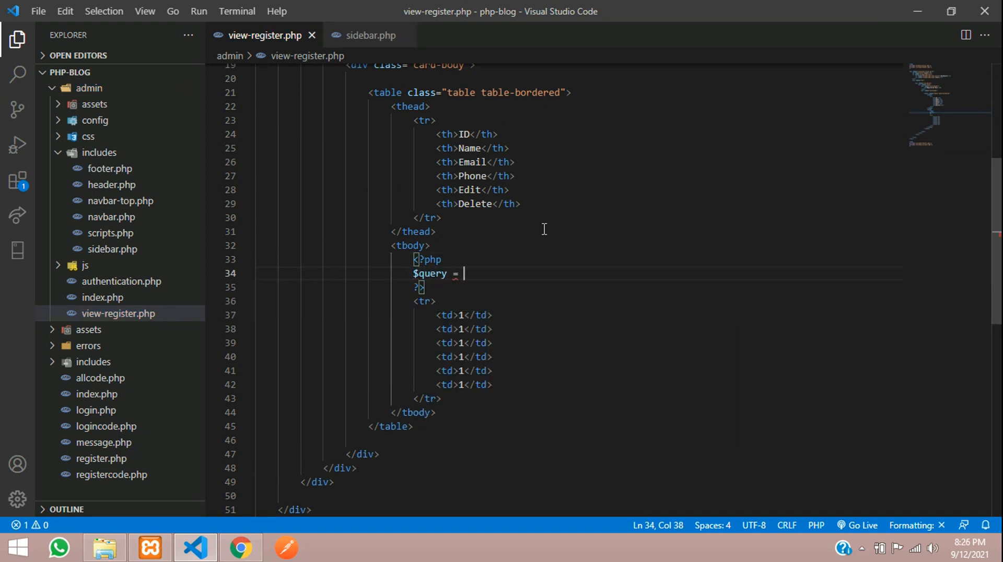
type("\"SELE\";")
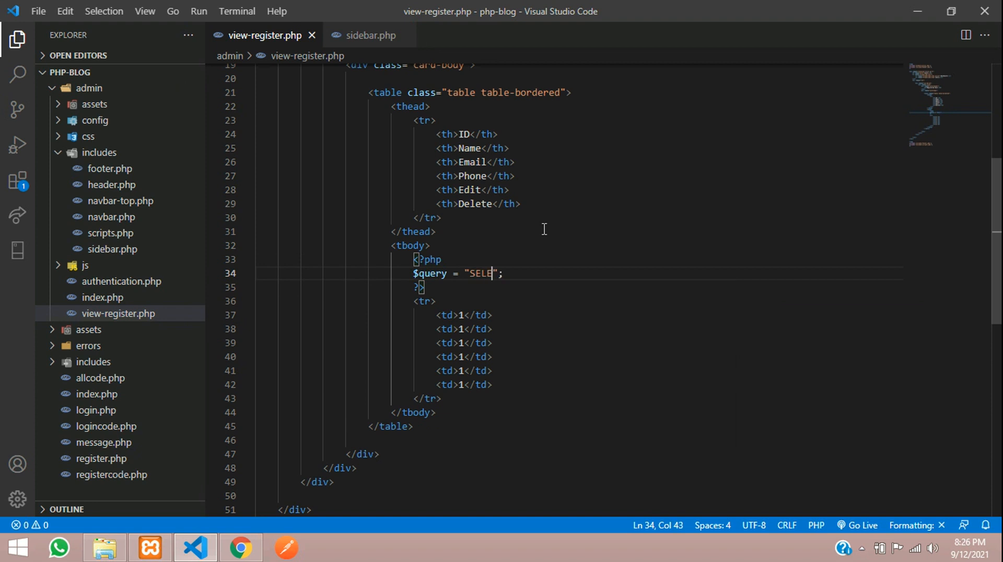
type("CT * fr")
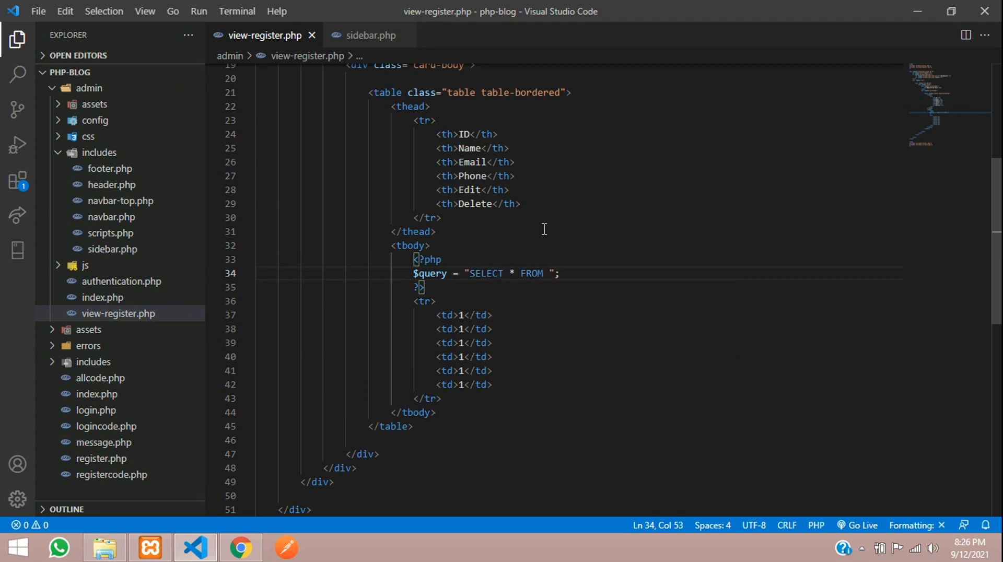
type("users")
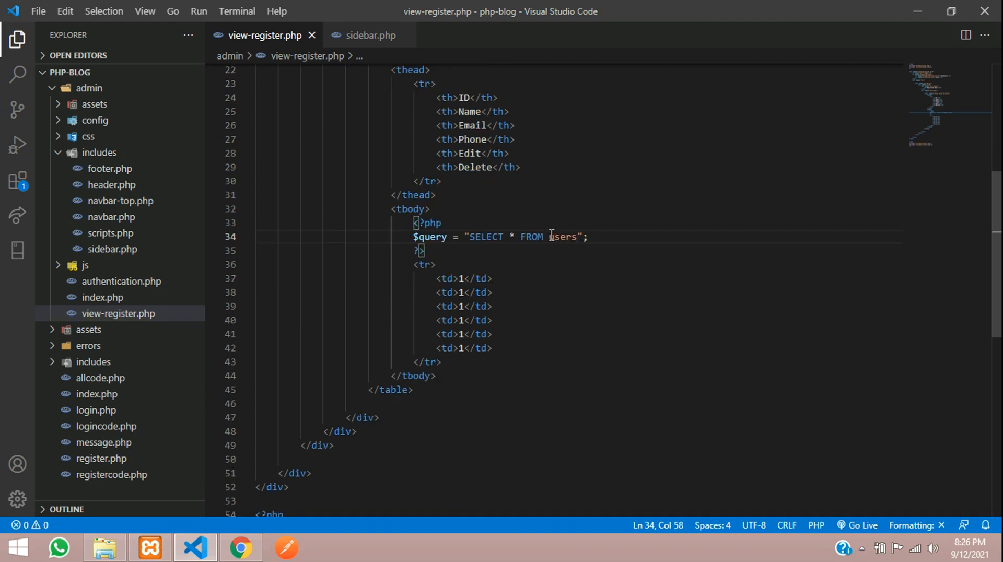
Run the query with $query_run = mysqli_query($con, $query).
double_click(430, 236)
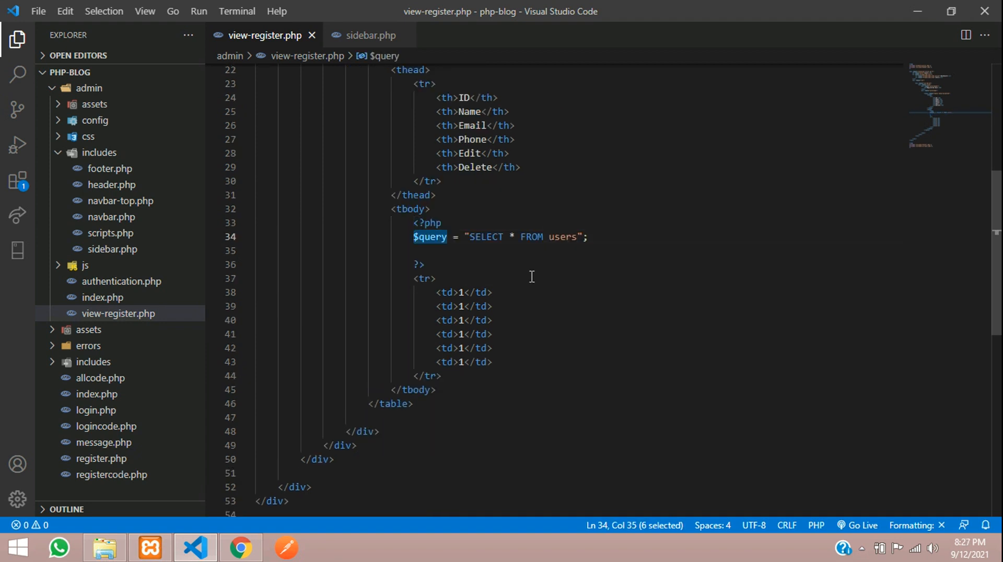
type("$query_run")
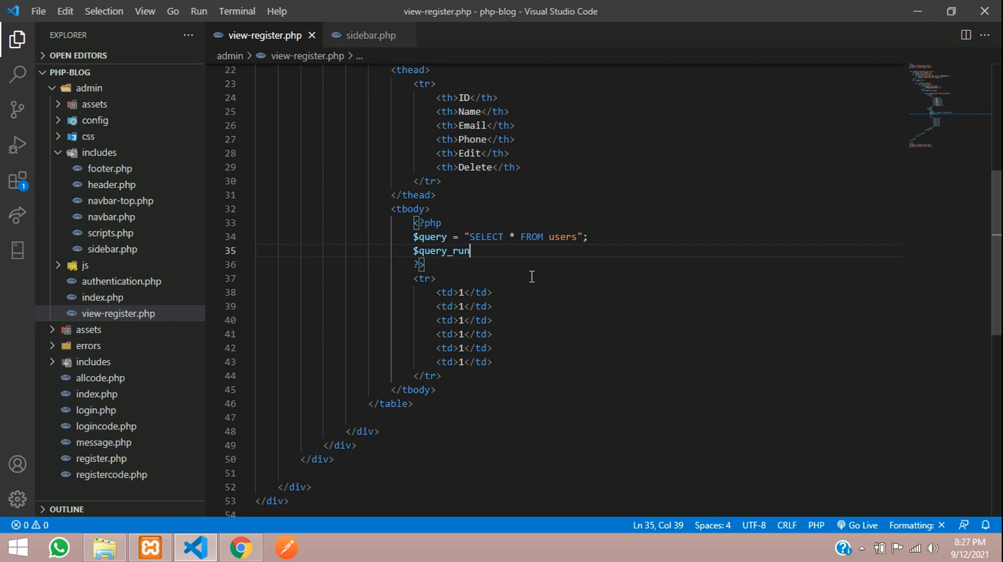
type("= my")
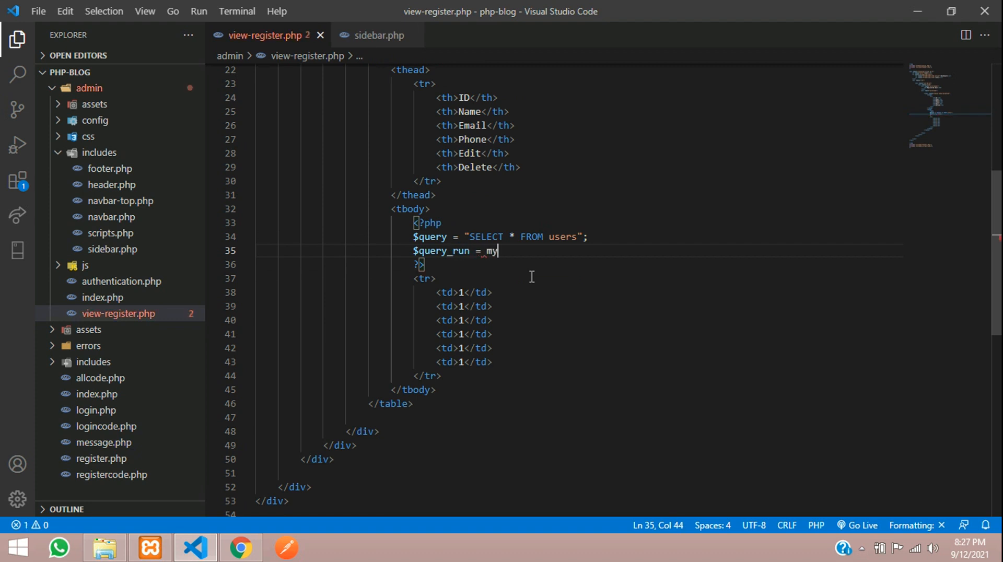
type("sqli_query();")
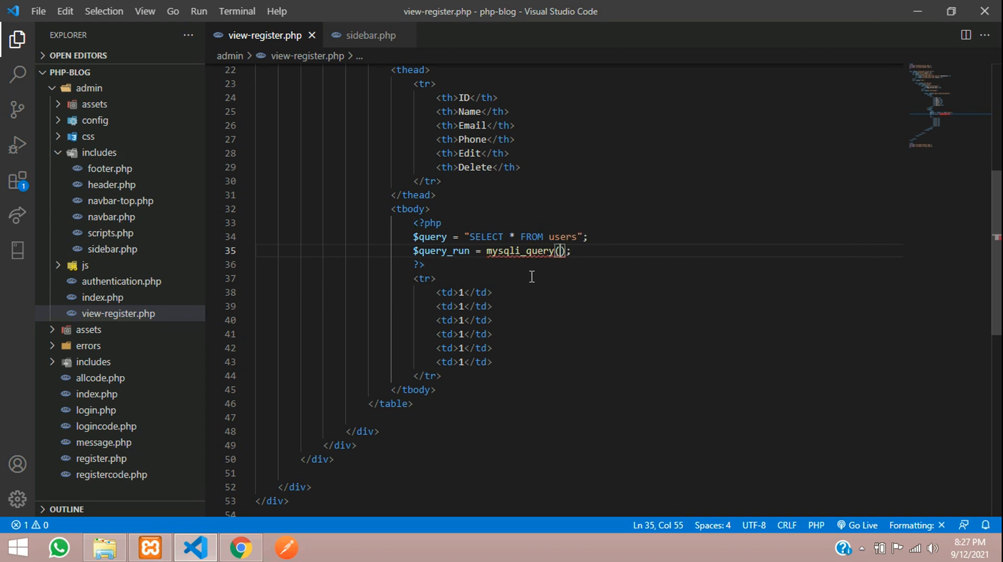
type("$con,")
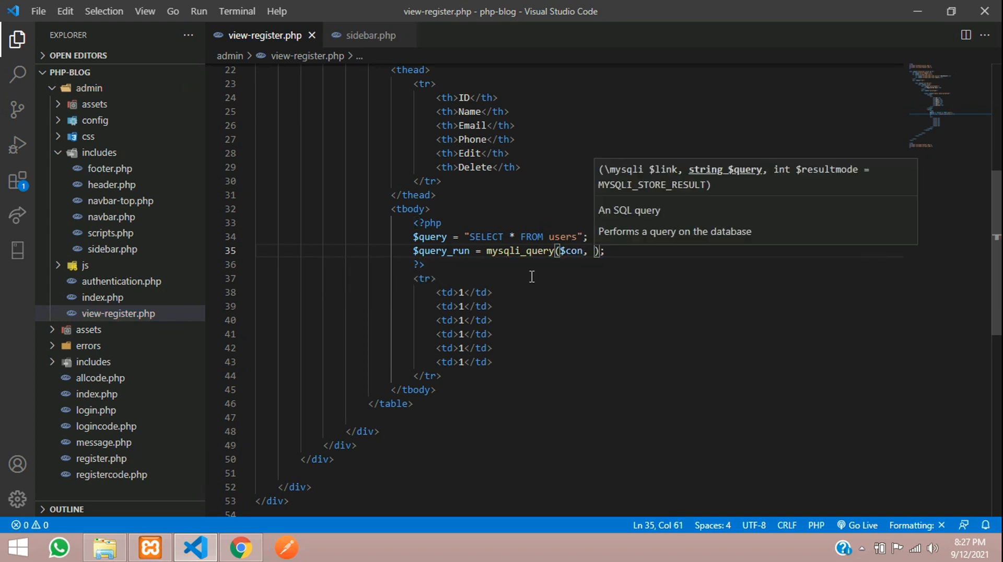
type("$query")
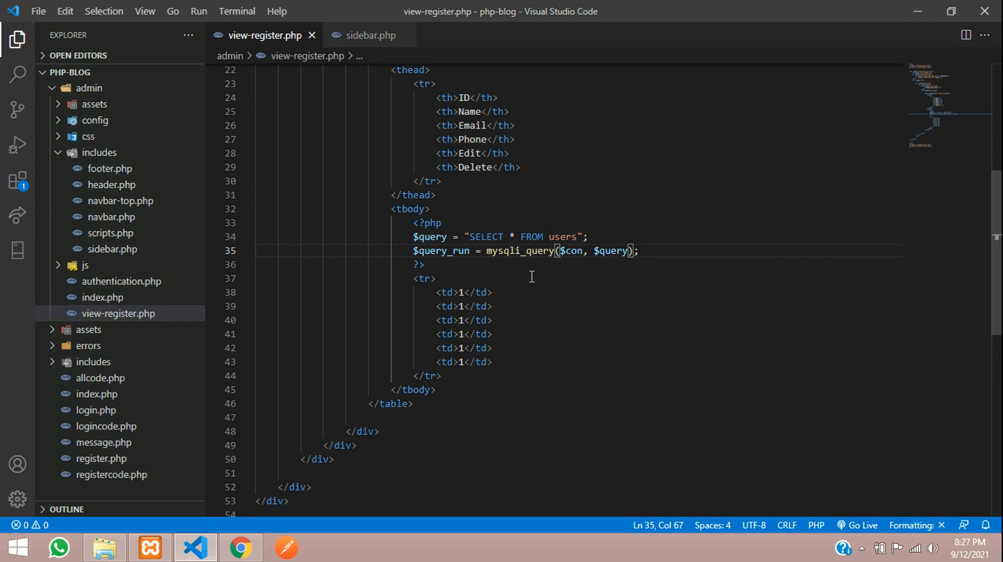
left_click(561, 251)
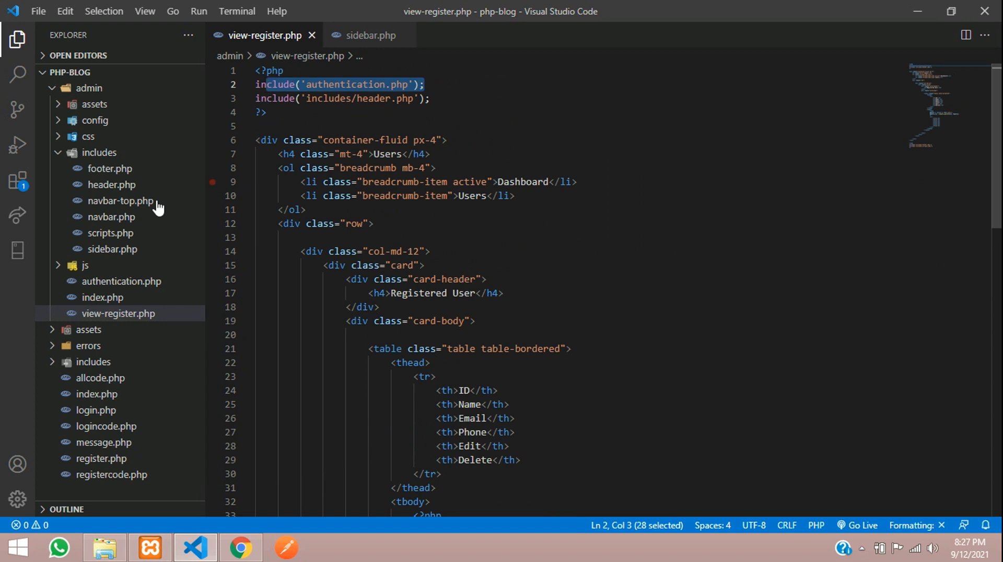
left_click(118, 281)
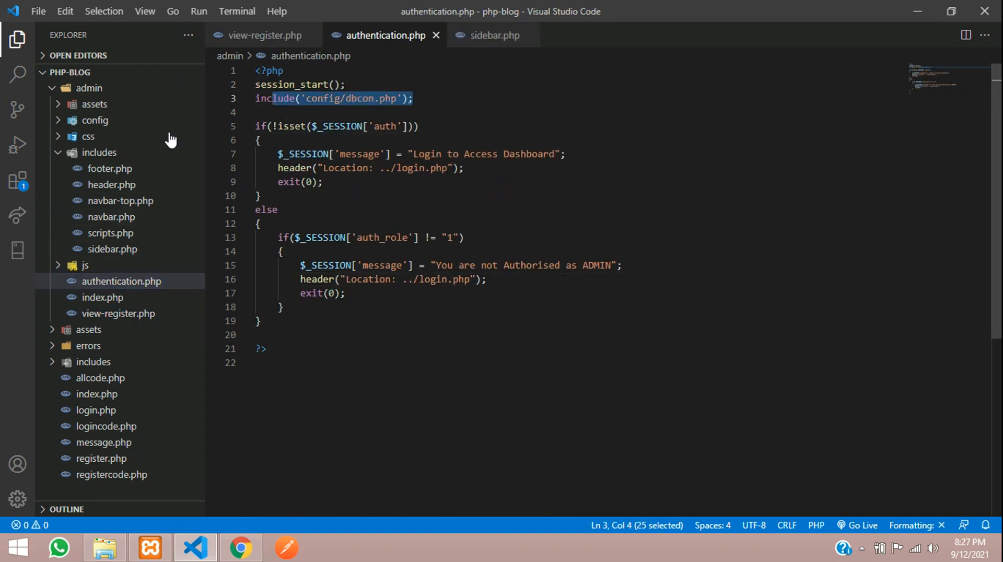
left_click(95, 121)
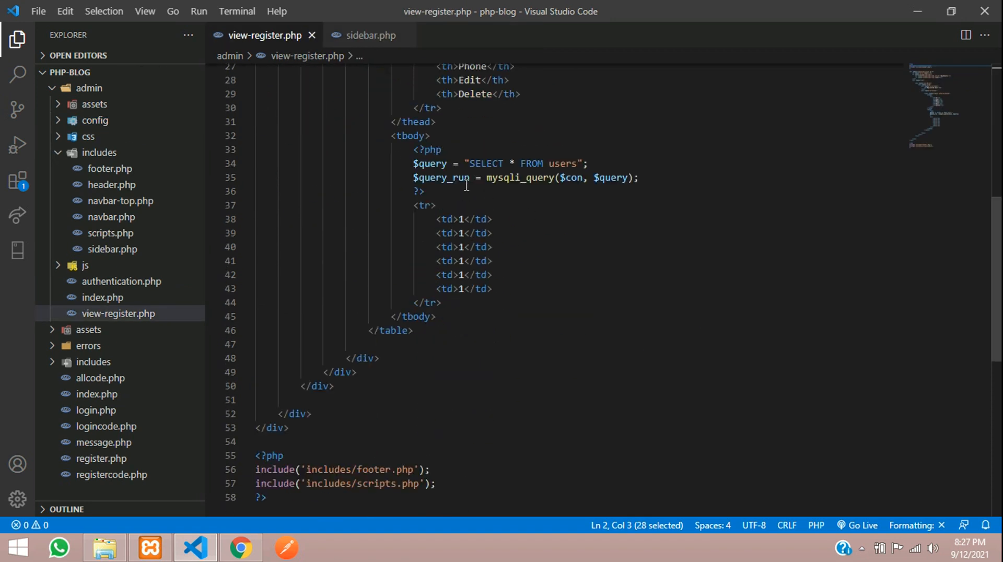
Below the query, add an if block checking mysqli_num_rows($query_run) > 0.
key("enter")
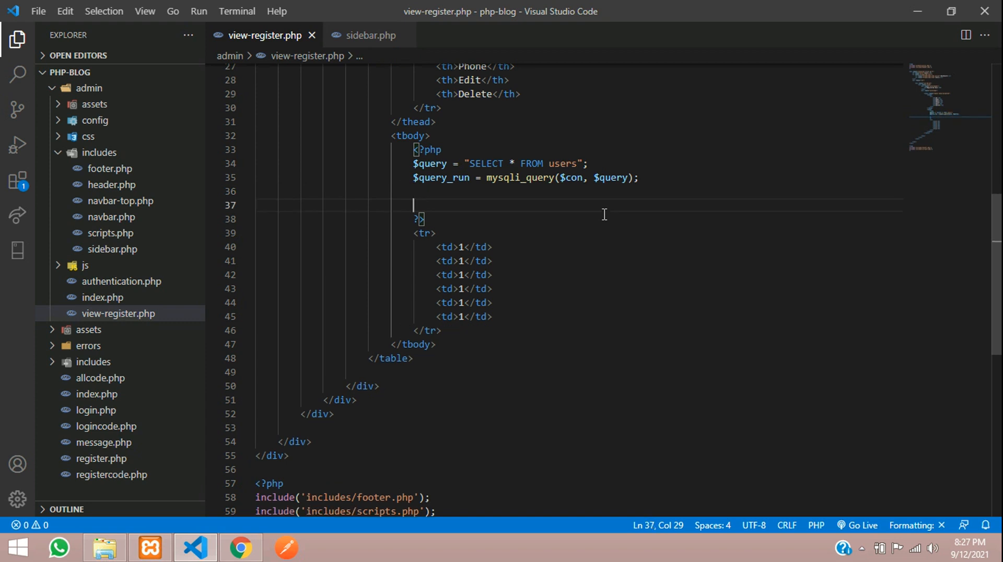
type("if()")
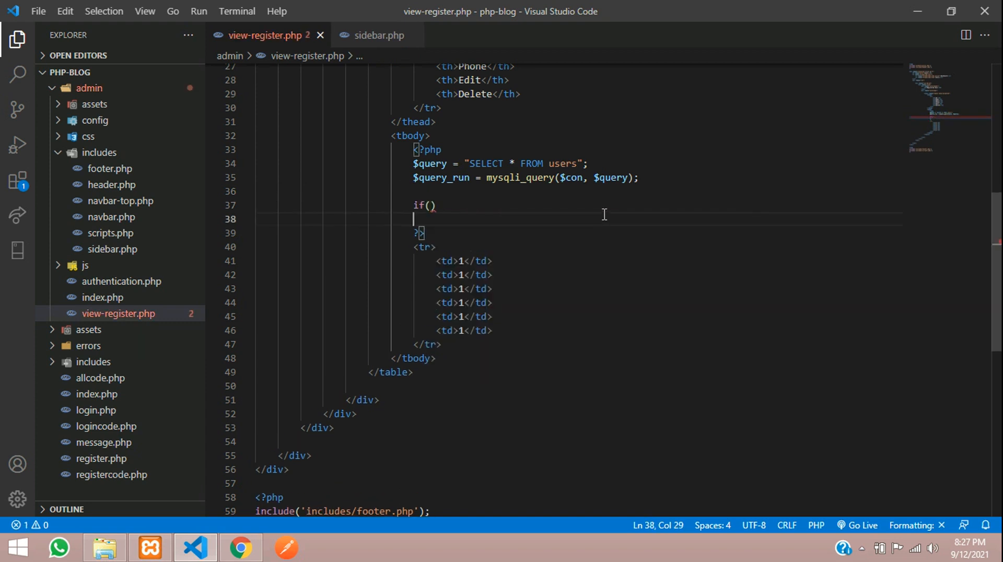
type("{")
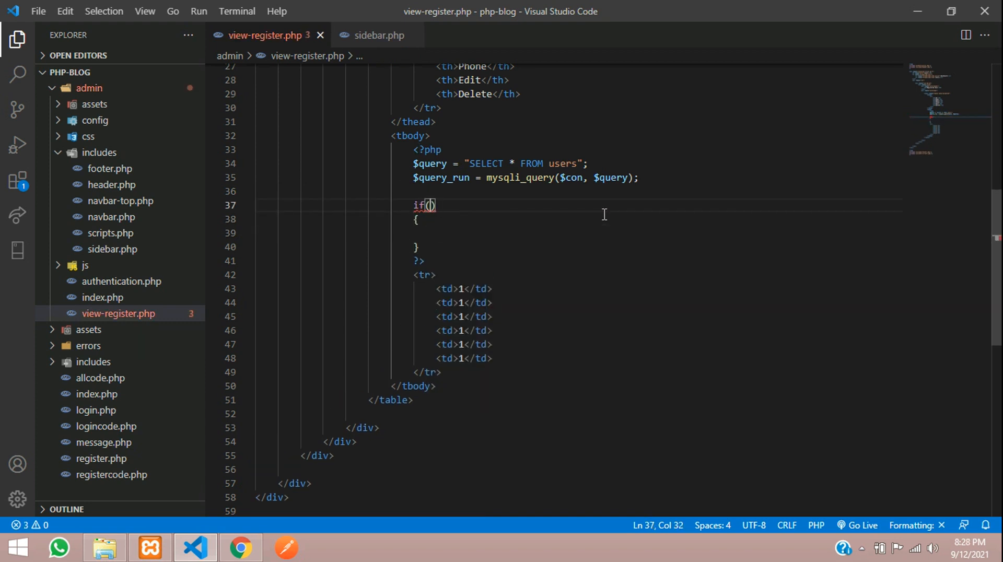
type("mysqli_num_rows")
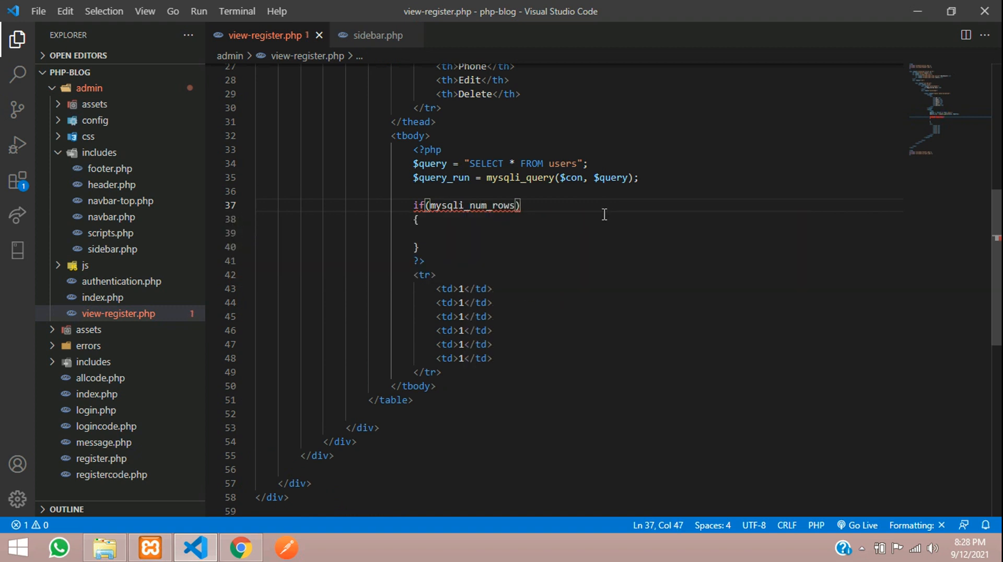
type("() > 0)")
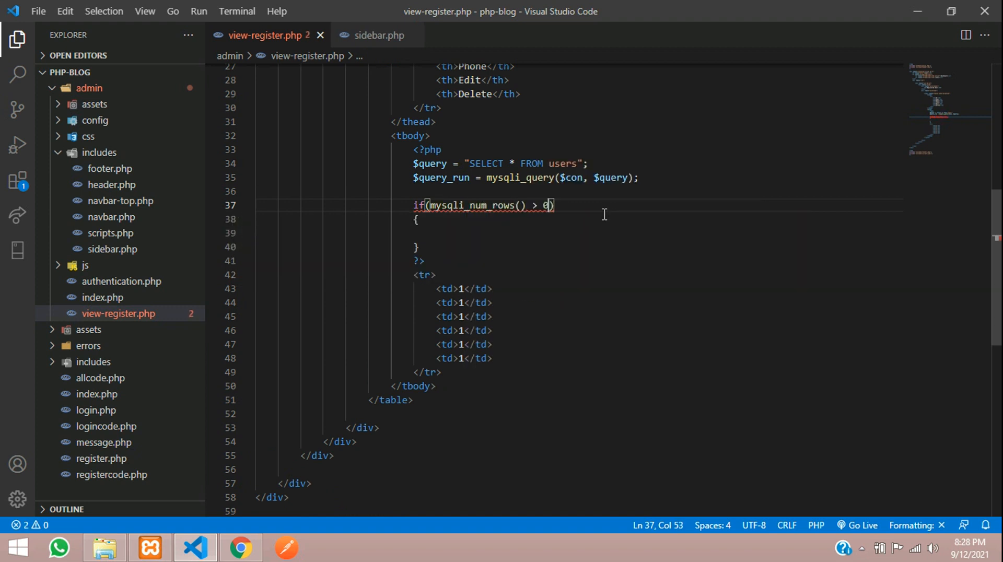
left_click(469, 178)
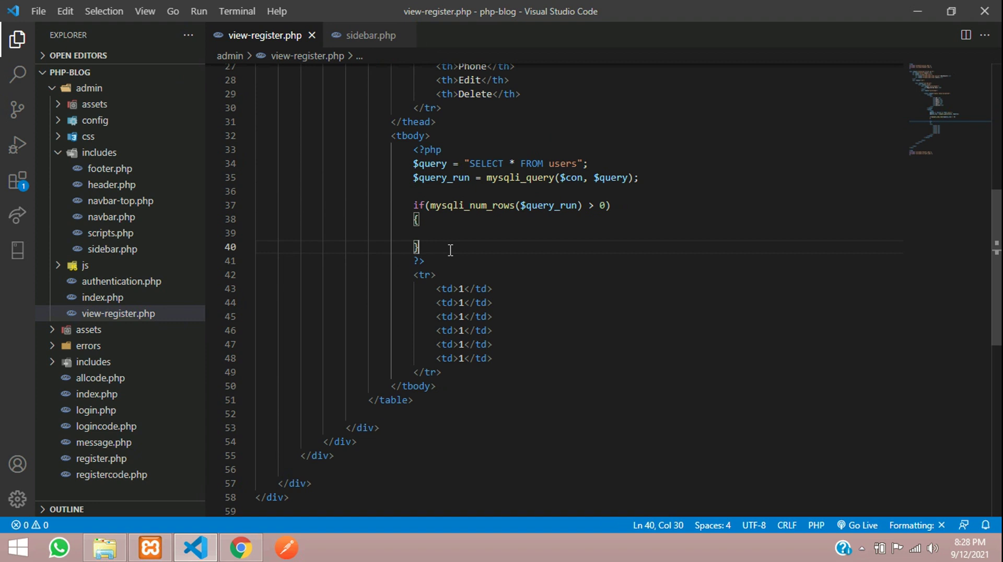
Add an else branch split with ?> and <?php tags to hold HTML.
type("else")
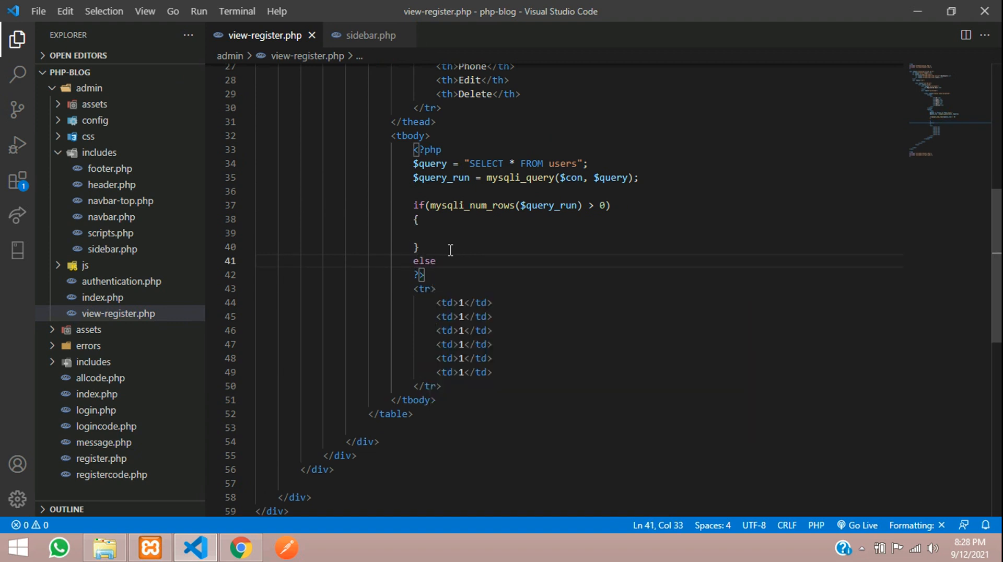
key("Enter")
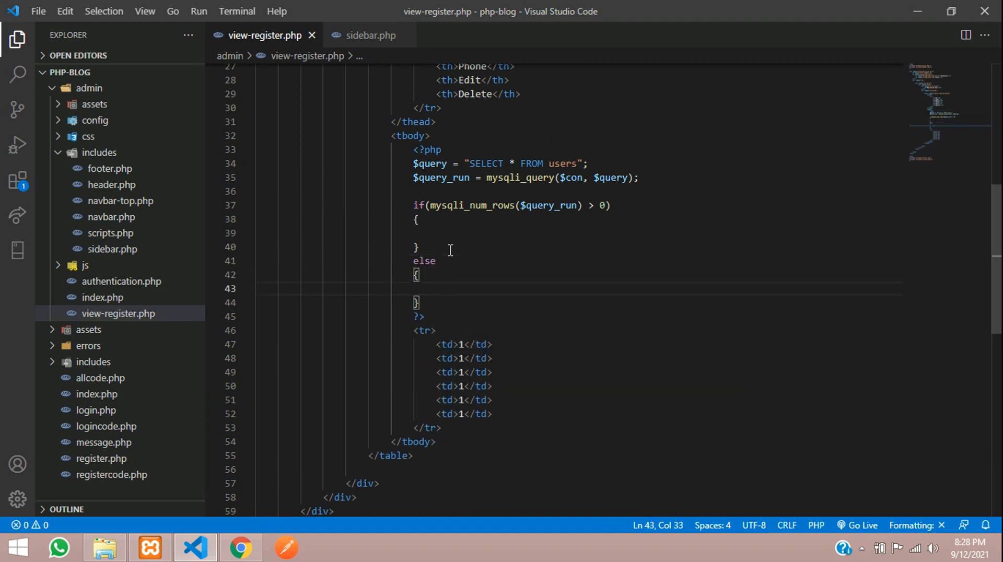
scroll("down", 3)
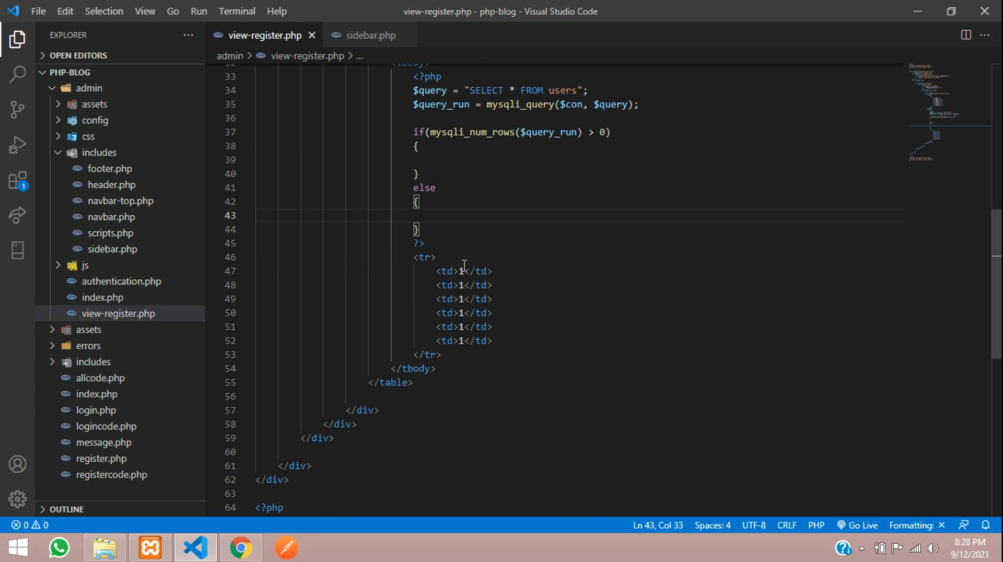
type("<tr>")
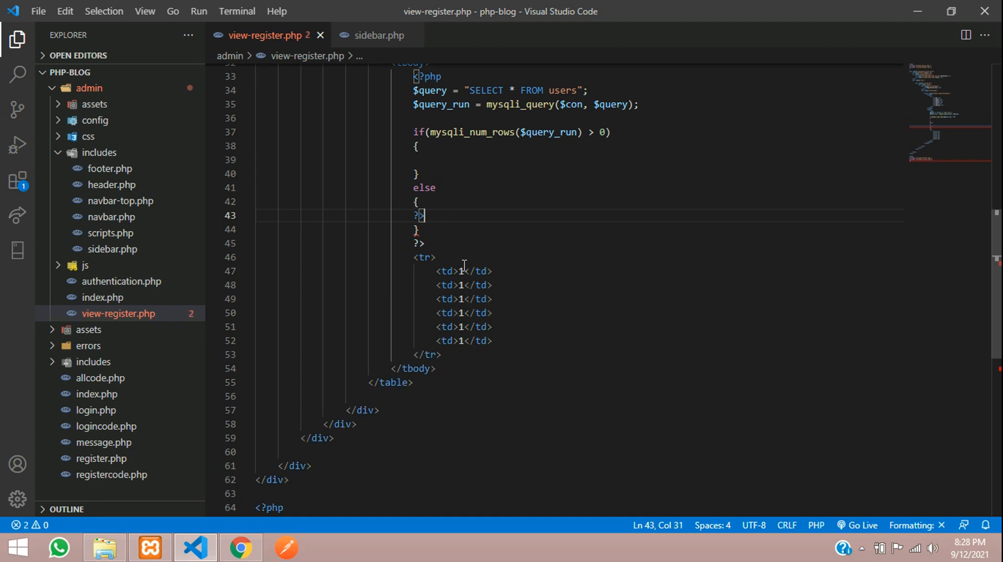
type("<?php")
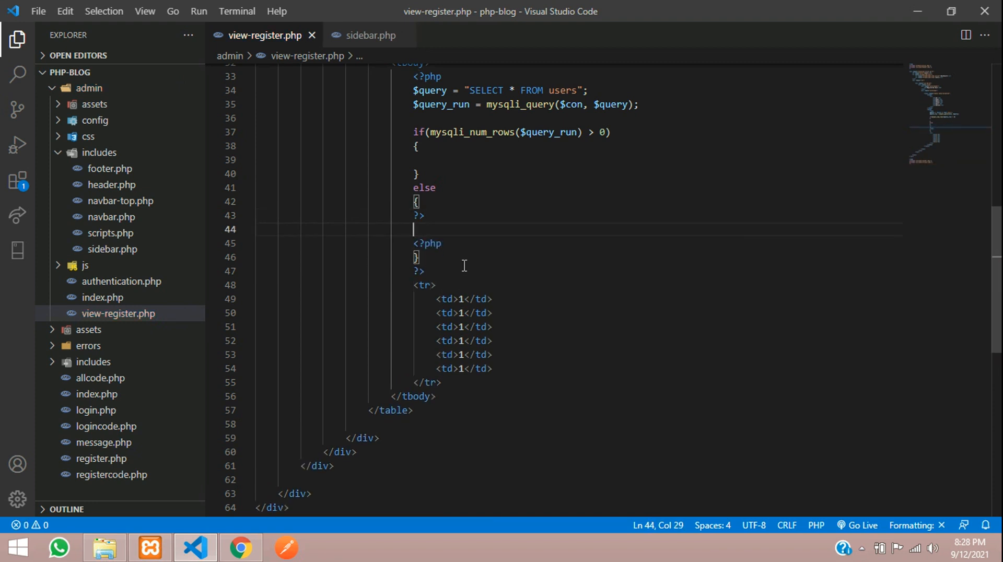
Write a <td colspan="6">No Record Found</td> row in the else branch, then start a foreach in the if.
type("<tr></tr>")
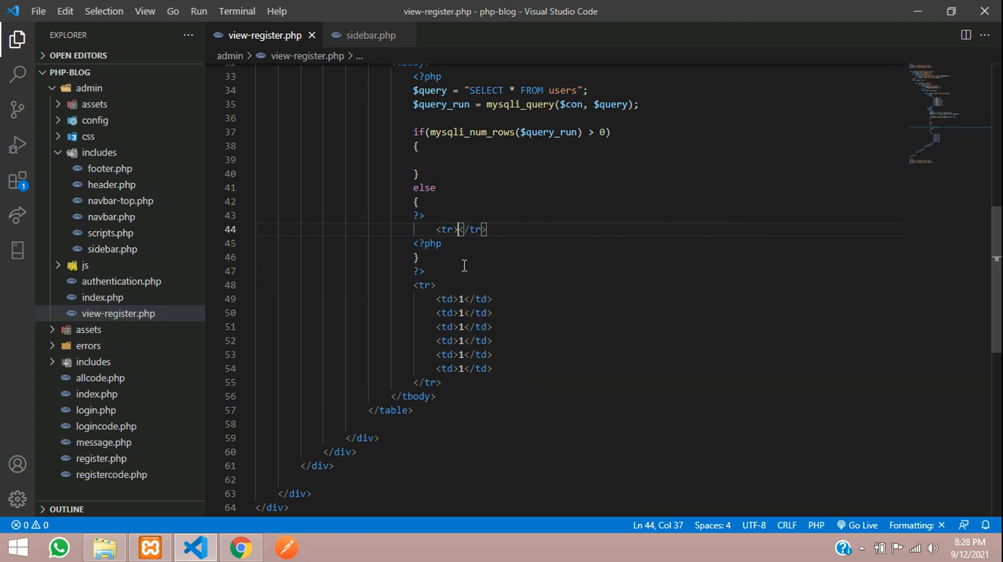
type("td")
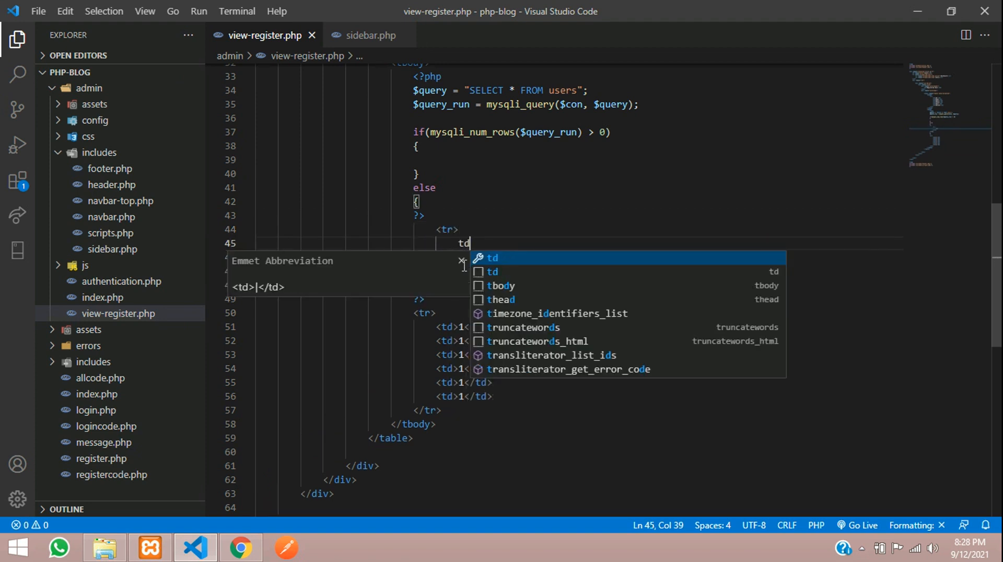
type("colspan=\"\"></td>")
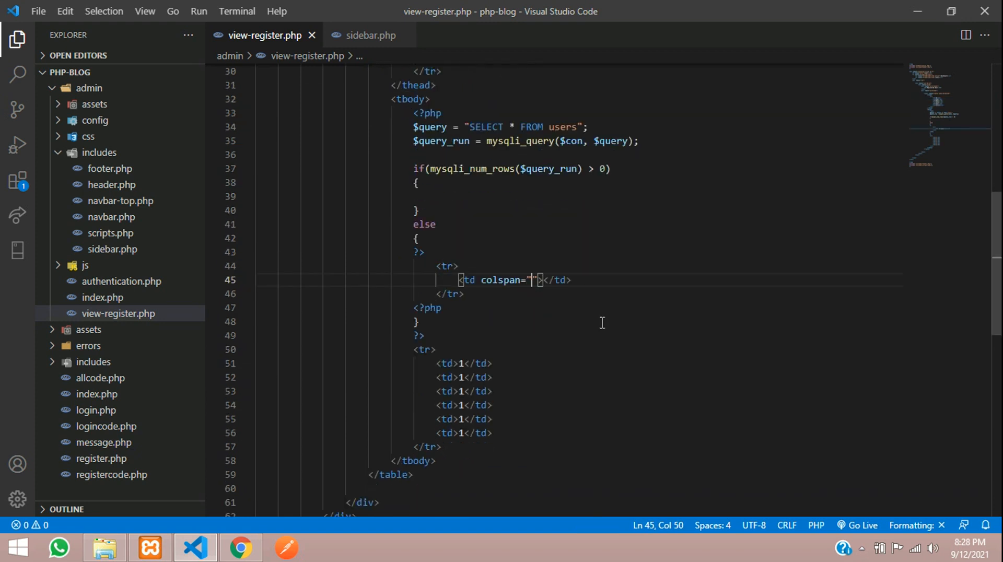
type("6\">No")
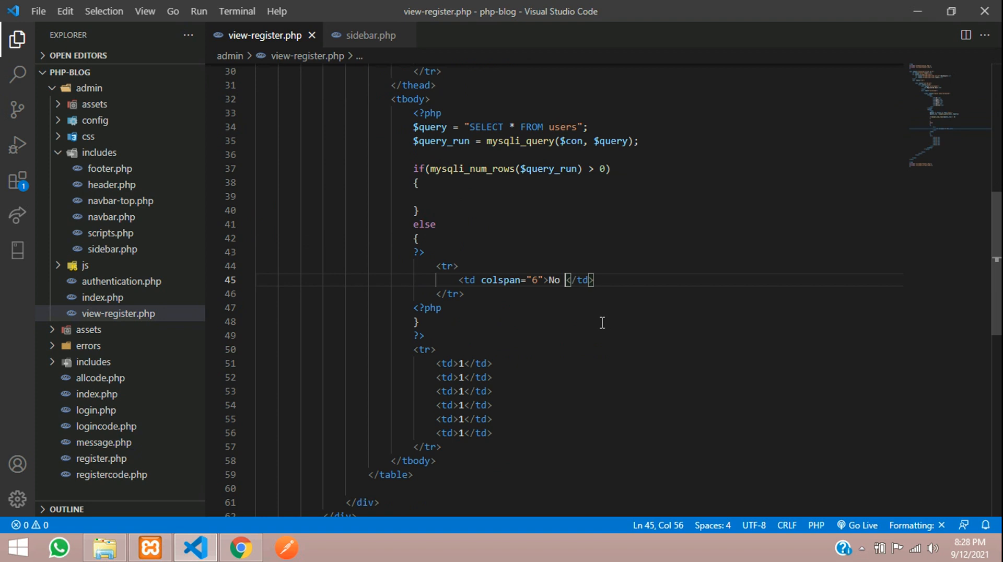
type("Record Found")
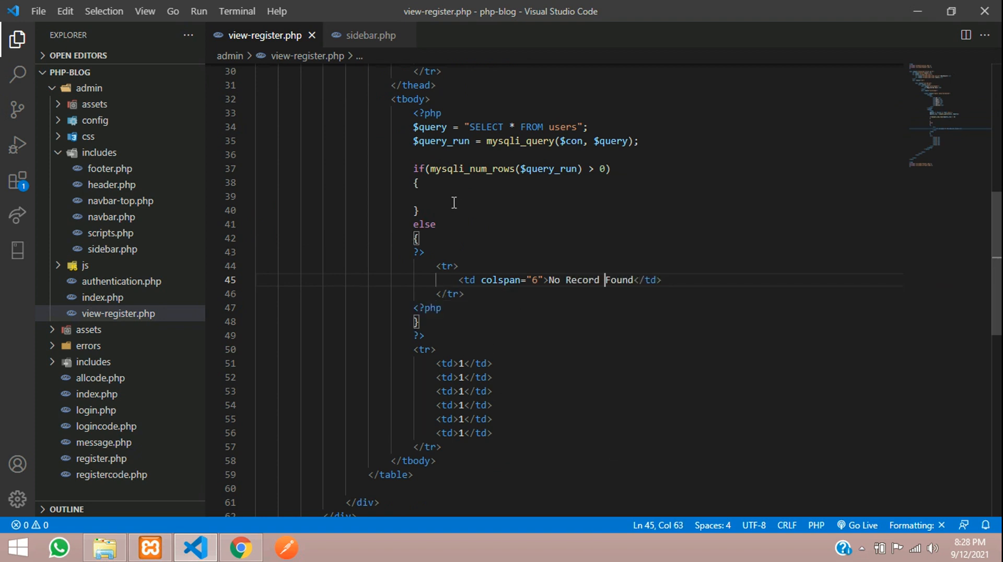
left_click(491, 196)
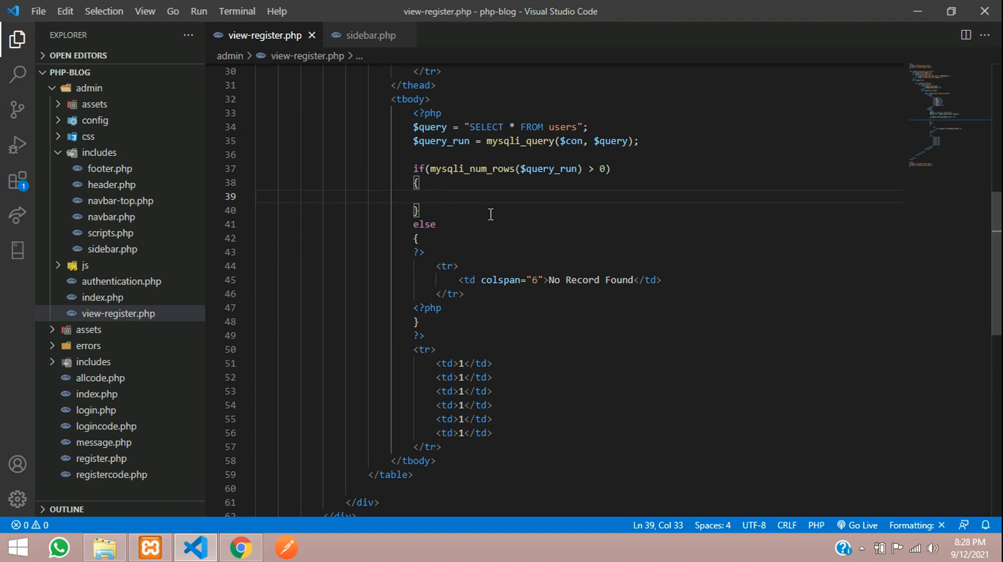
type("foreact")
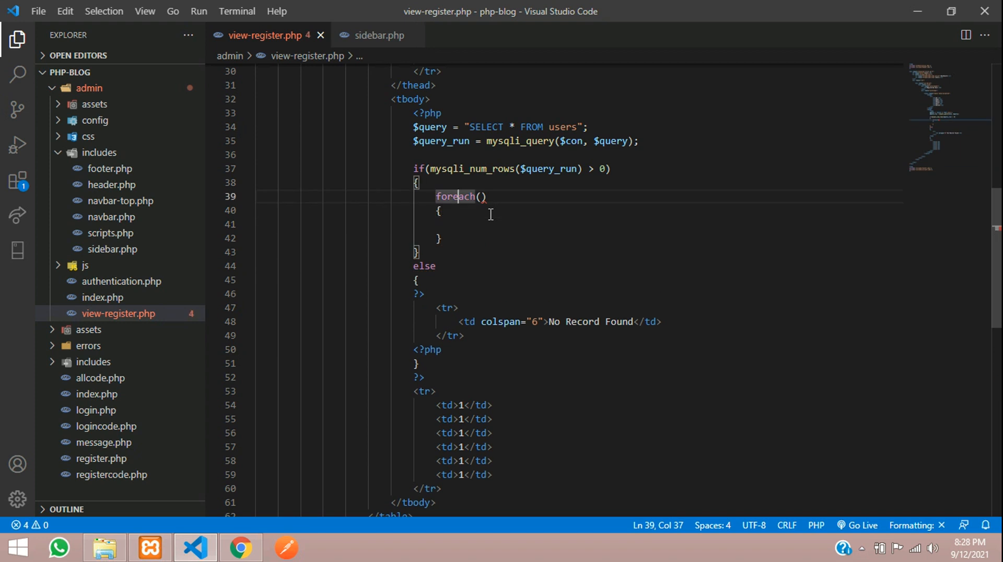
Complete foreach($query_run as $row) and add PHP tags inside its body around the placeholder row.
type("$query_run")
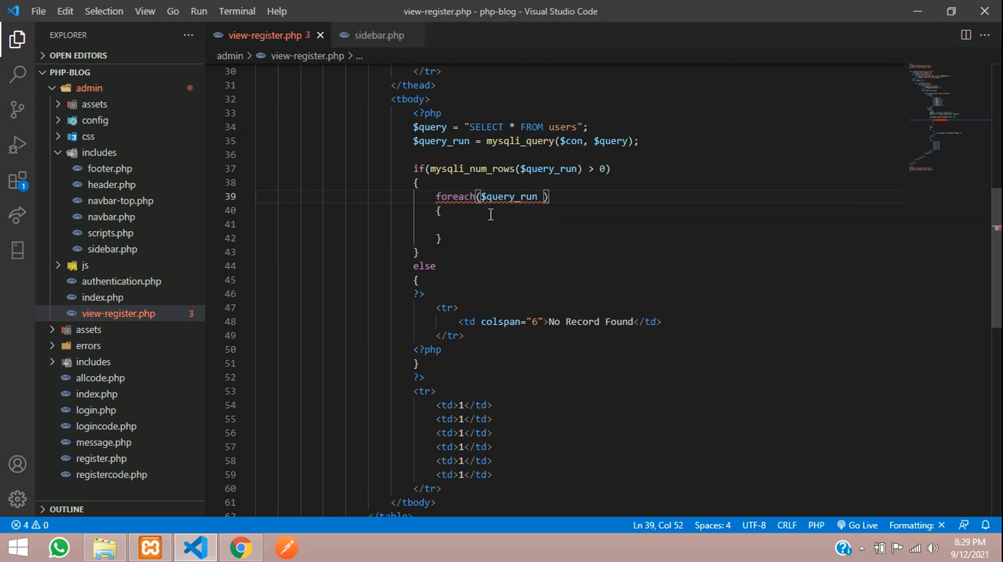
type("as $row")
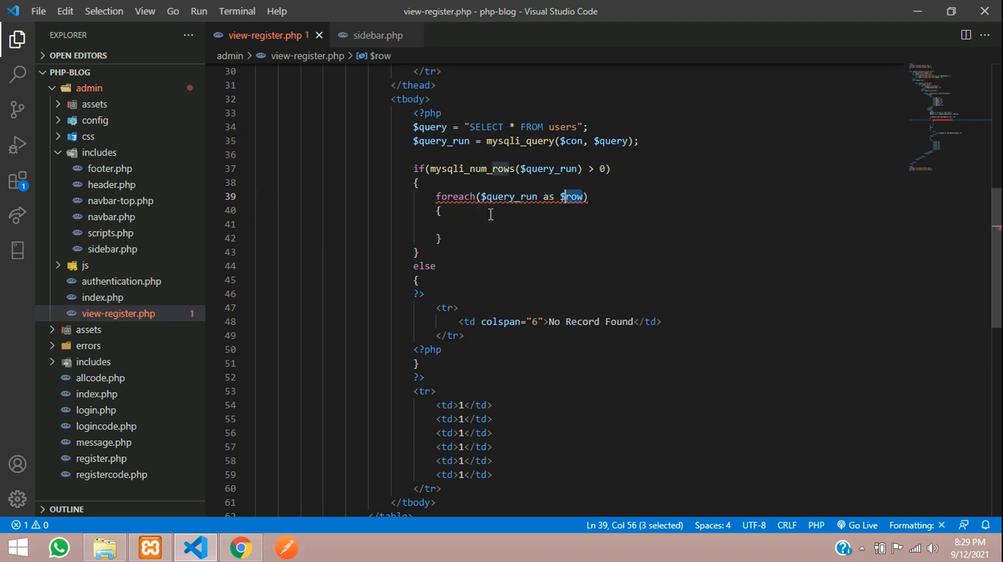
left_click(504, 225)
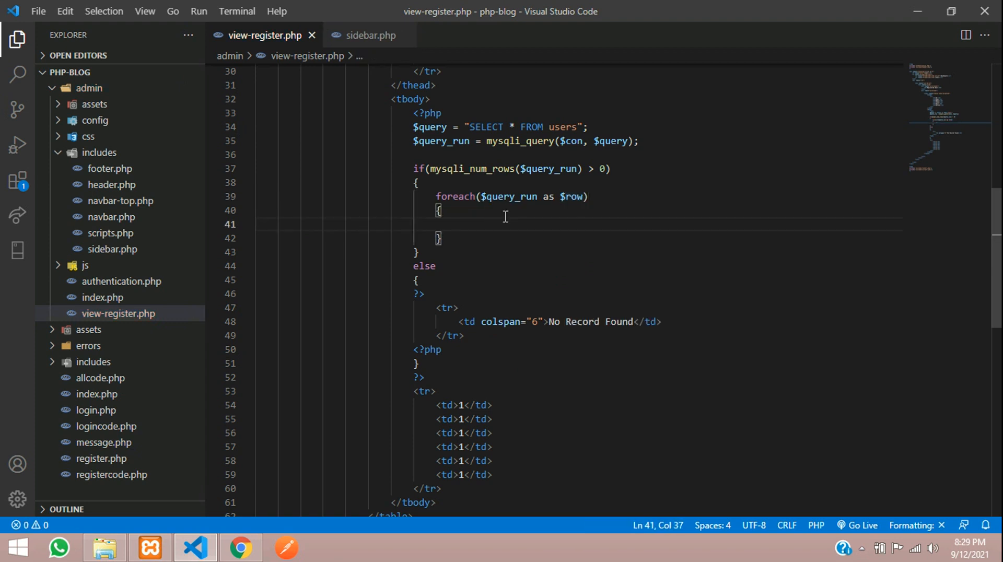
scroll("down", 3)
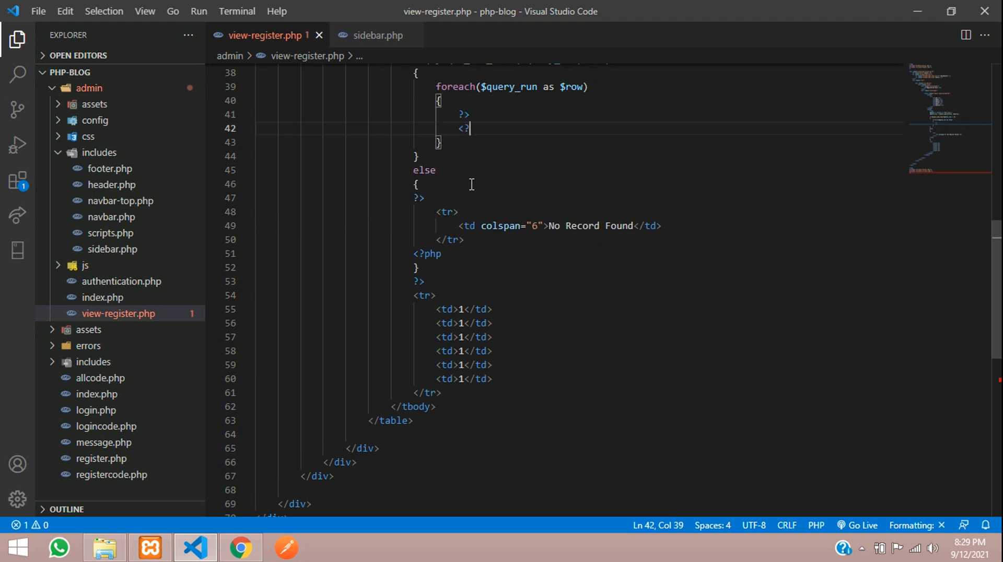
type("php")
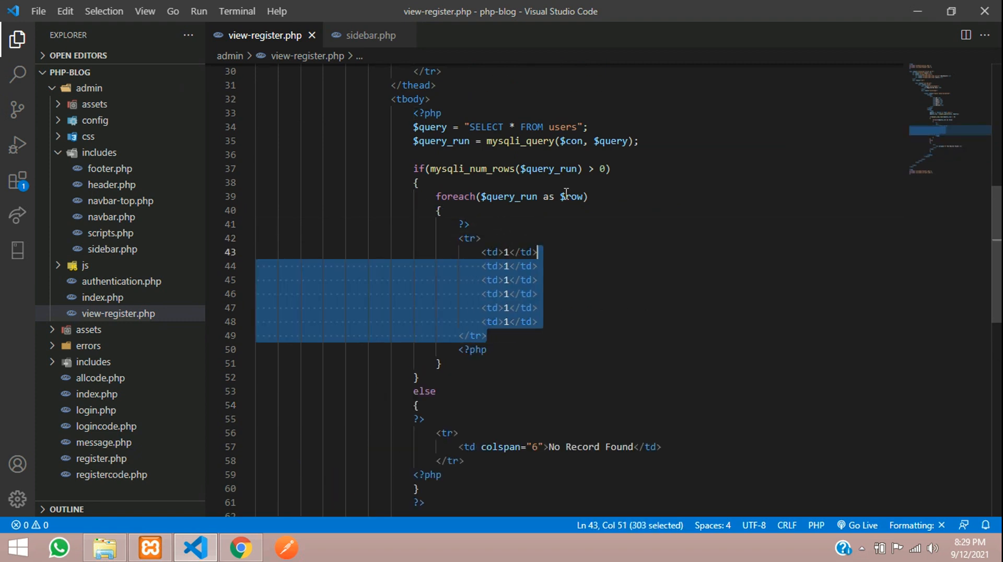
Make the first placeholder cell output $row['id'].
double_click(572, 197)
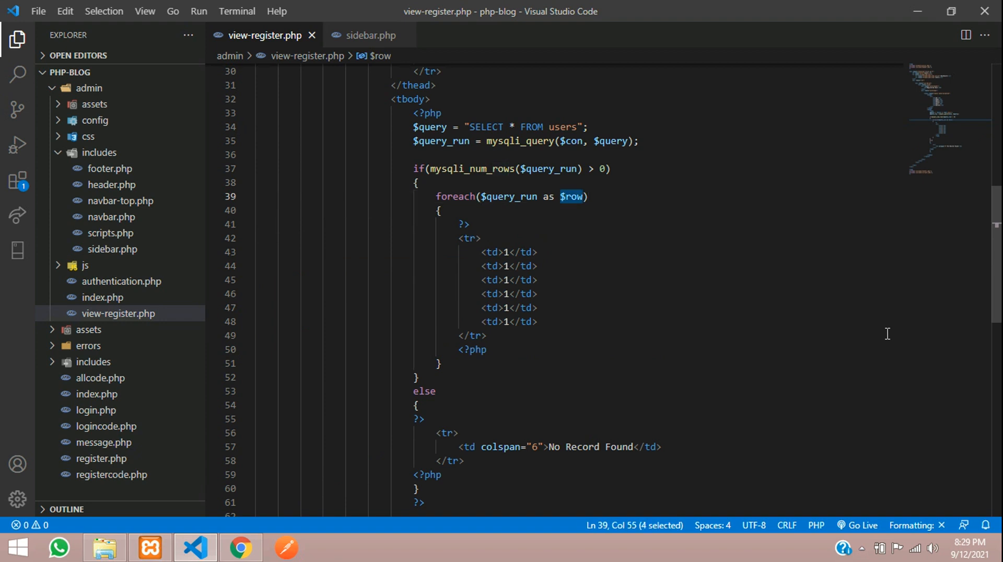
left_click(518, 252)
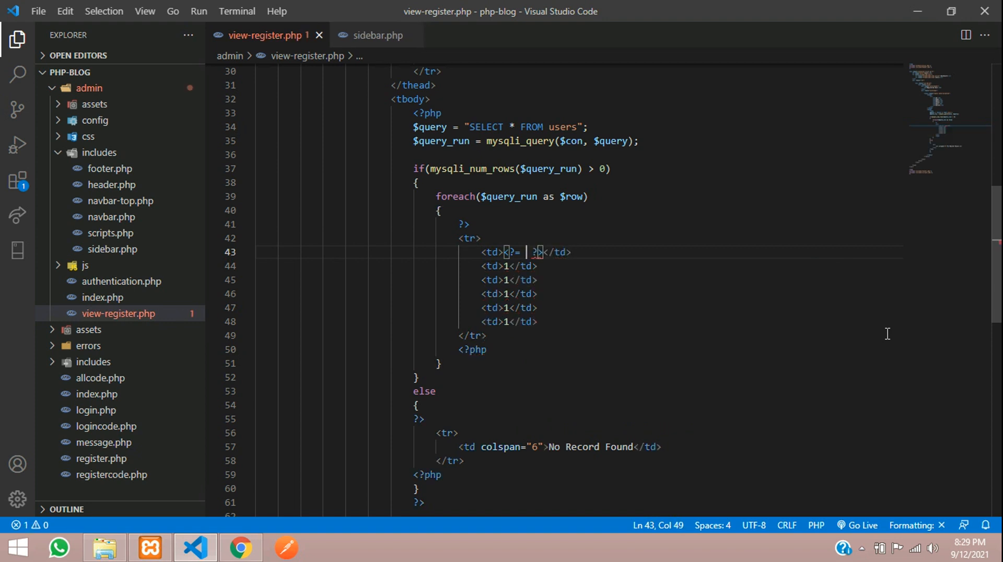
type("$row[]")
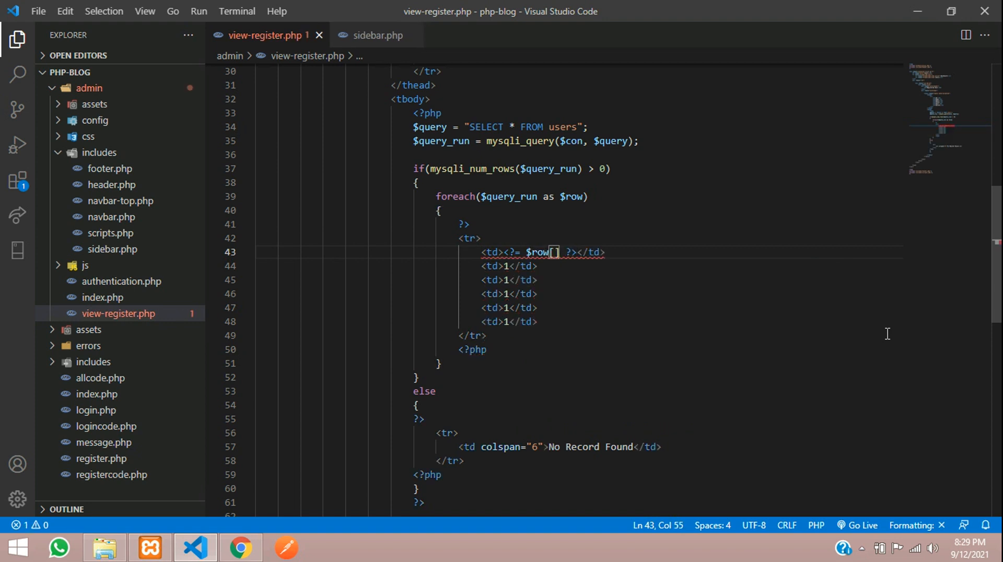
type("'id'")
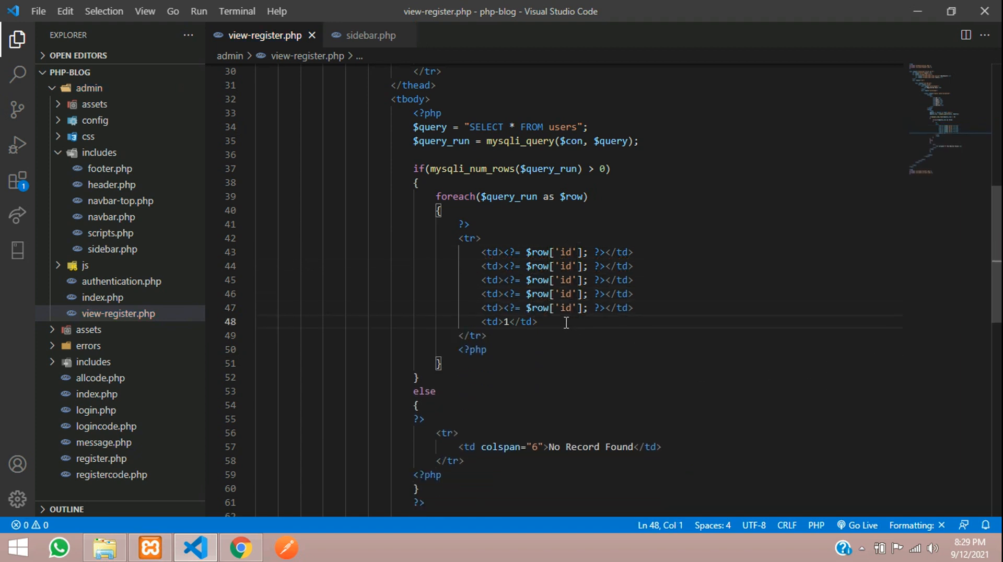
Change the second cell's key to name after checking column names in phpMyAdmin.
double_click(565, 266)
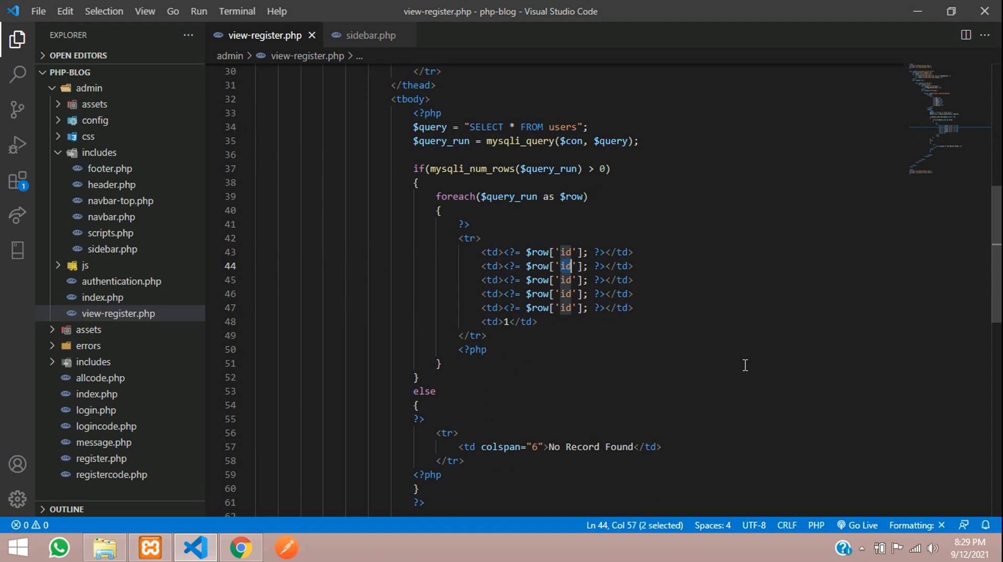
type("name")
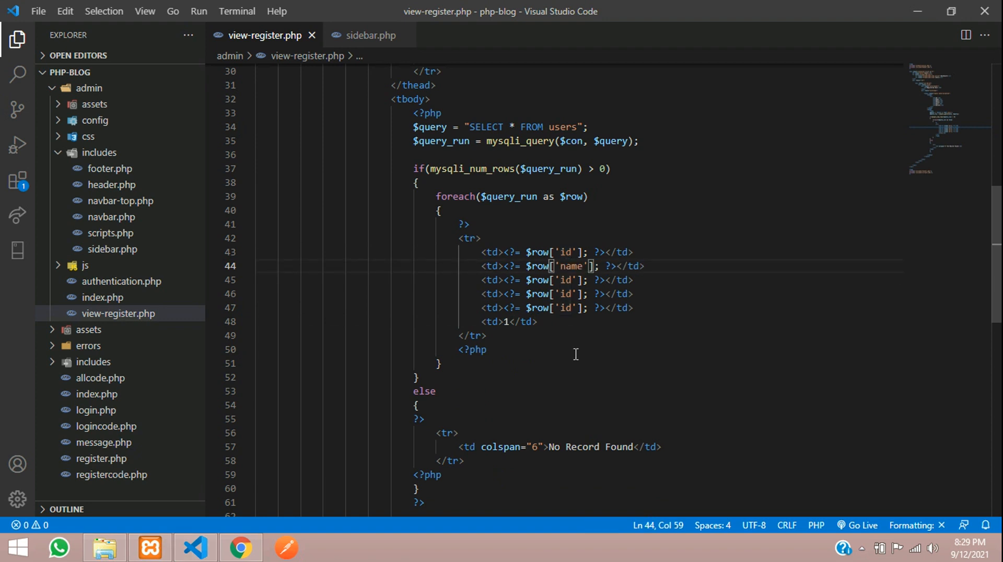
left_click(240, 548)
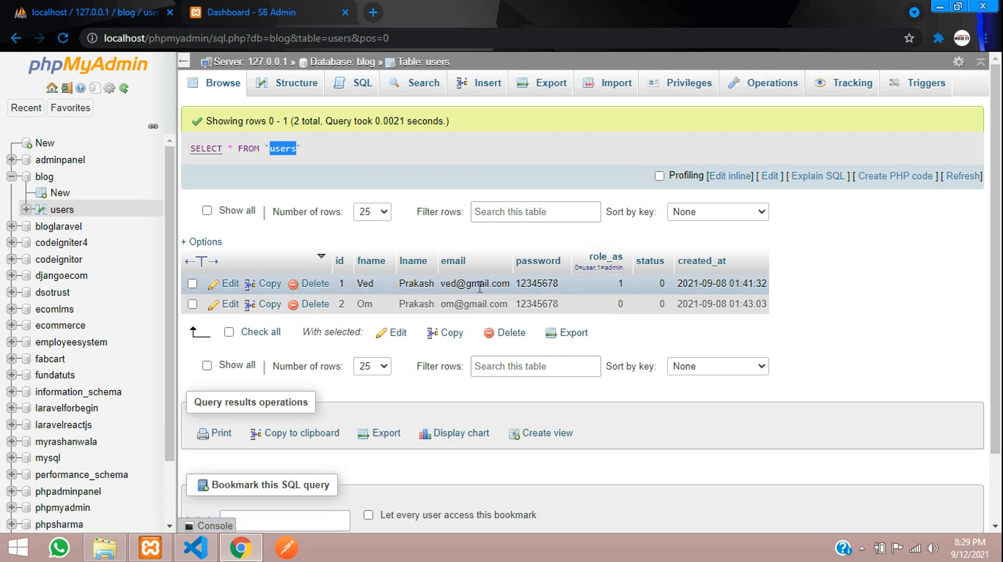
left_click(194, 549)
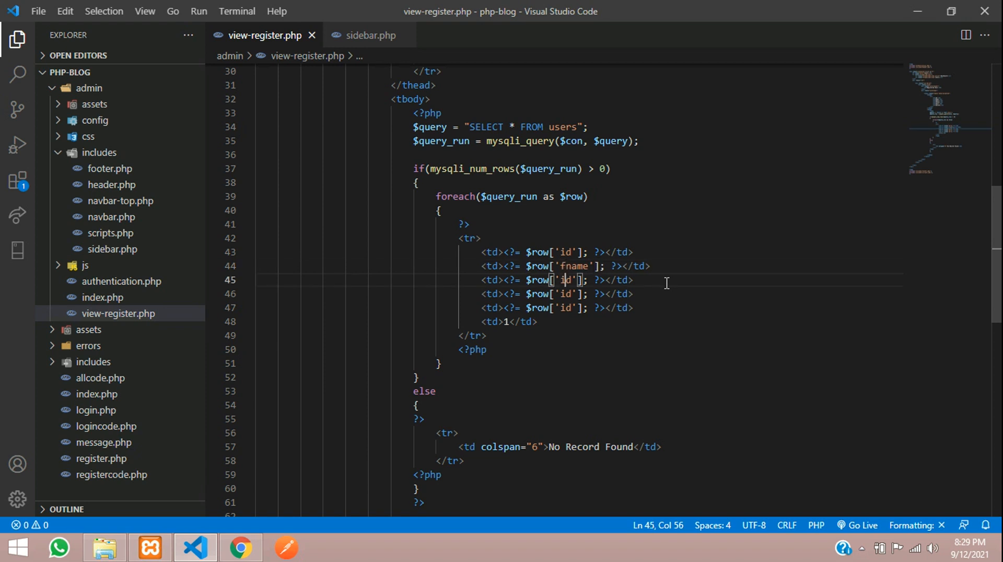
Set cells to lname and email and rename headers to First Name and Last Name.
type("lname")
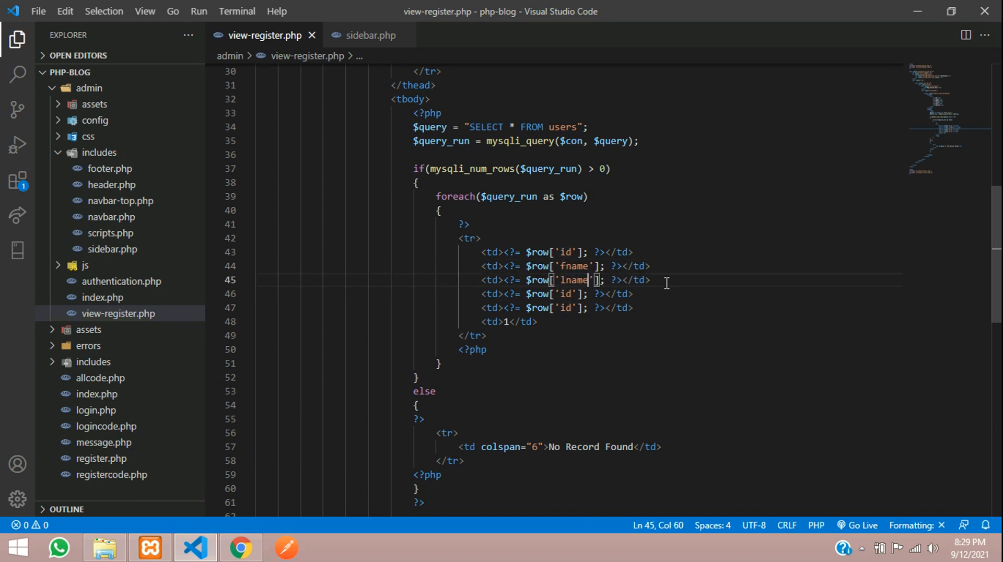
type("email")
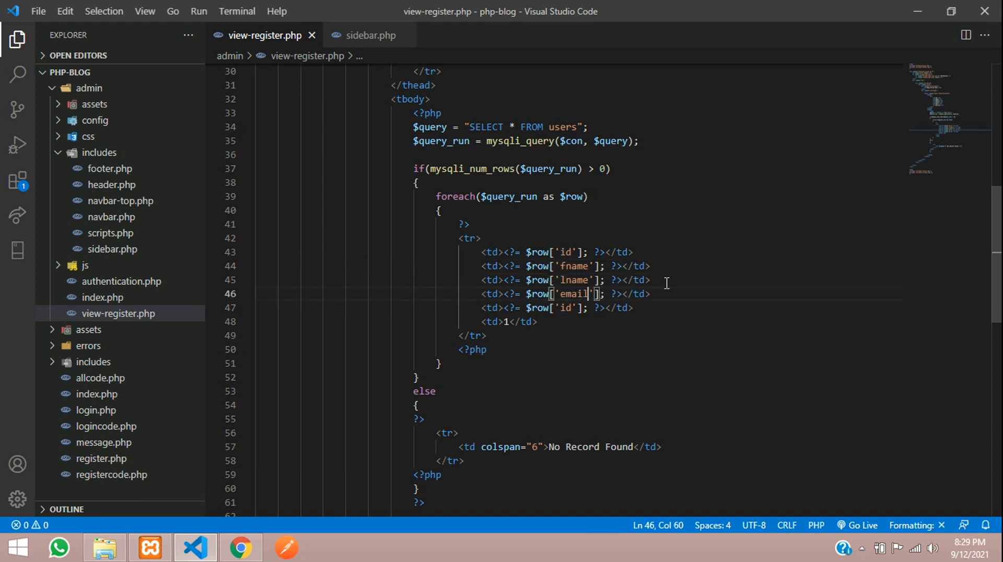
scroll("up", 3)
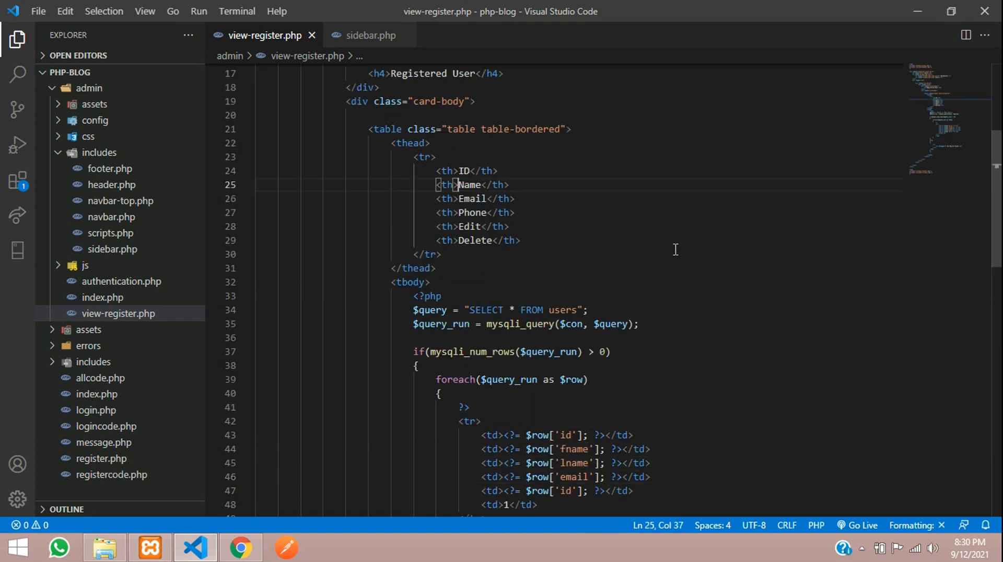
type("First")
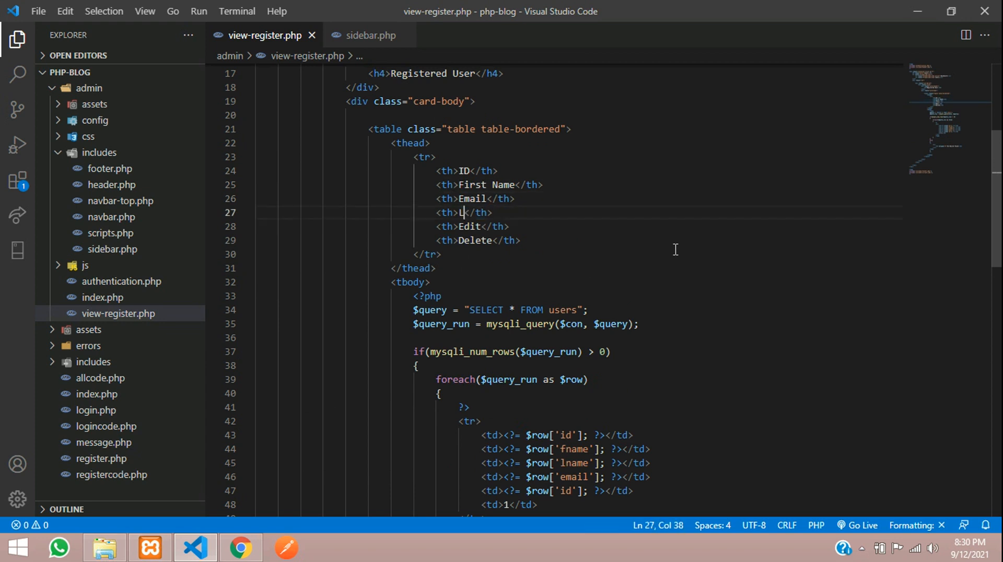
type("ast Name")
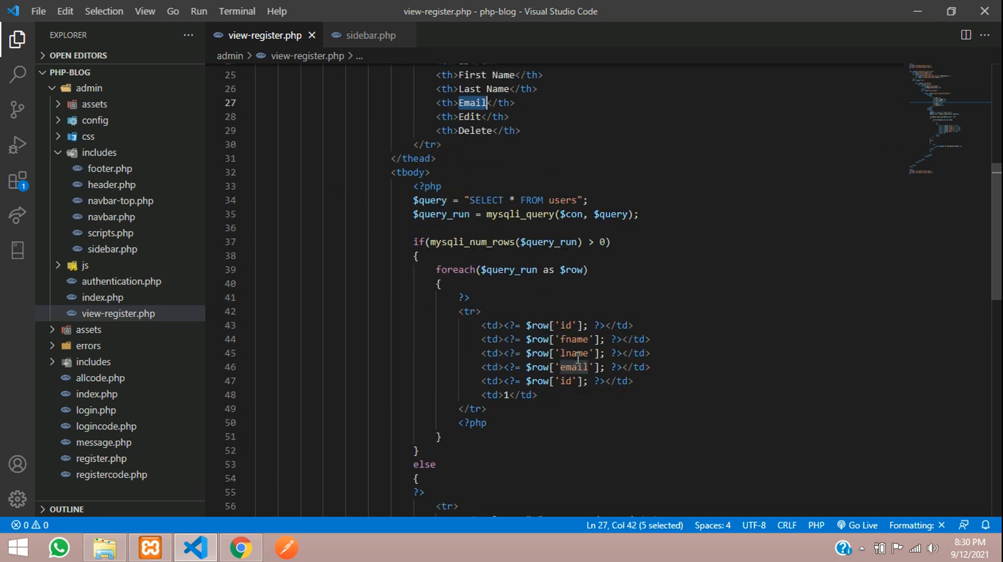
Add a green Edit link with class btn btn-success and a Delete cell.
left_click(467, 116)
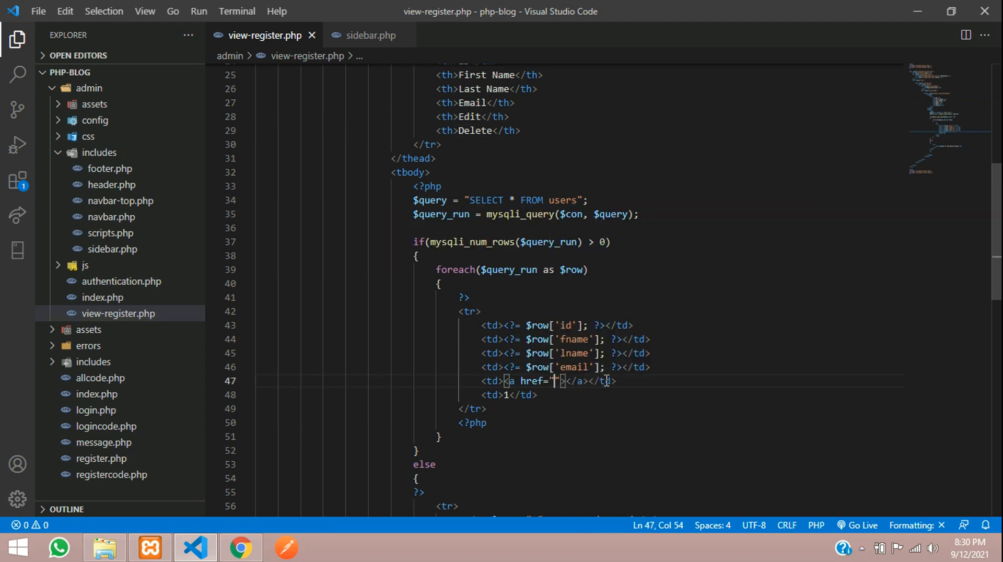
type("edit.")
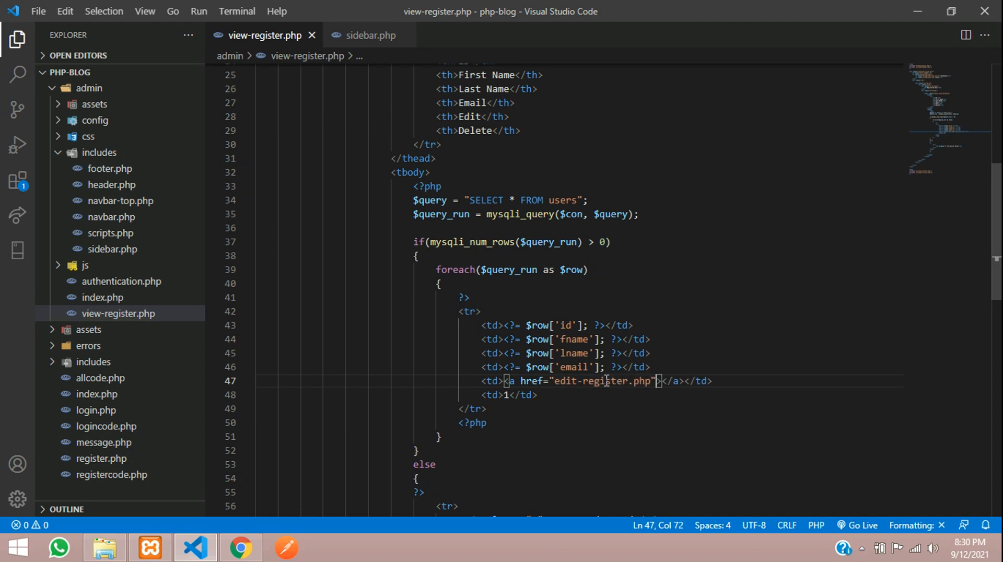
type("Edit")
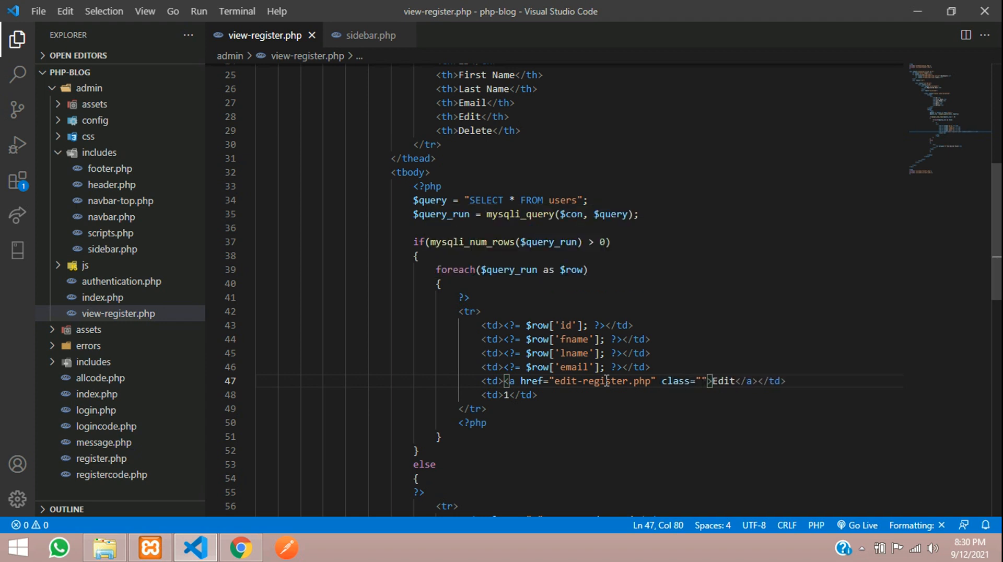
type("btn btn-")
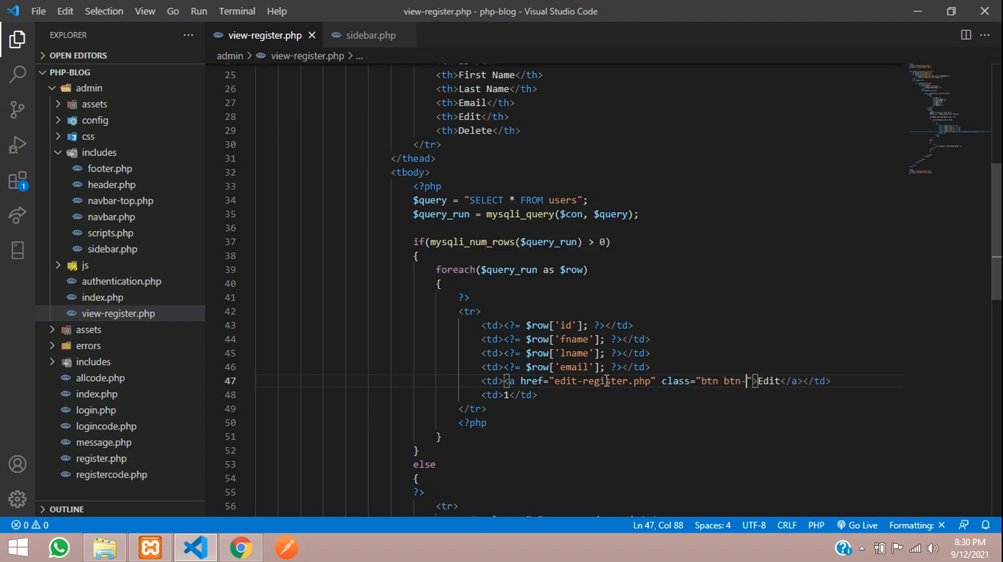
type("success")
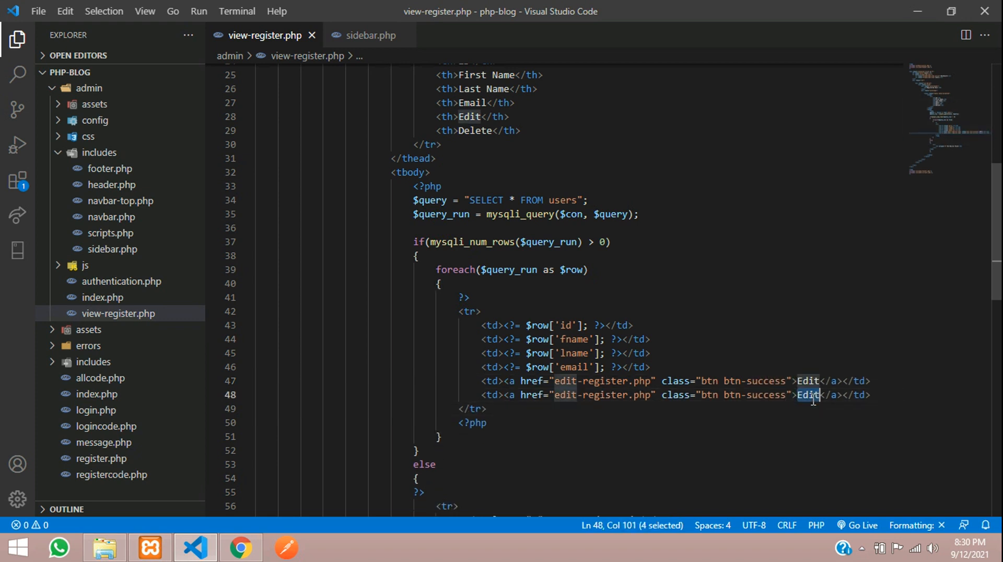
type("Delete")
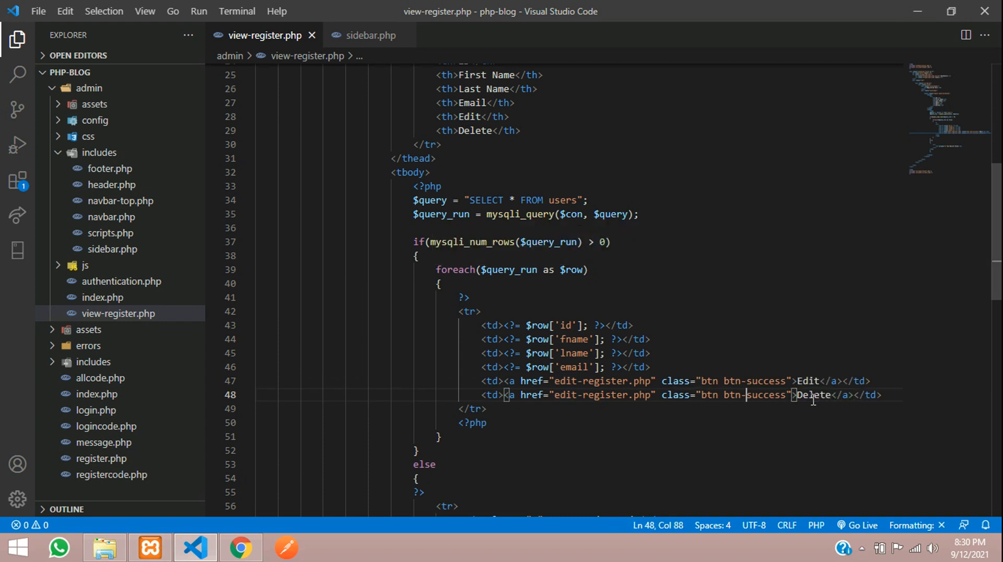
Turn the Delete link into a type="button" button and view the page in Chrome.
left_click(793, 395)
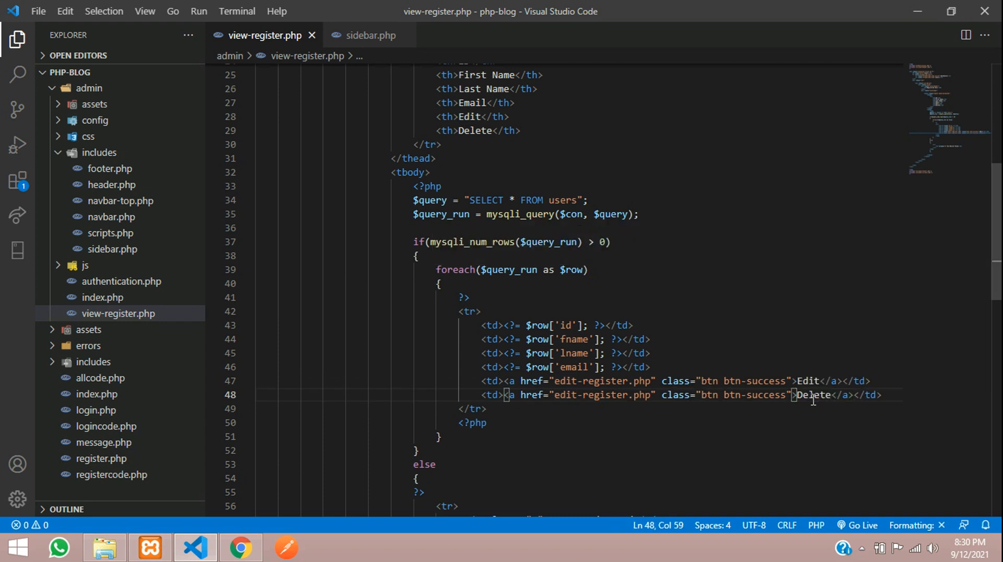
key("Backspace")
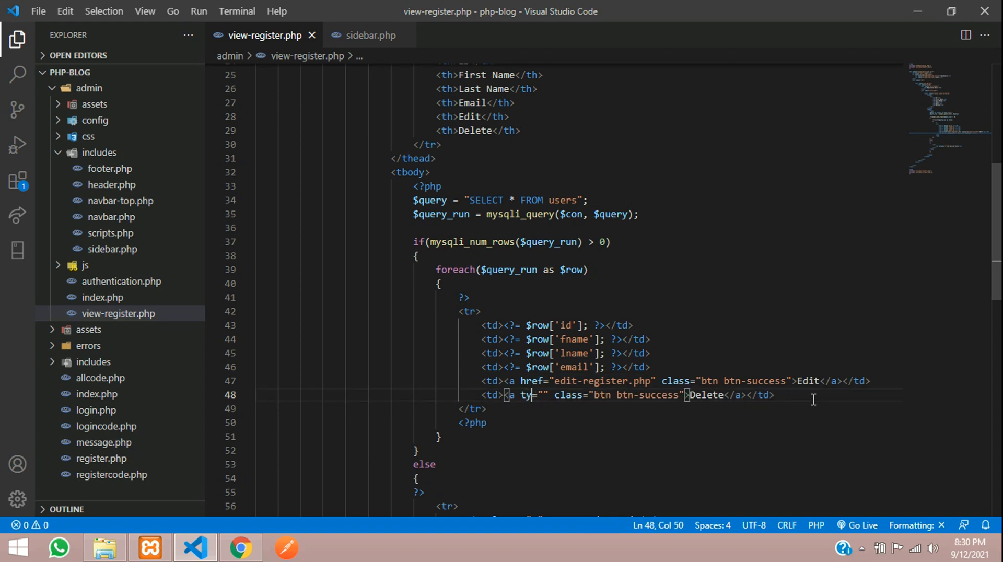
type("pe")
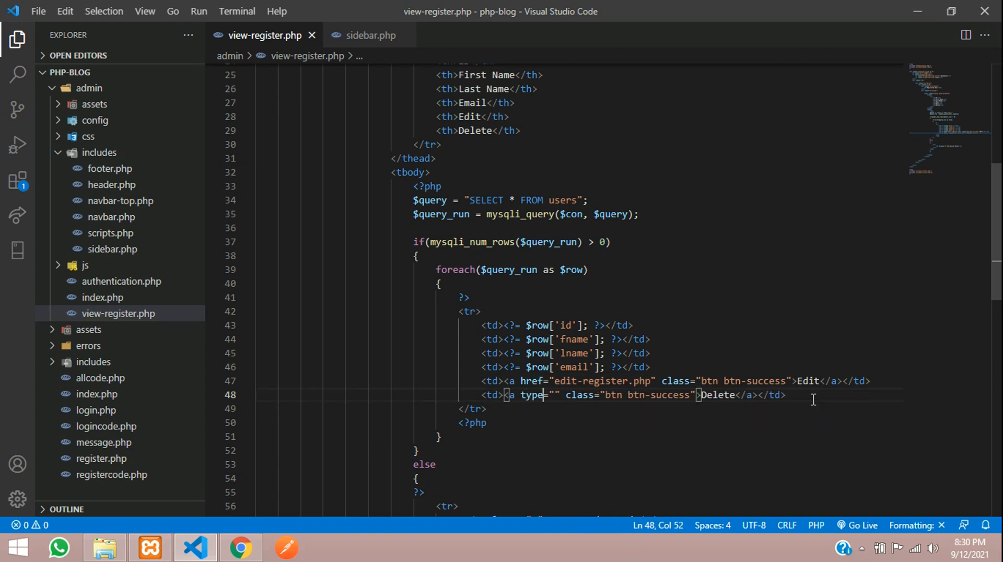
type("button")
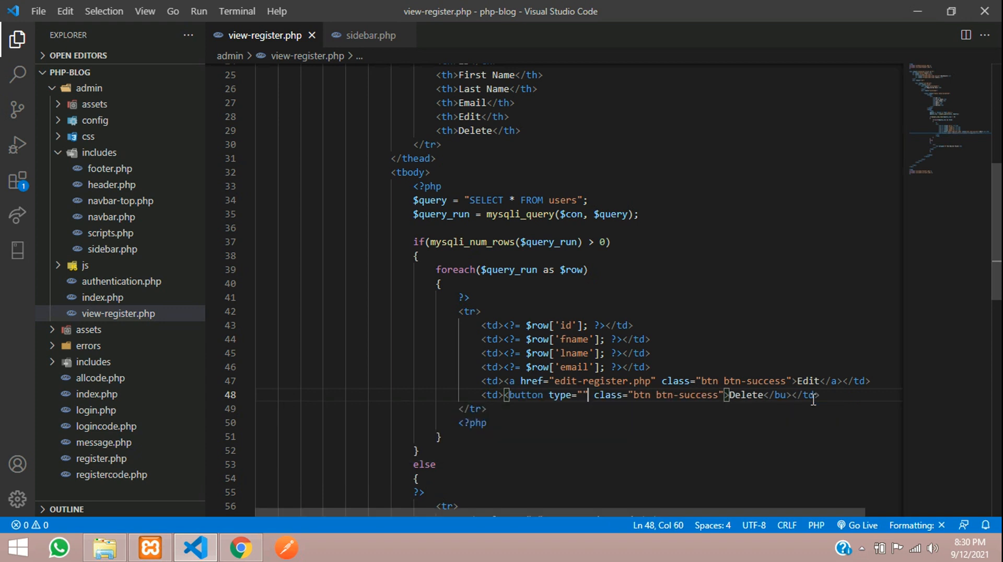
type("button")
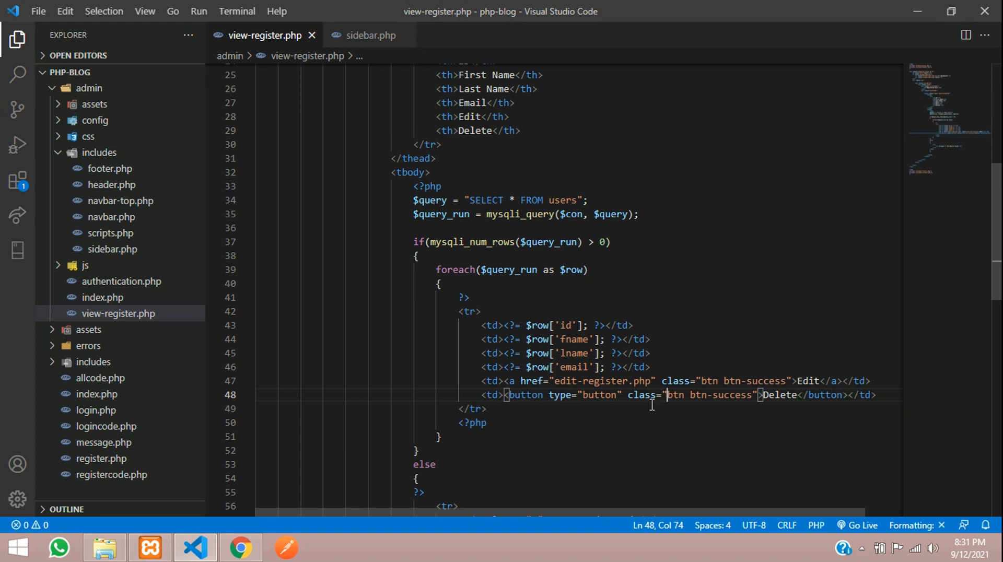
left_click(240, 548)
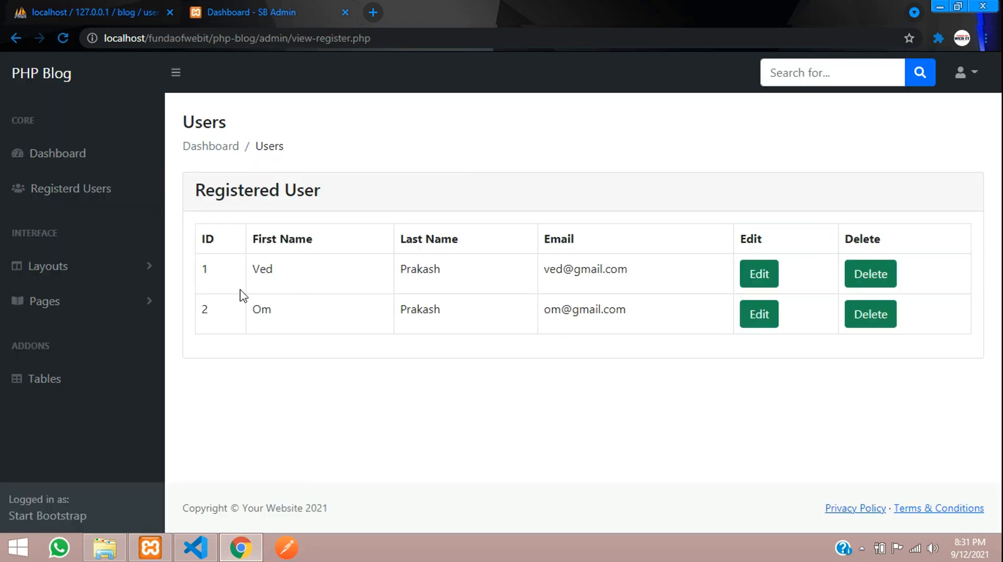
mouse_move(331, 238)
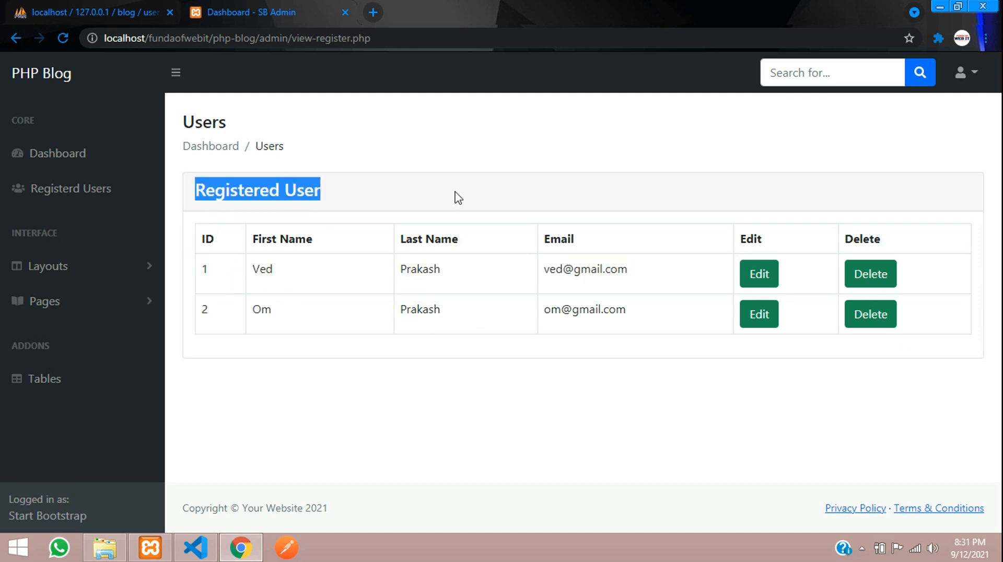
Check the users table's role_as values in phpMyAdmin, then return to the code editor.
left_click(630, 309)
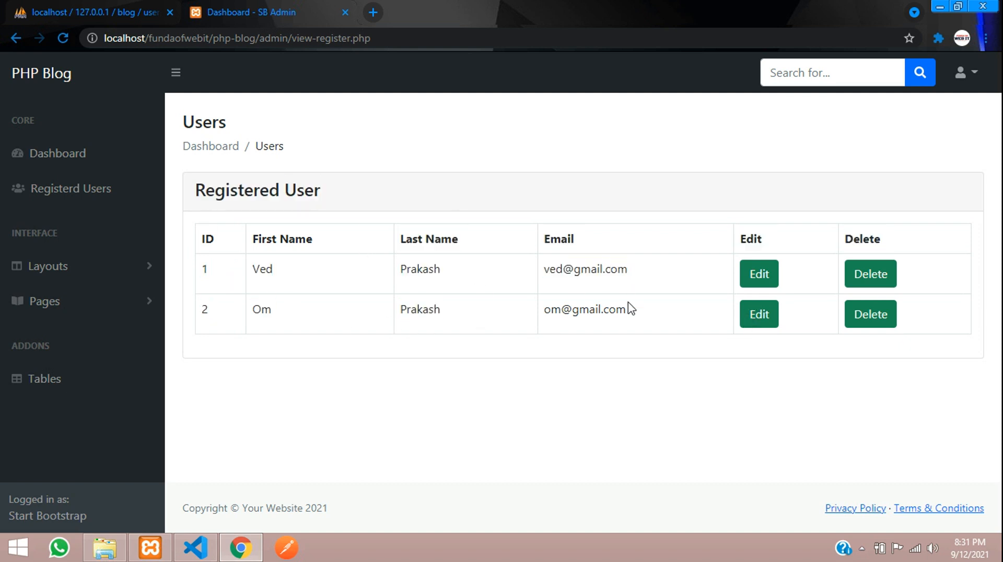
double_click(615, 269)
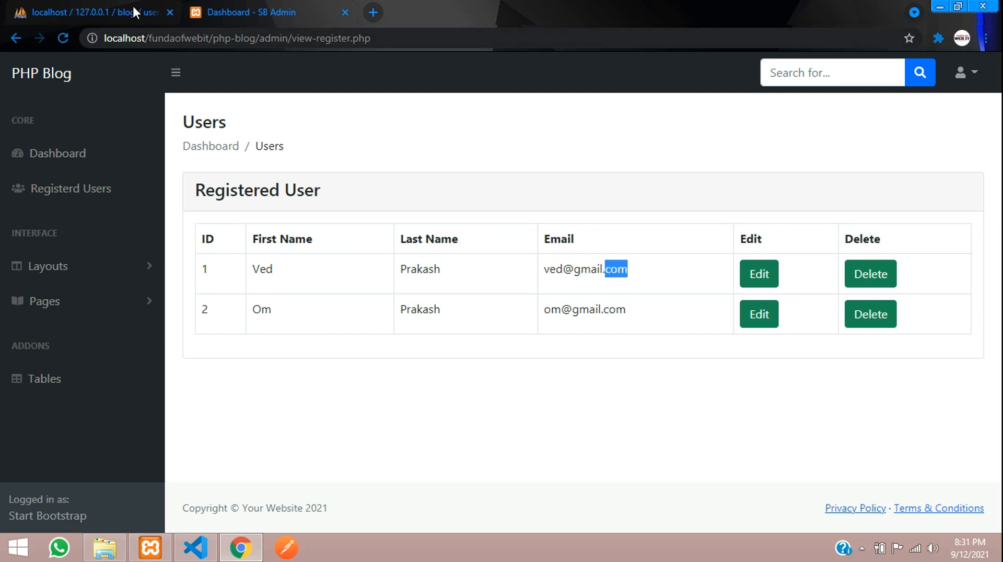
left_click(249, 12)
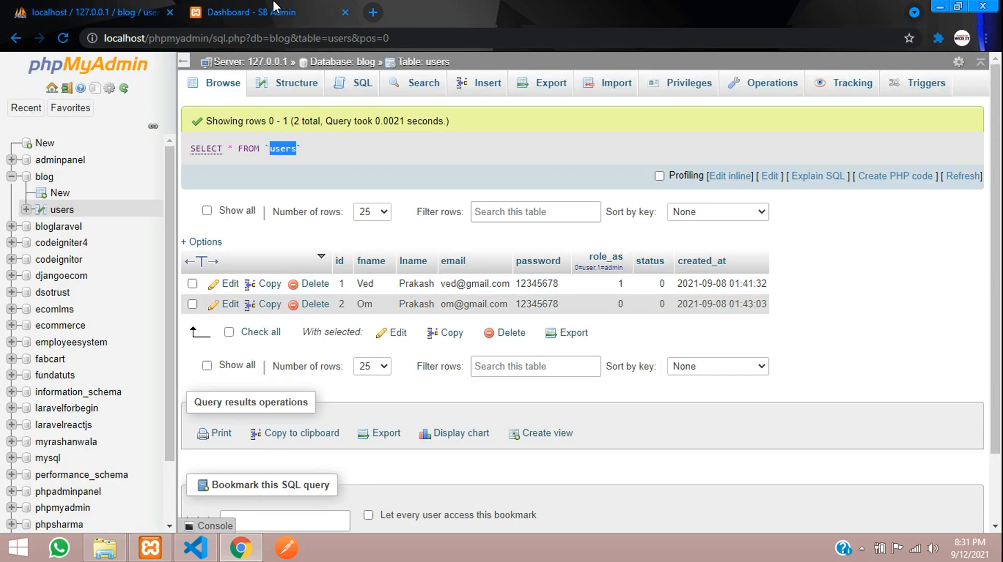
left_click(194, 548)
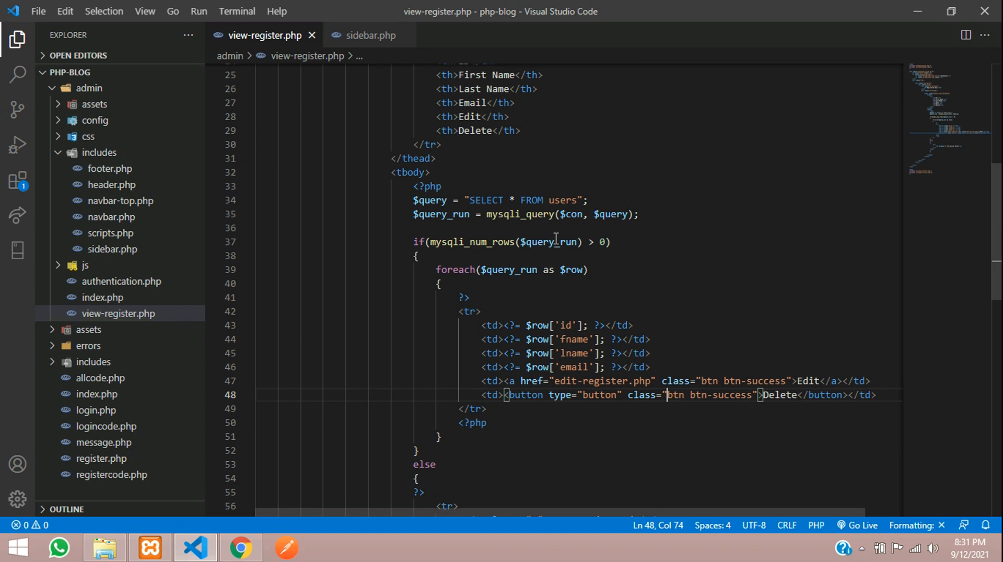
Add a Roles header to the users table.
scroll("up", 3)
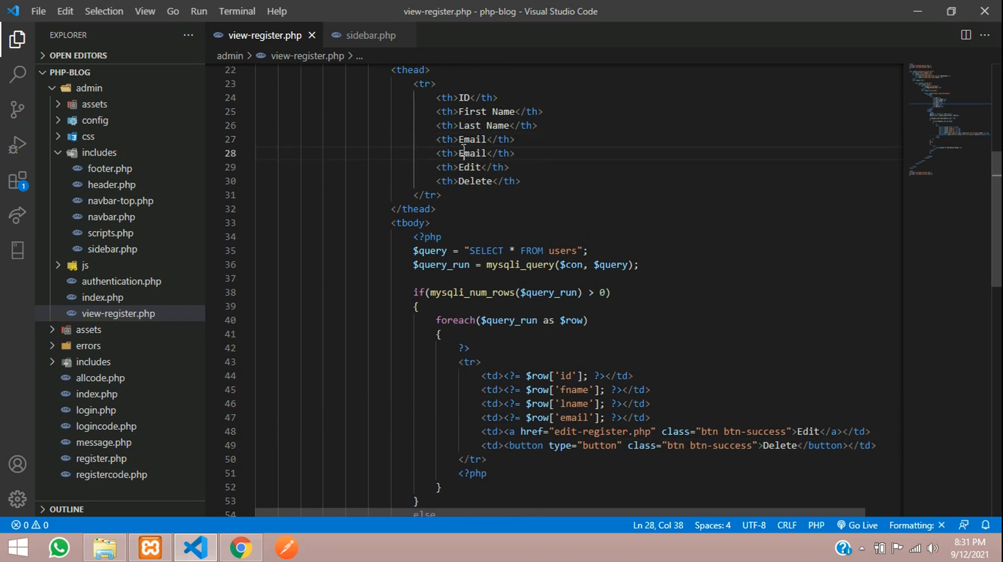
type("Role")
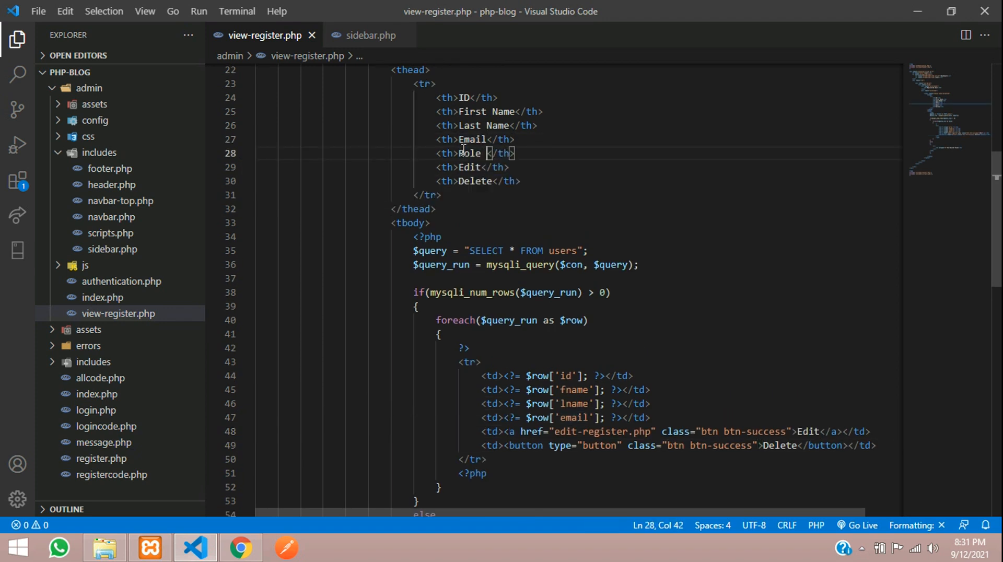
type("Roles")
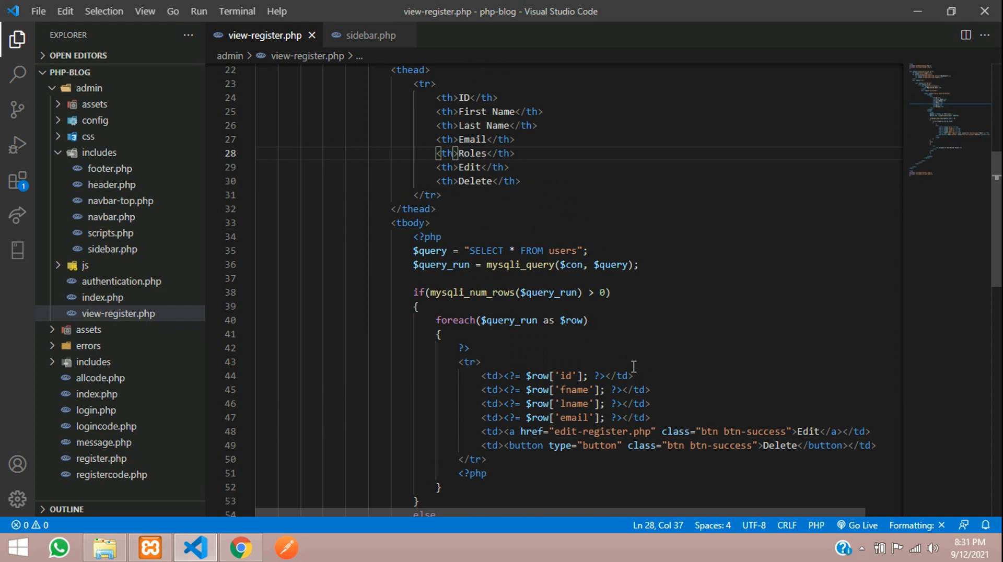
scroll("down", 3)
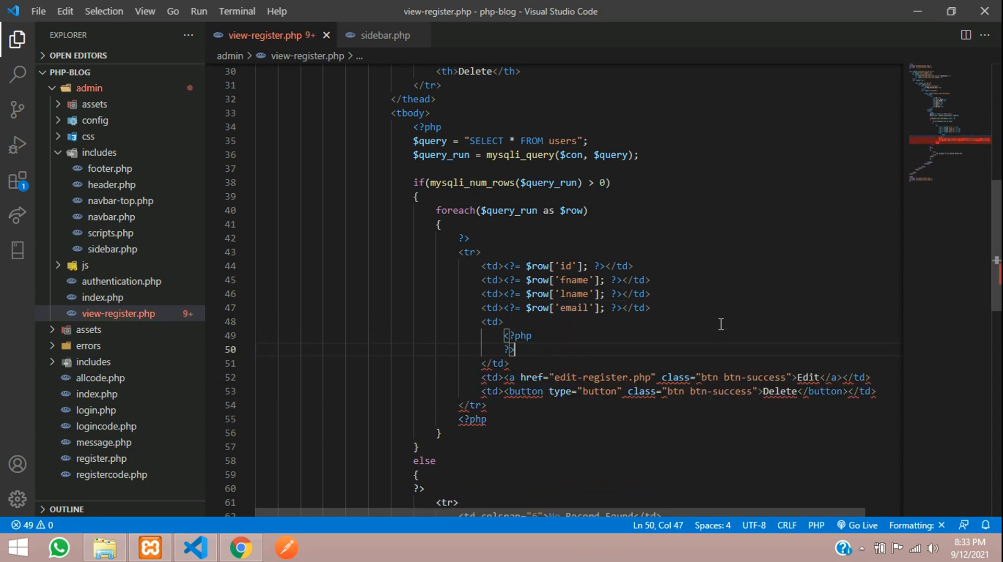
Add a cell that echoes 'Admin' when $row['role_as'] equals 1.
type("if(")
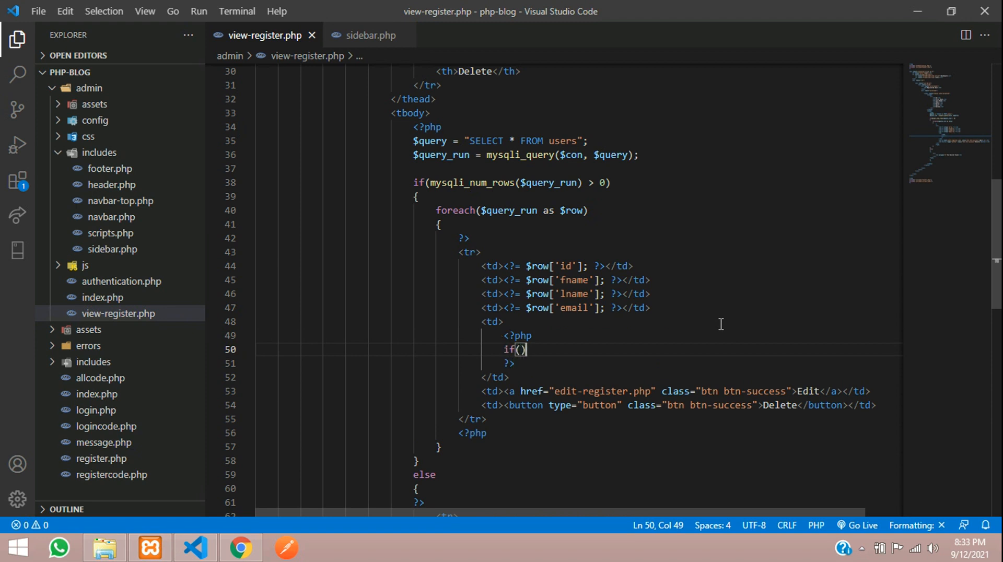
type("{")
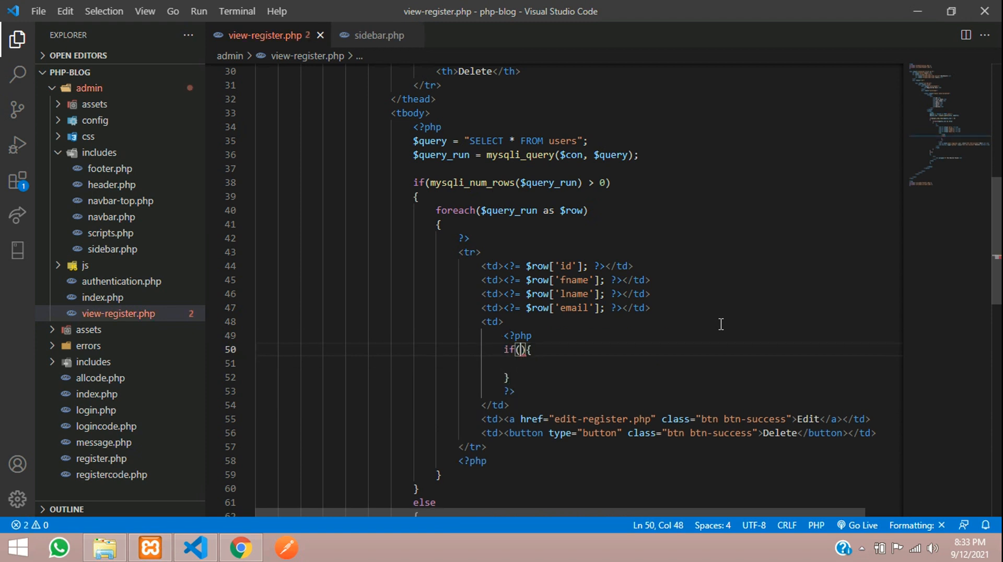
type("$row['")
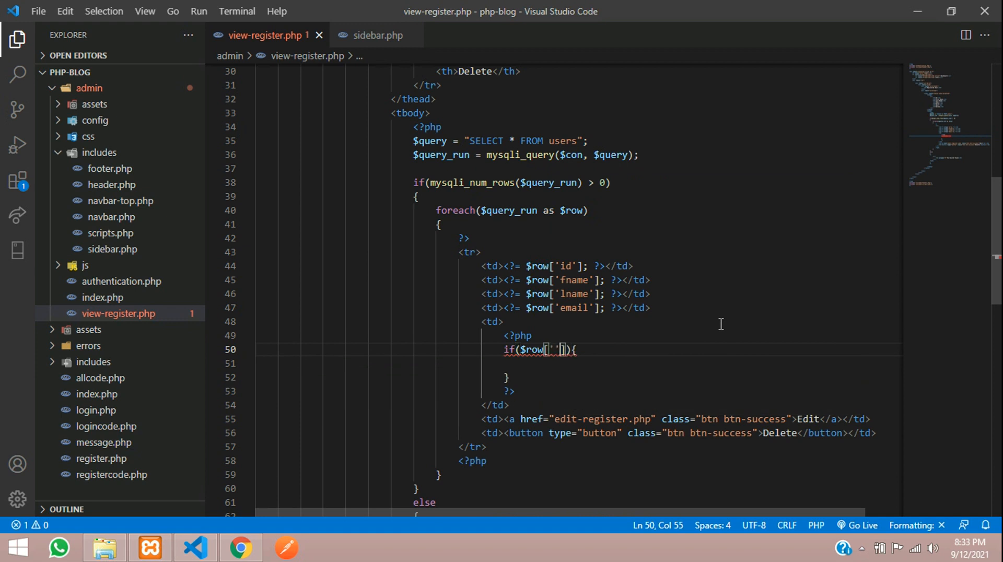
type("role_as")
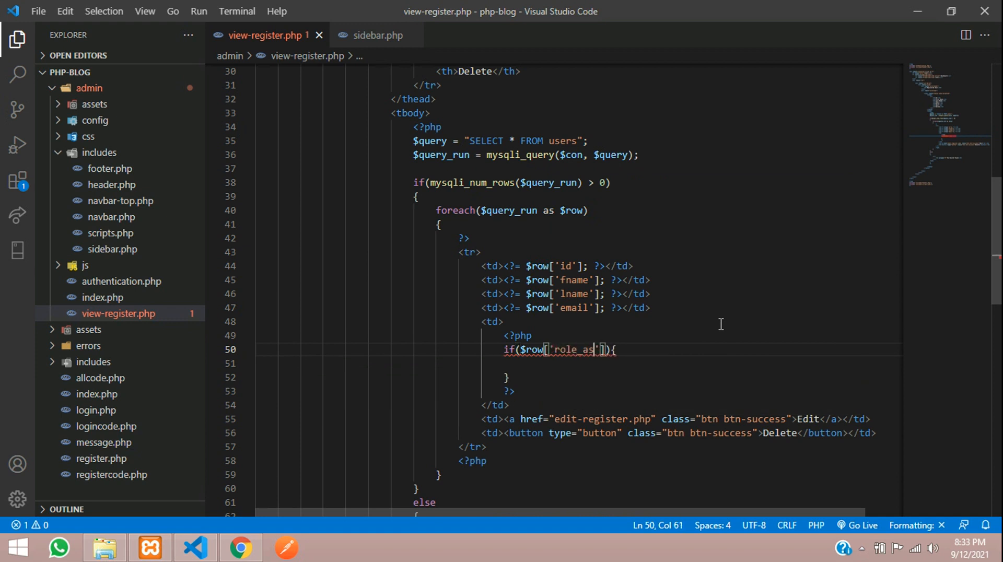
type("== '1")
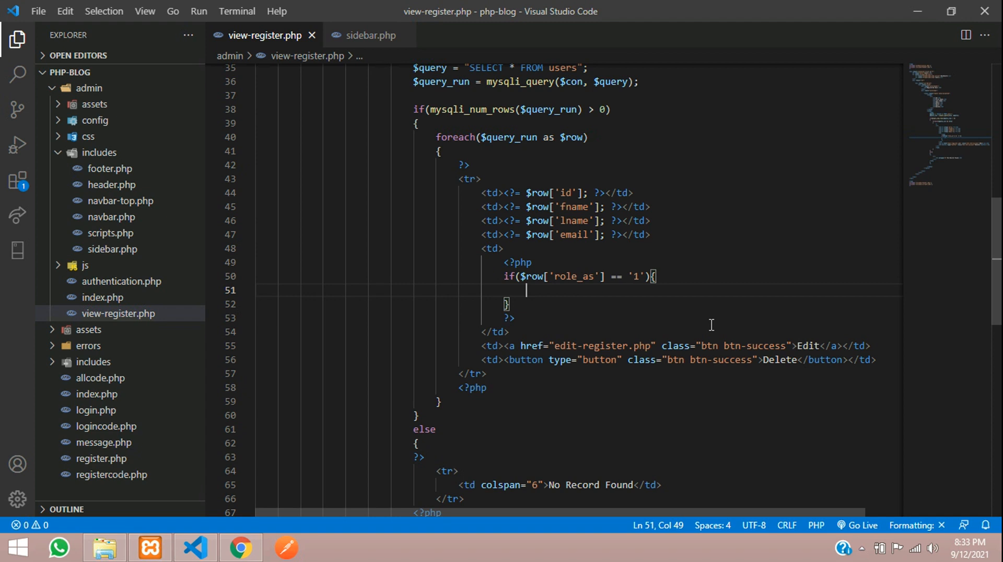
type("Admin")
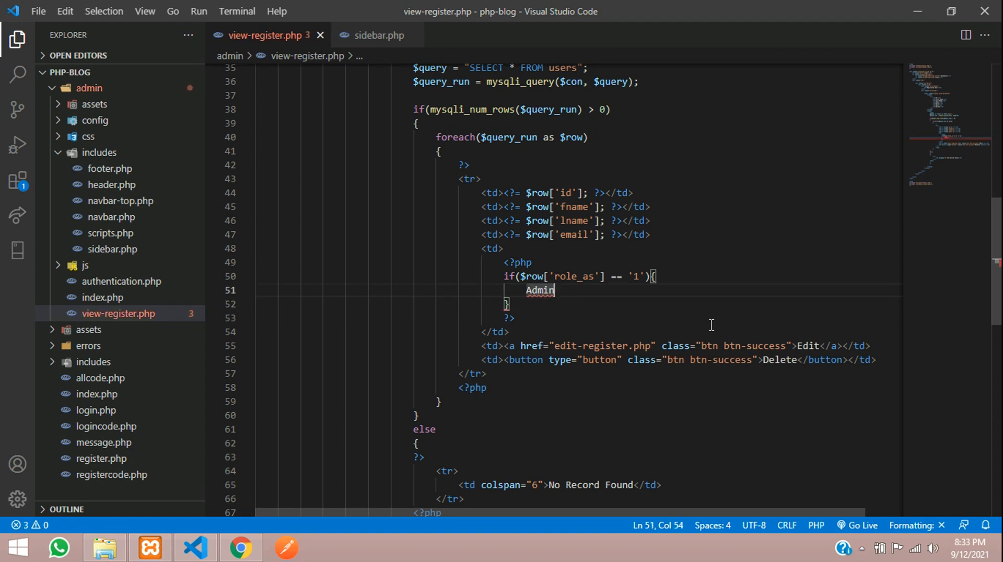
type("echo")
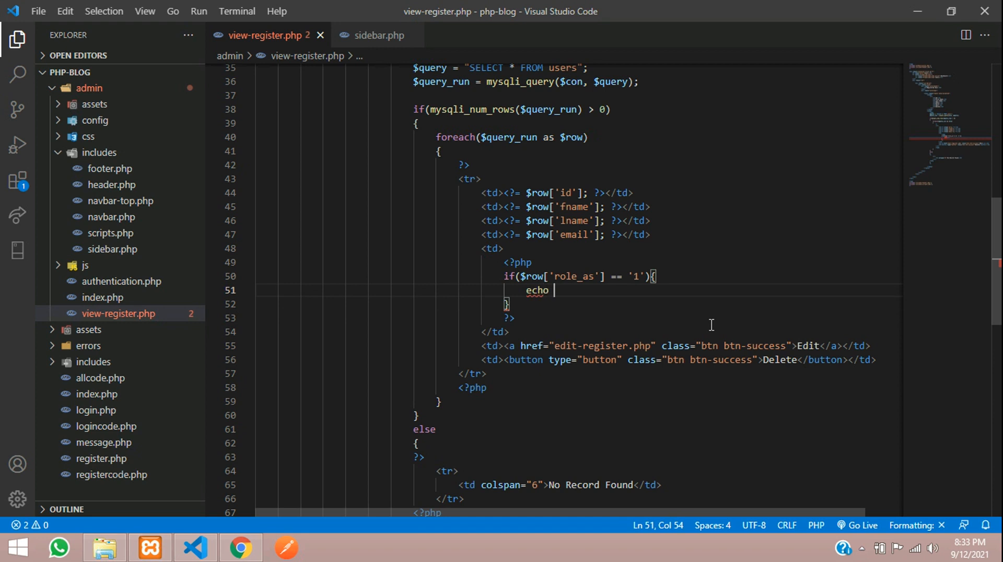
type("'A';")
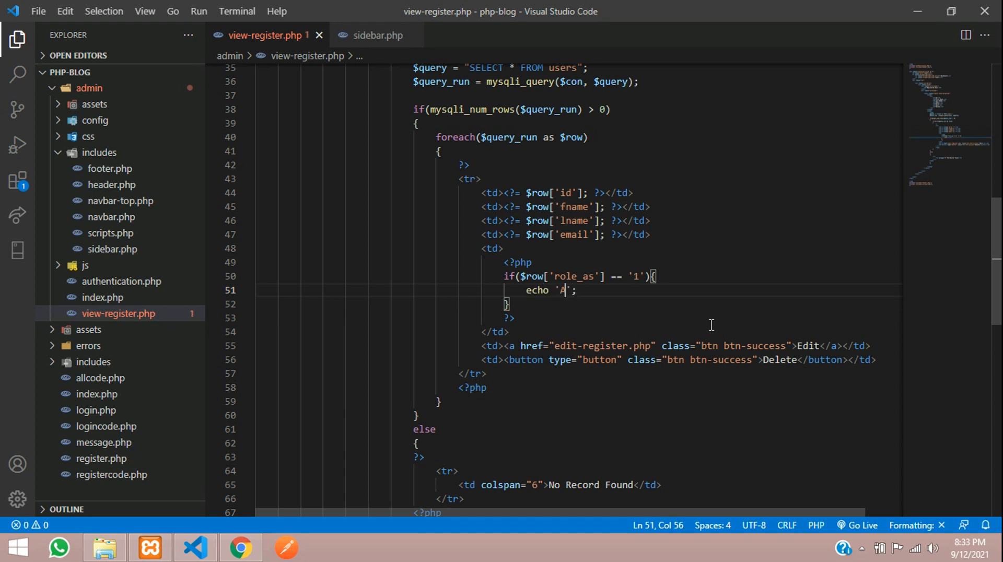
type("dmin';")
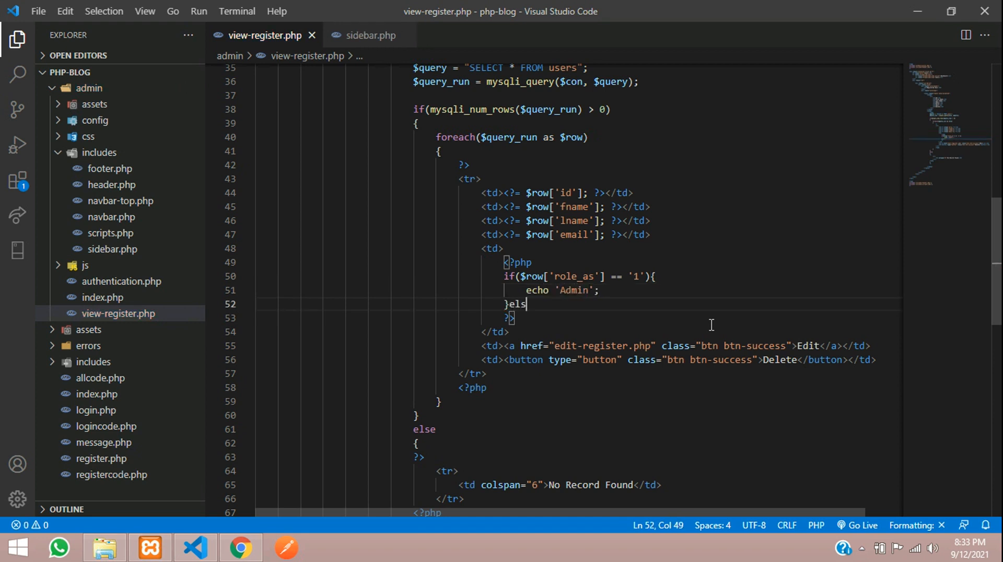
Add an elseif echoing 'User' when role_as is 0, then check the page in Chrome.
type("eif($row['role_as'] == ''){")
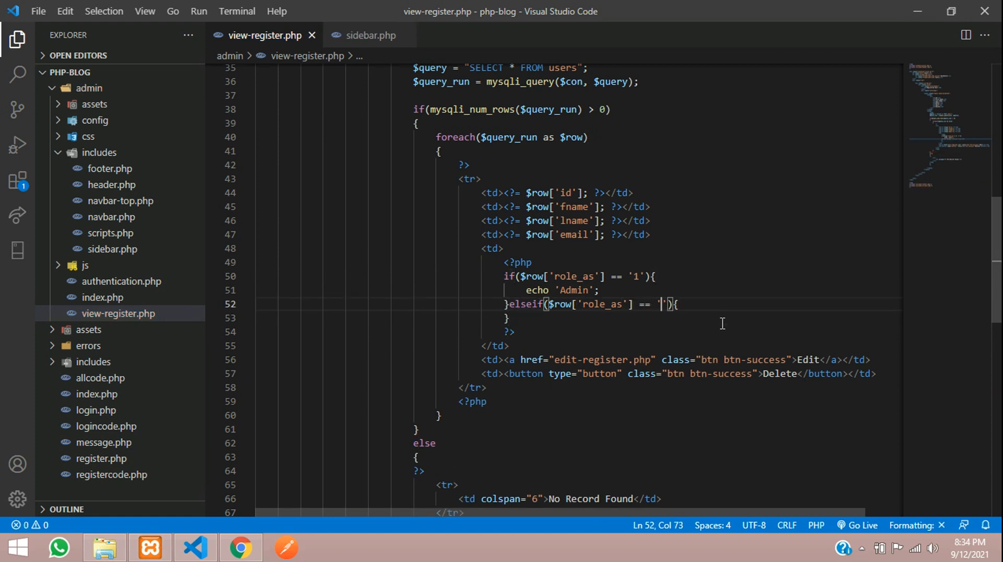
type("0")
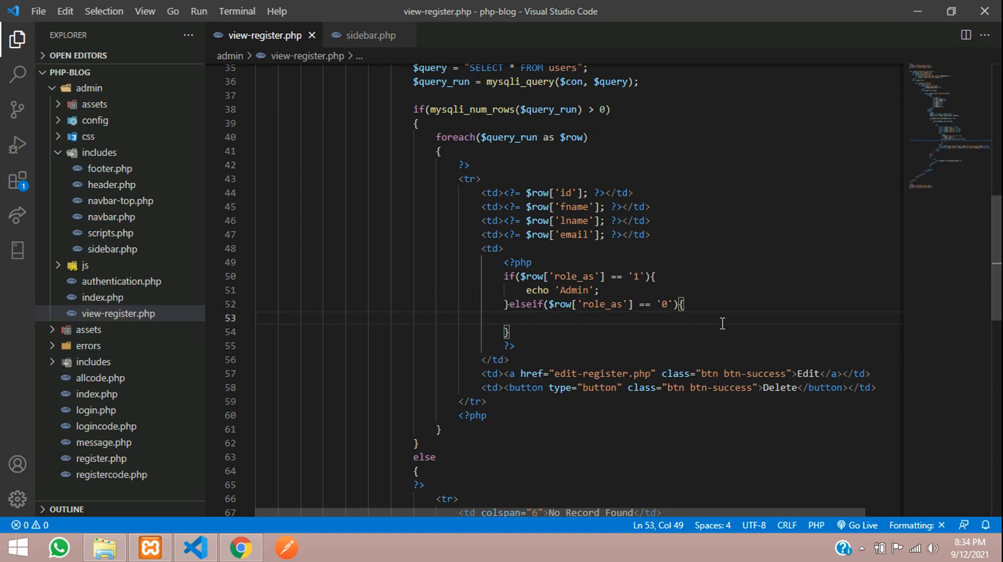
type("echo '';")
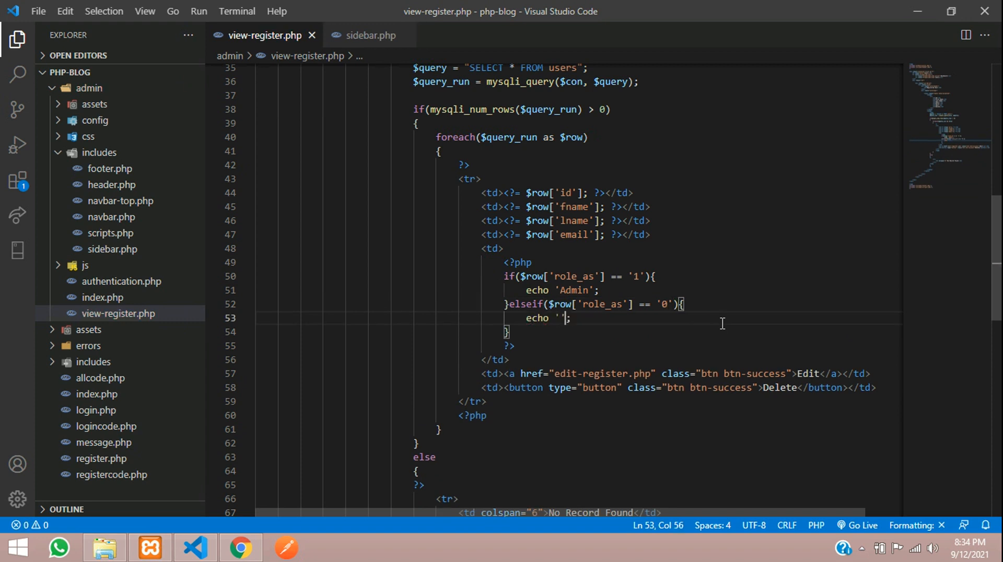
type("User")
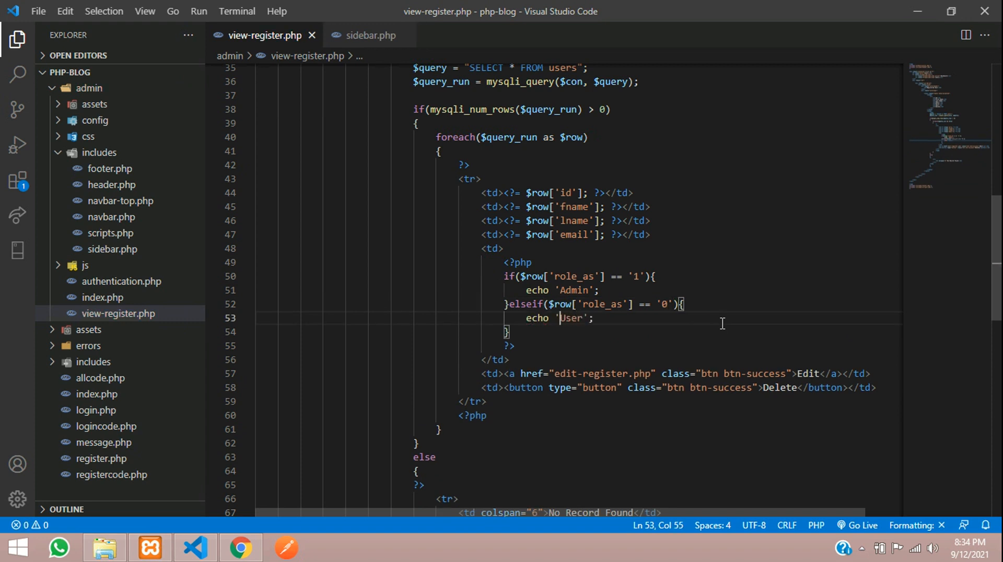
scroll("down", 3)
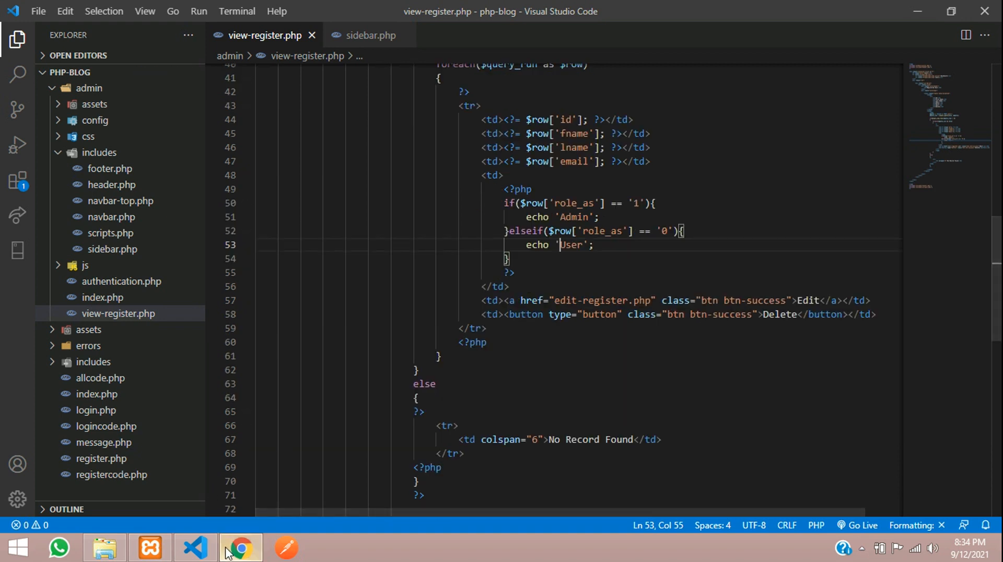
left_click(240, 548)
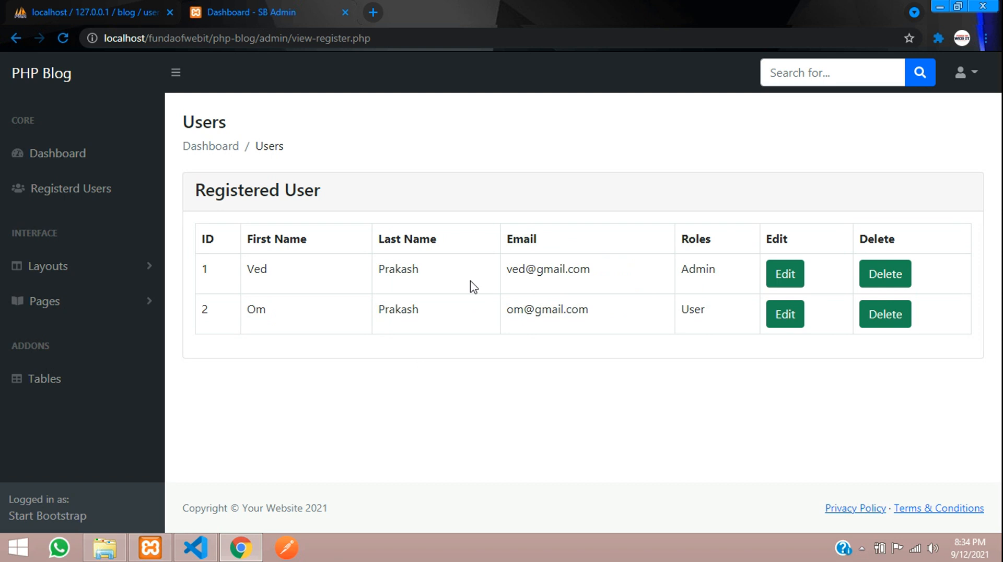
mouse_move(642, 328)
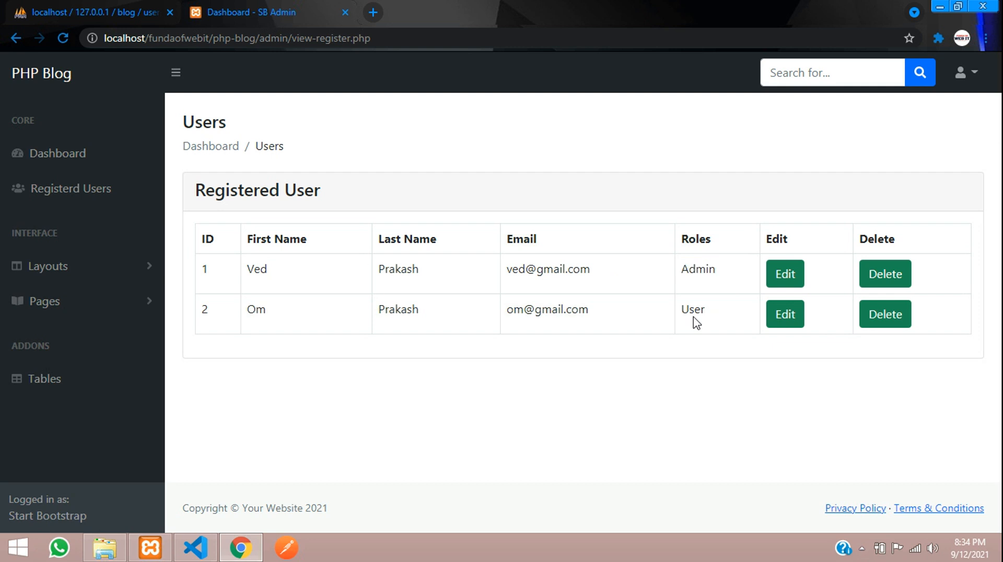
mouse_move(648, 323)
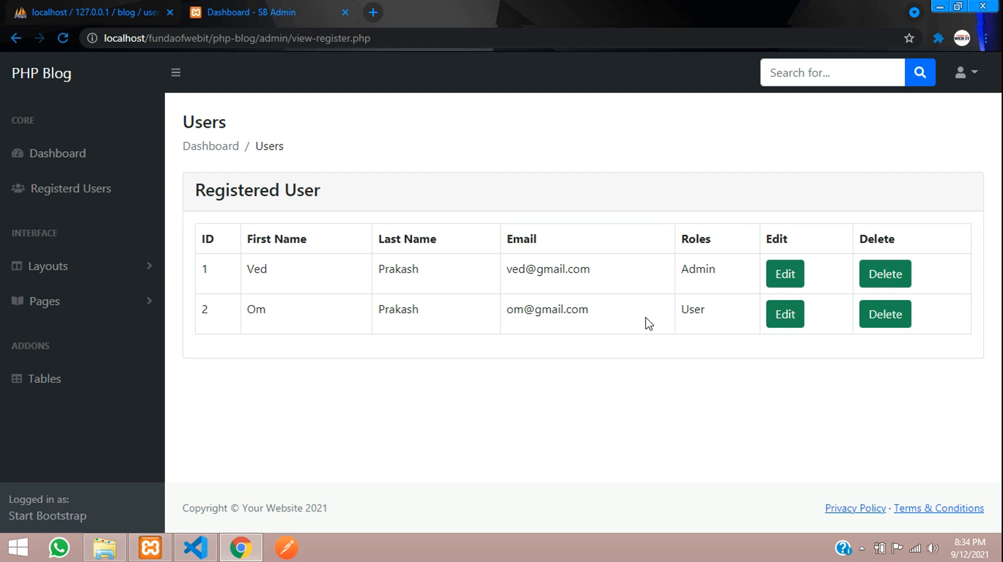